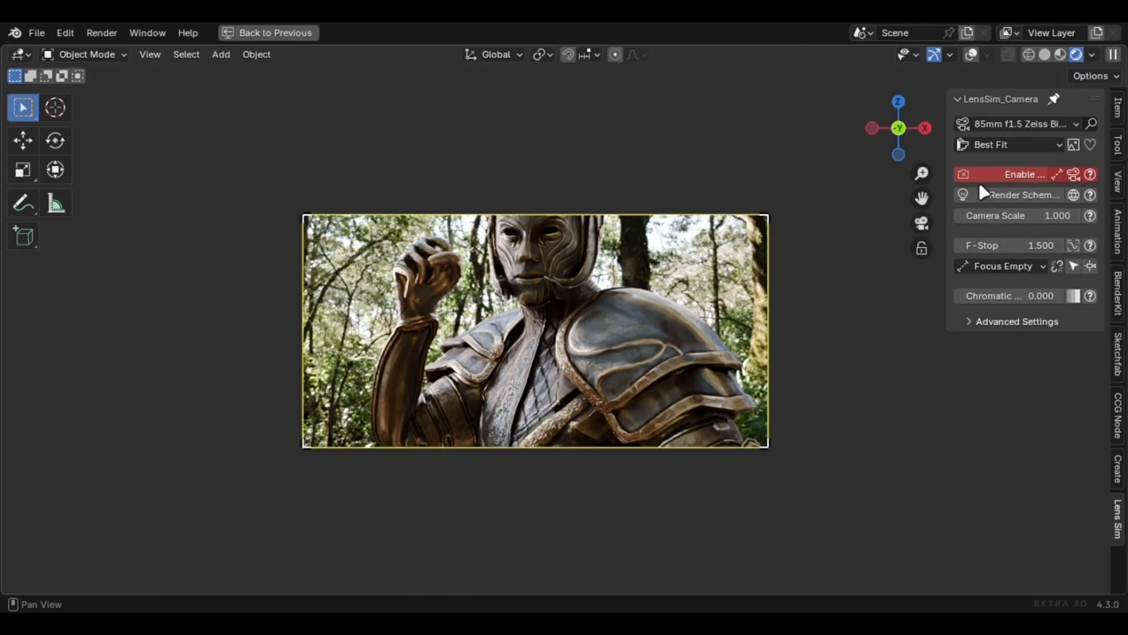
- Scroll the Lens Sim product page down to the included lens list, 35mm through 800mm
left_click(1023, 174)
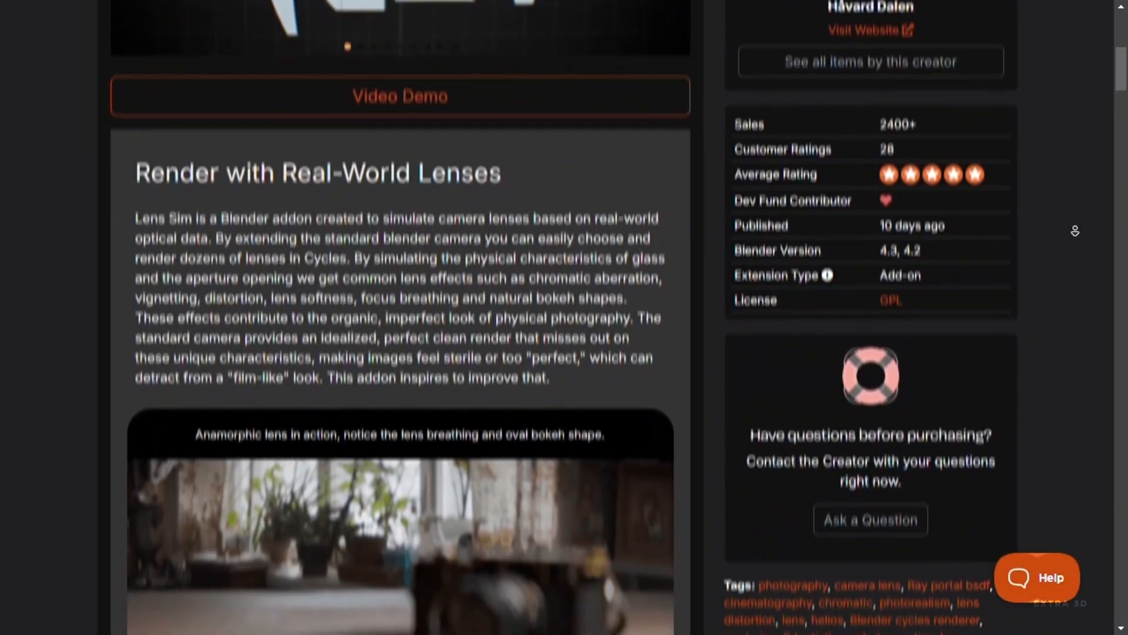
scroll("down", 3)
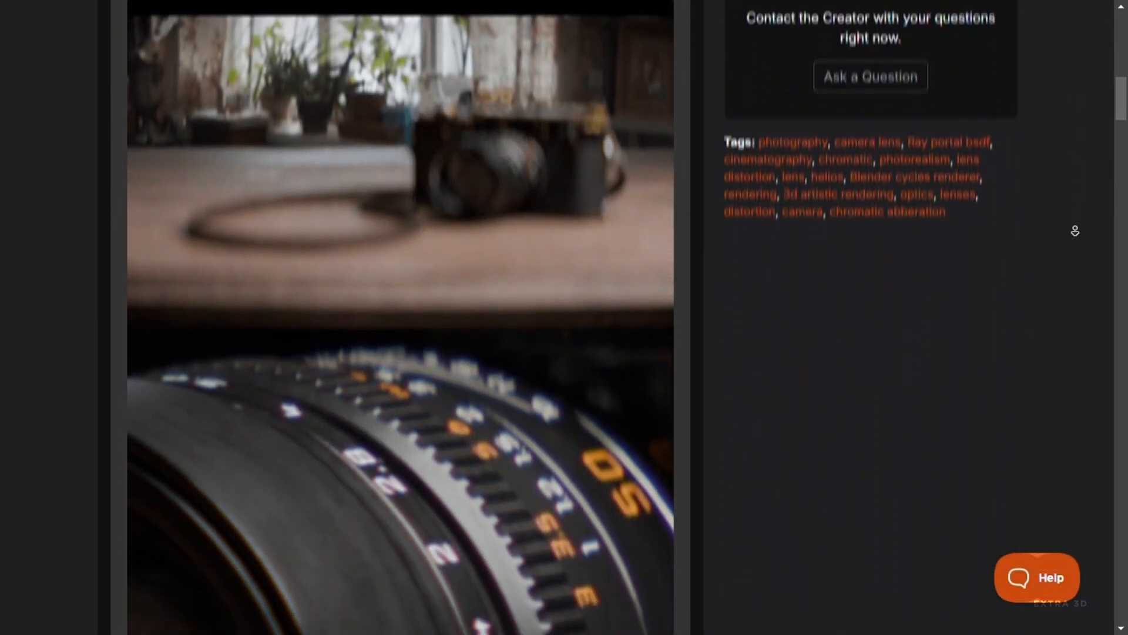
scroll("down", 3)
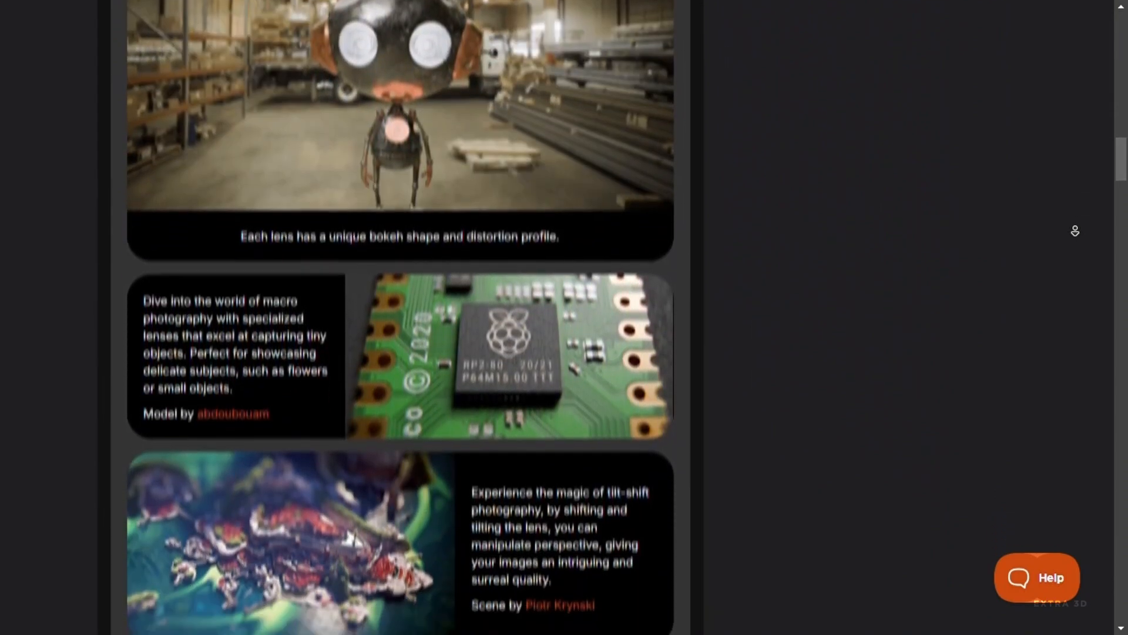
scroll("down", 3)
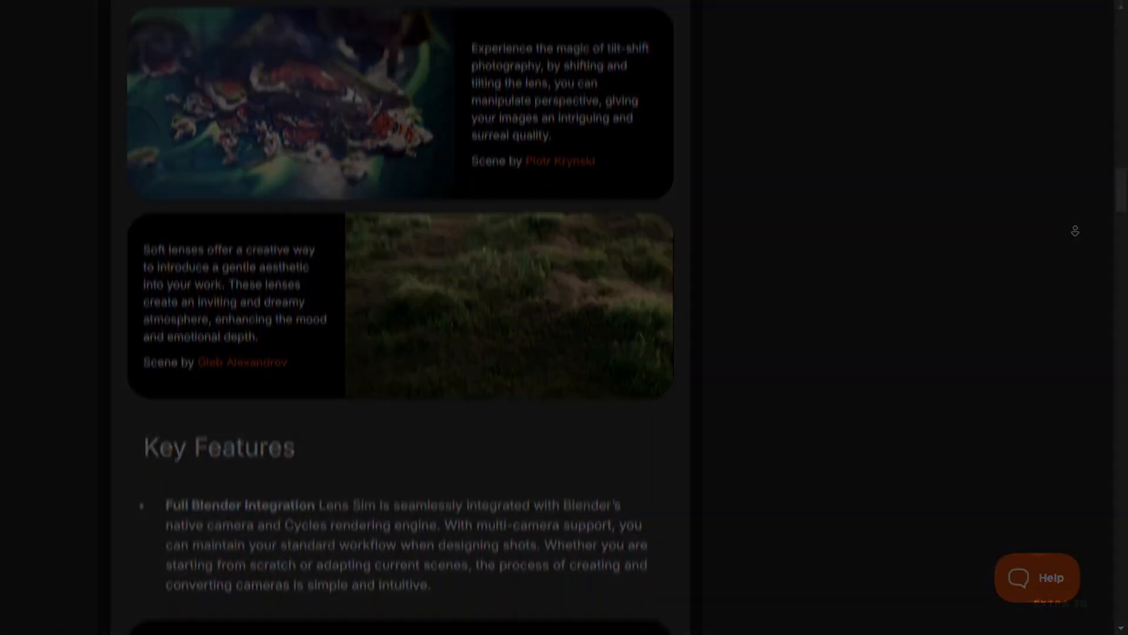
scroll("up", 3)
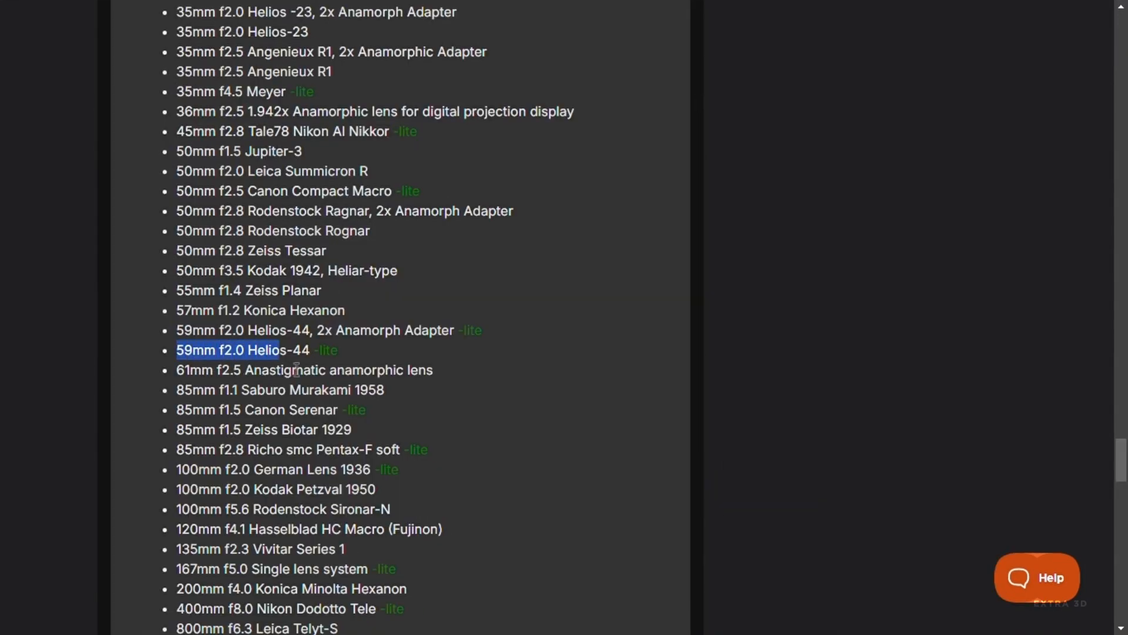
scroll("down", 3)
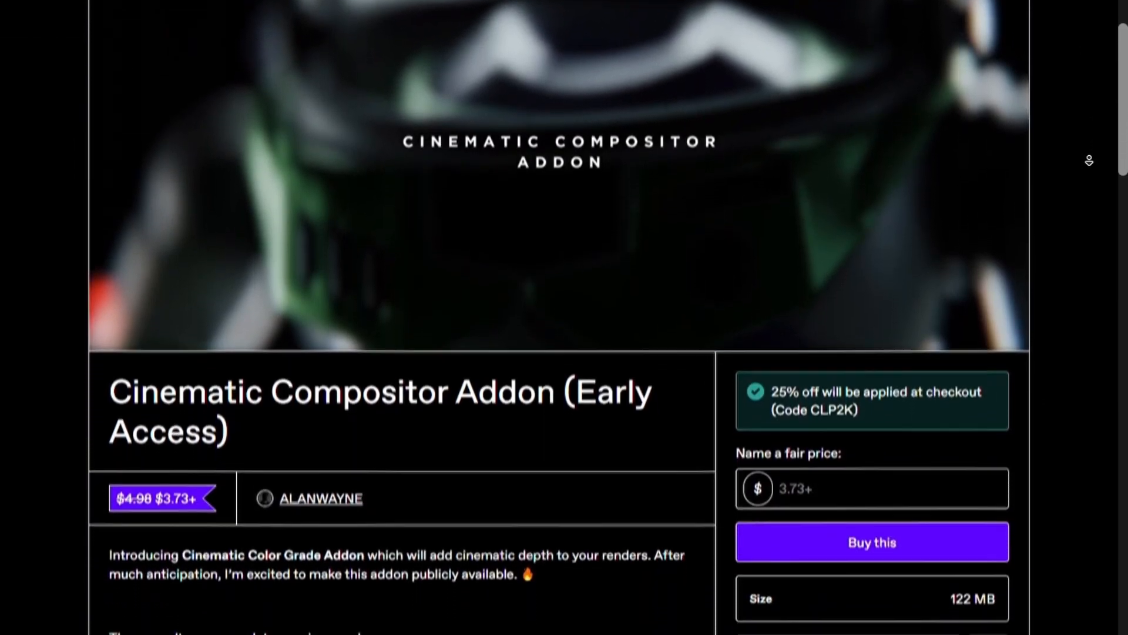
- Scroll down the Cinematic Compositor Addon Gumroad page past the $3.73 pricing
scroll("down", 3)
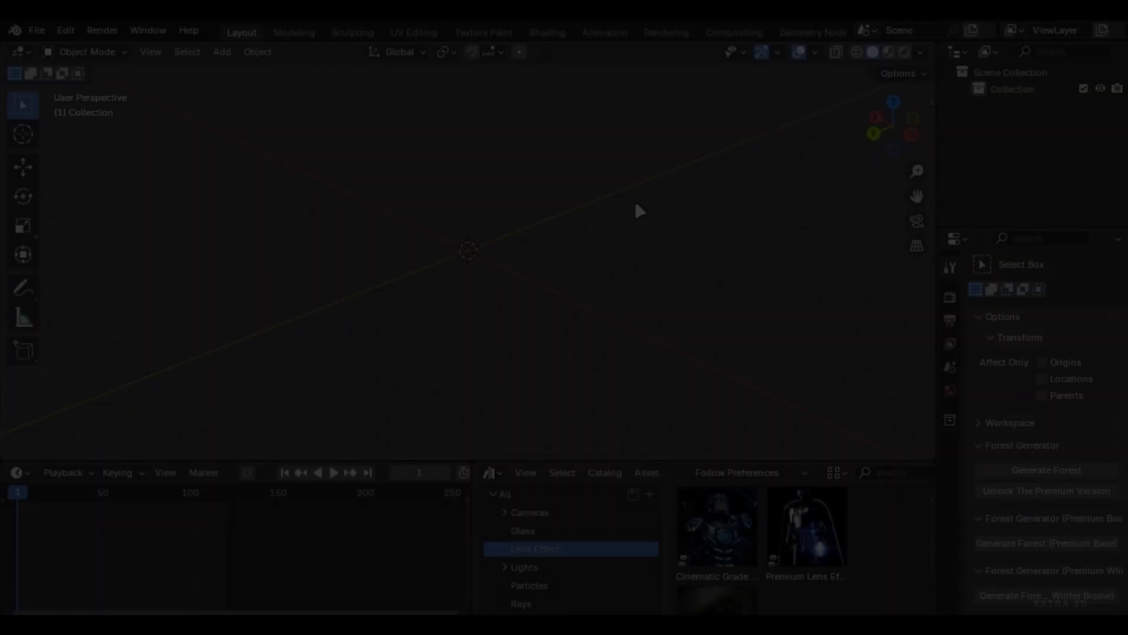
- Install the Lens Sim add-on from LensSim-1.0.0.zip via Preferences > Add-ons and enable it
left_click(65, 30)
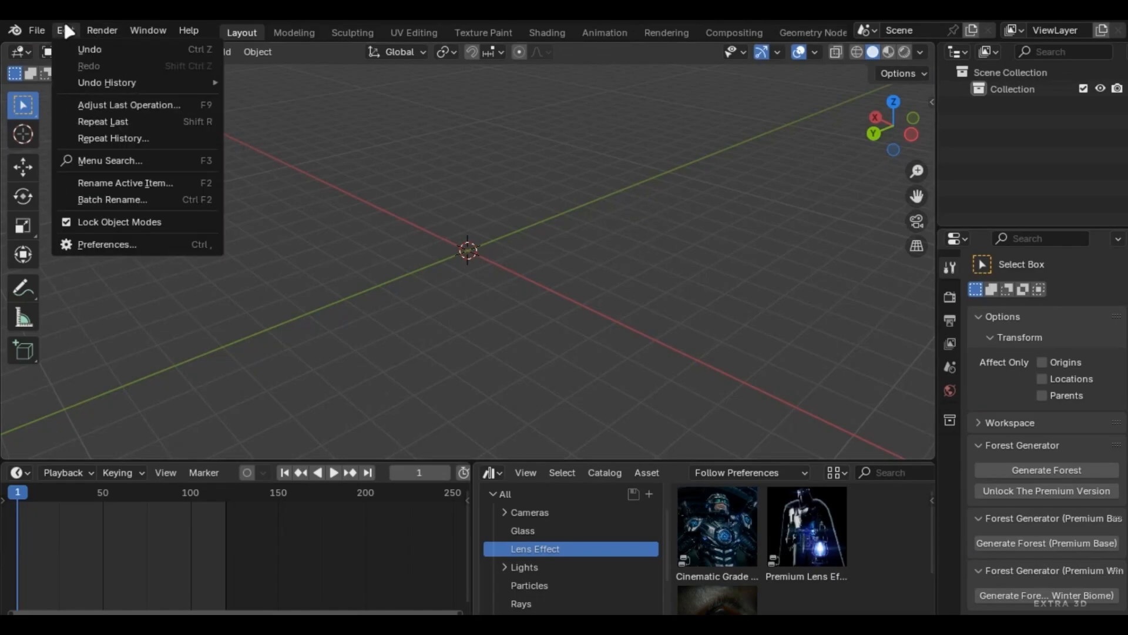
mouse_move(121, 254)
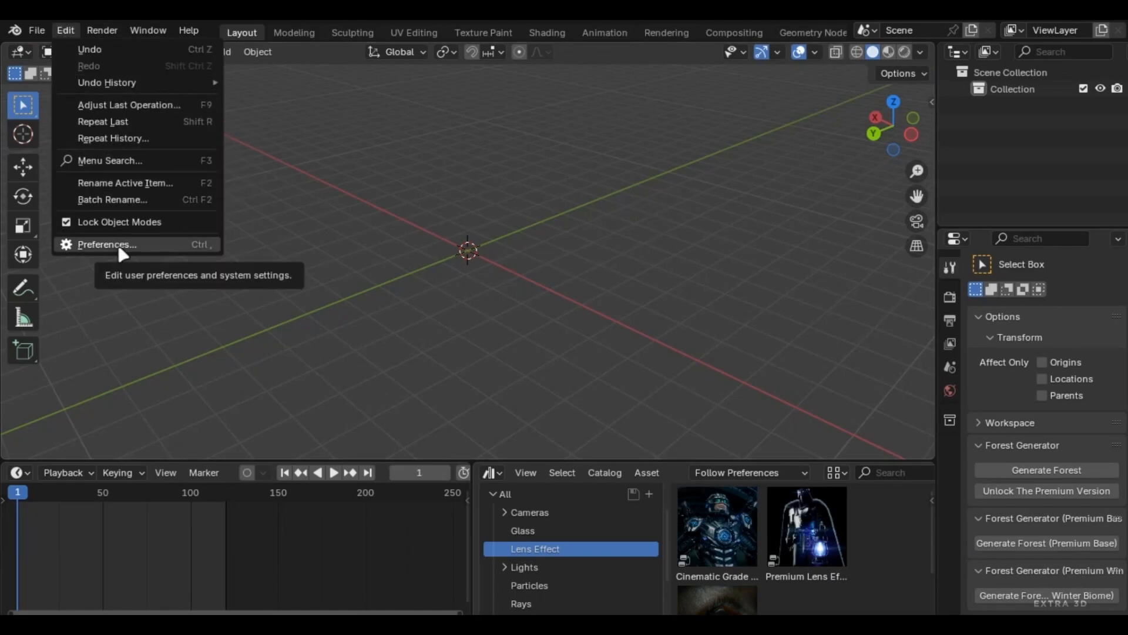
left_click(105, 244)
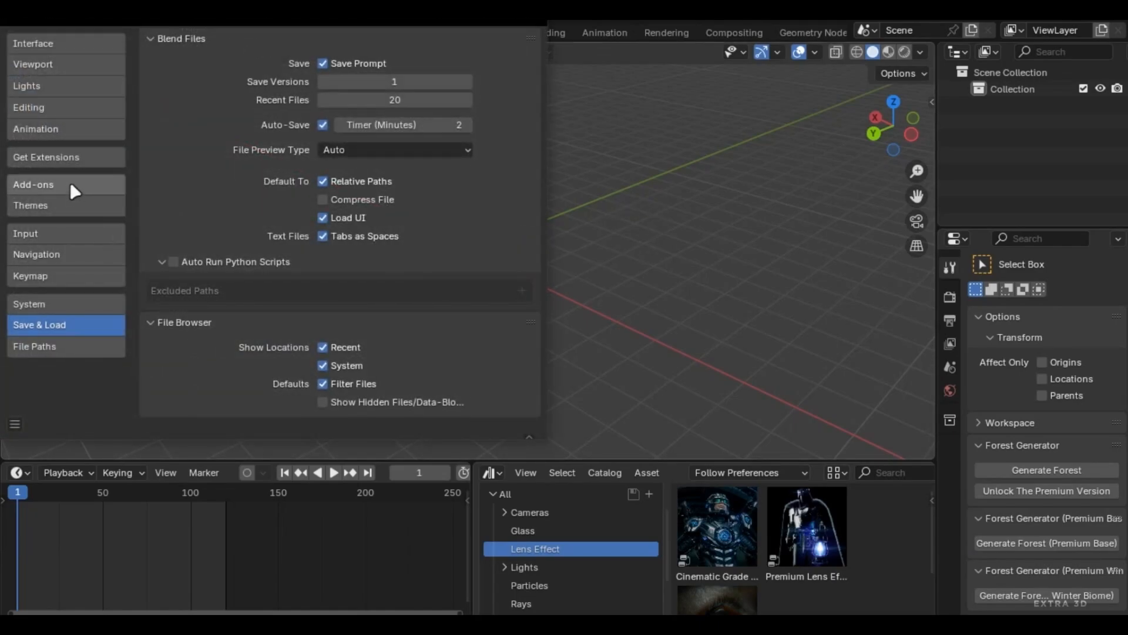
left_click(33, 185)
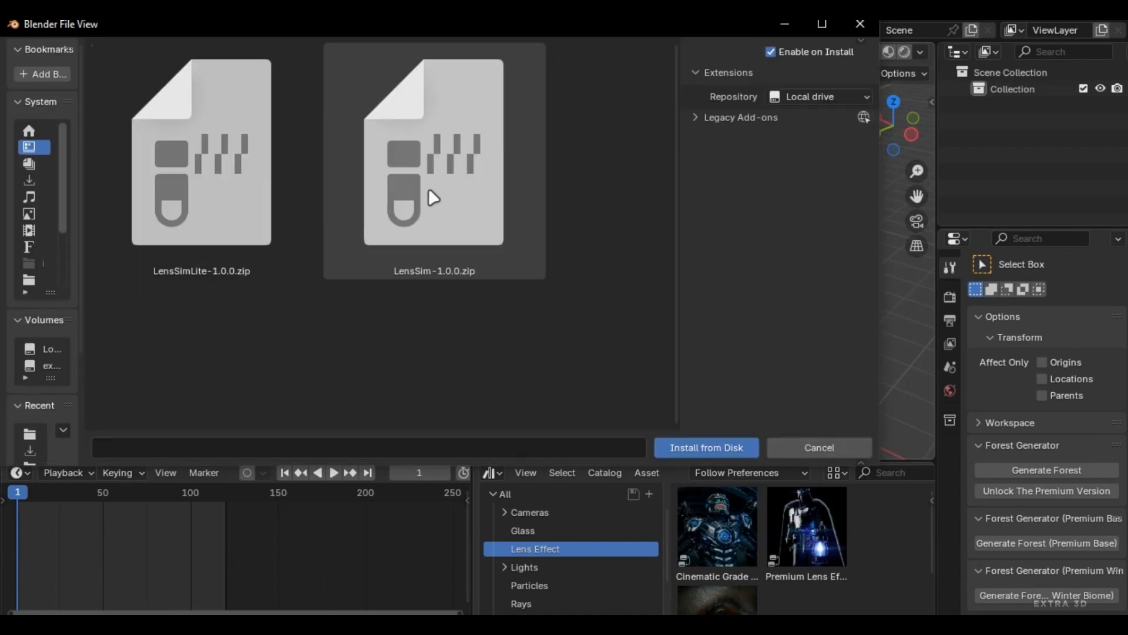
left_click(705, 447)
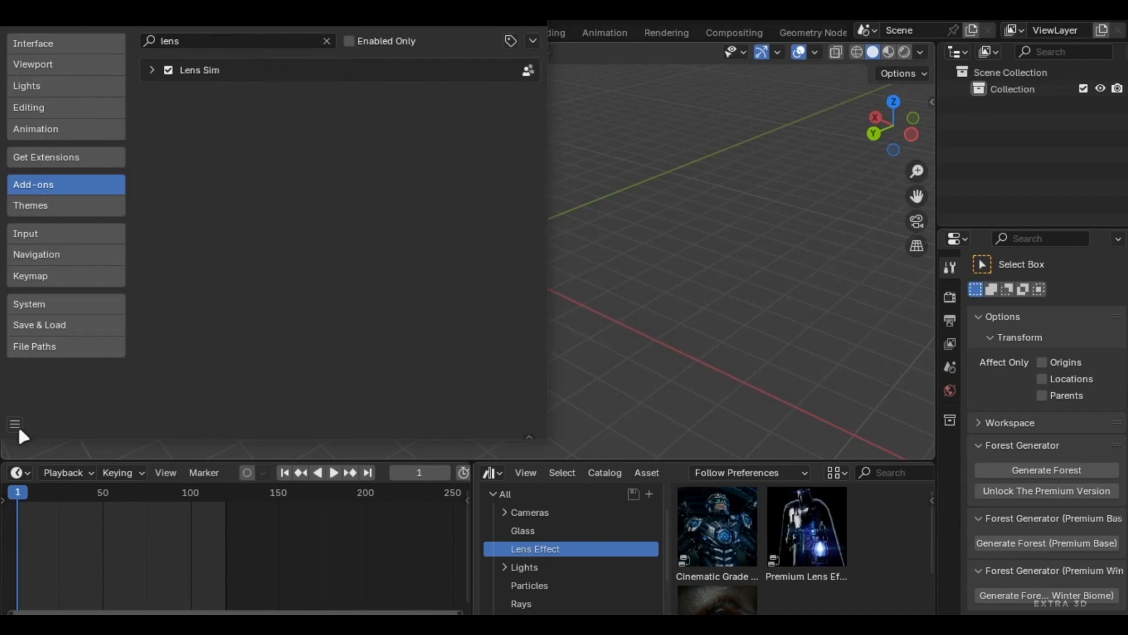
mouse_move(91, 379)
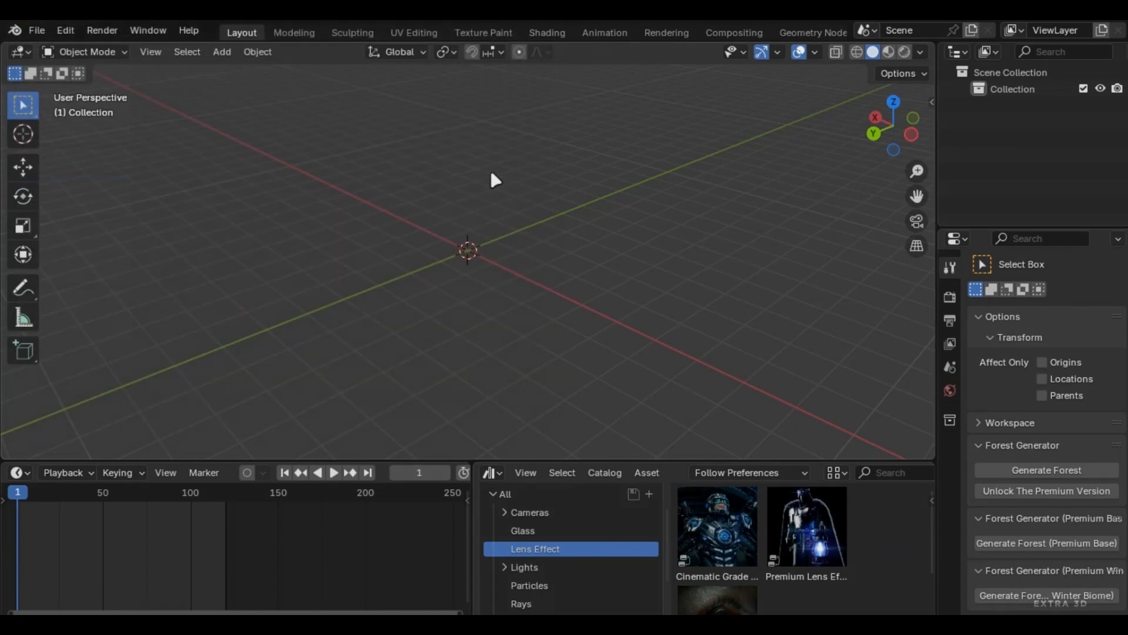
mouse_move(723, 212)
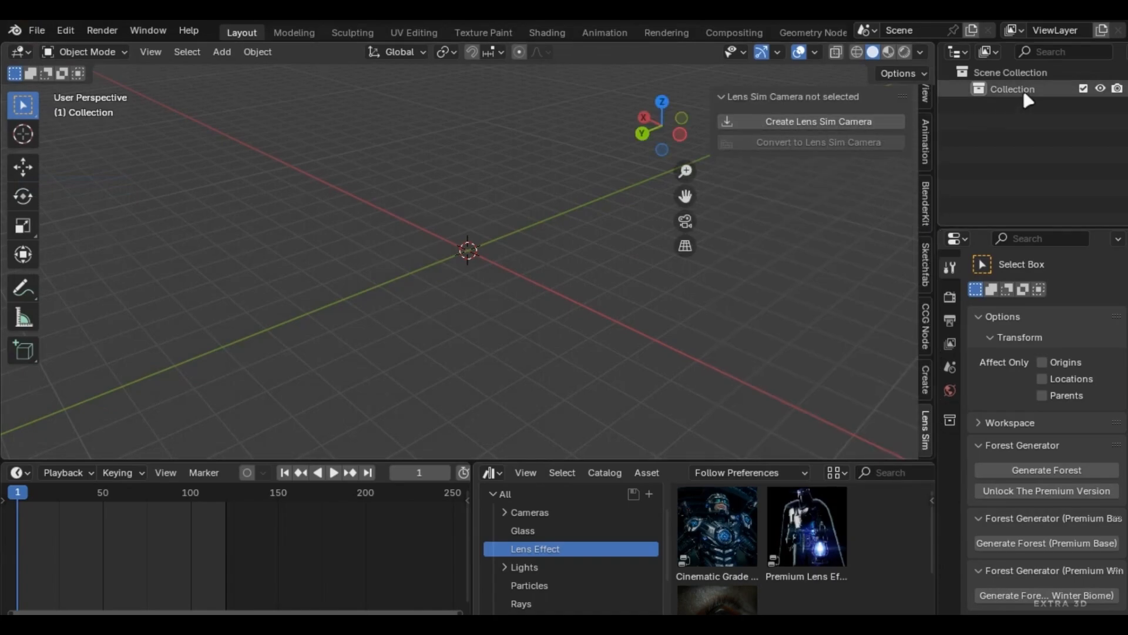
mouse_move(807, 136)
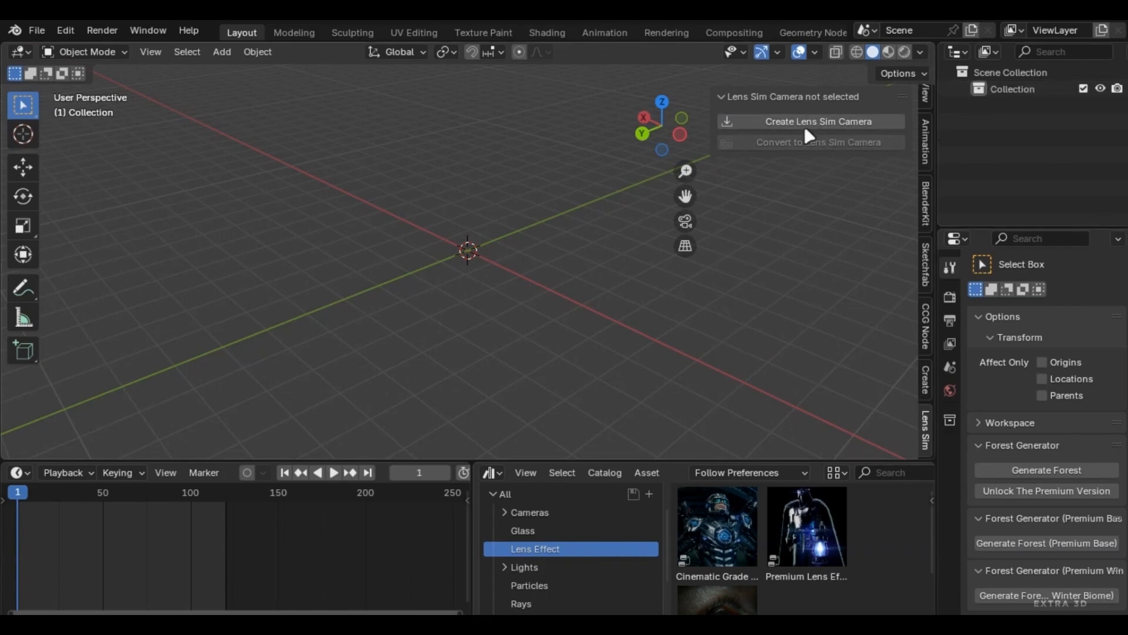
mouse_move(807, 122)
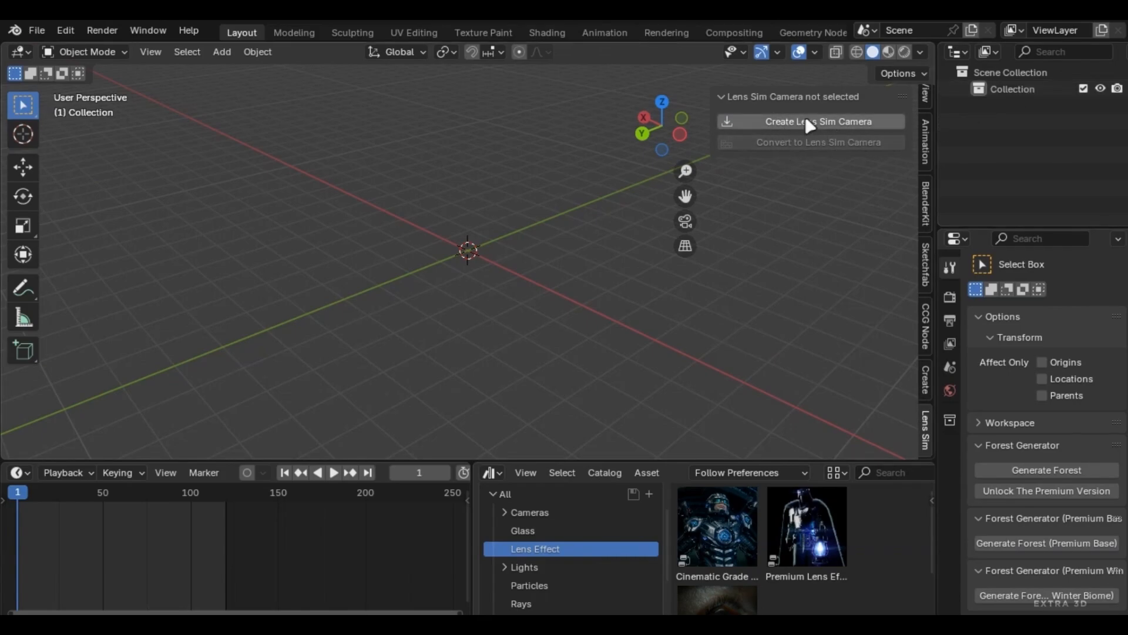
mouse_move(799, 129)
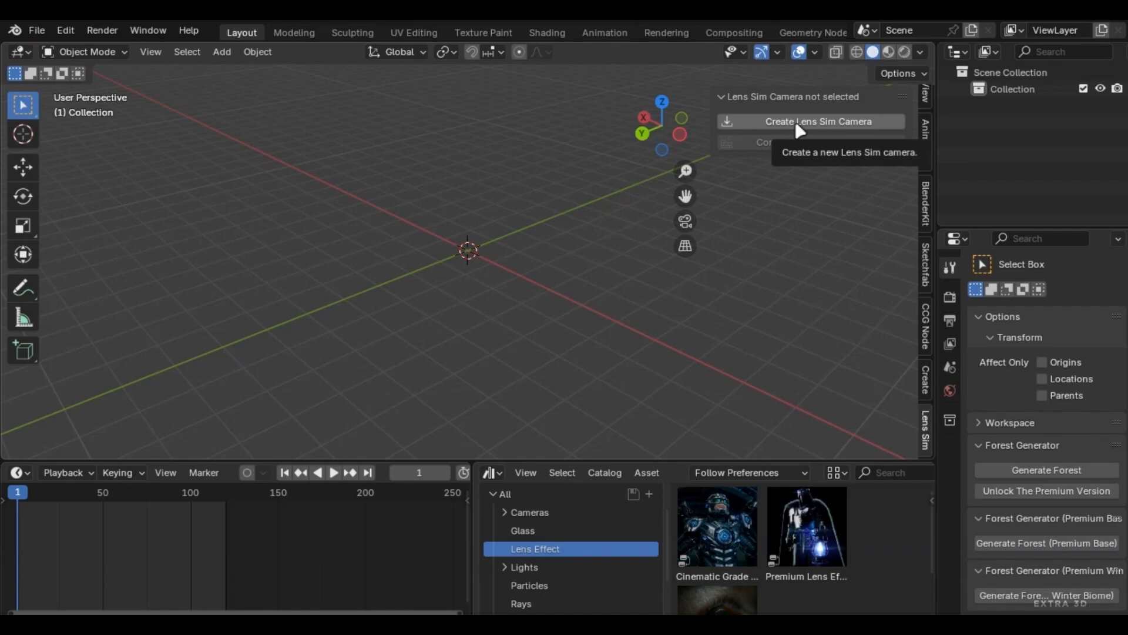
- Create a Lens Sim camera using the 85mm f1.5 Zeiss Biotar 1929 lens and check its focus mode
left_click(809, 121)
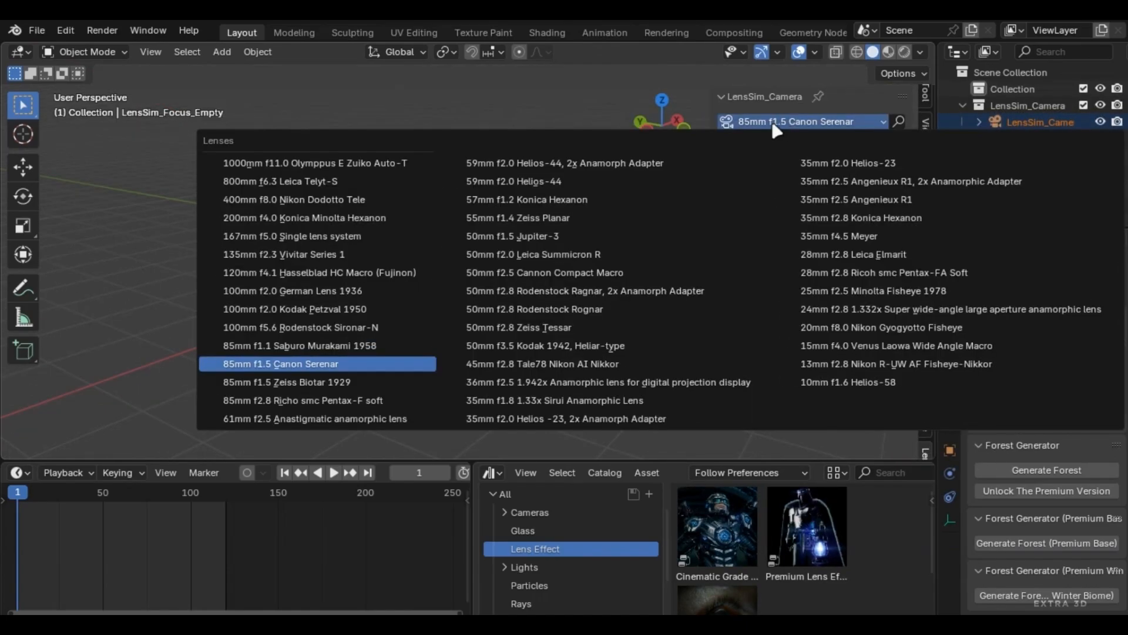
left_click(286, 381)
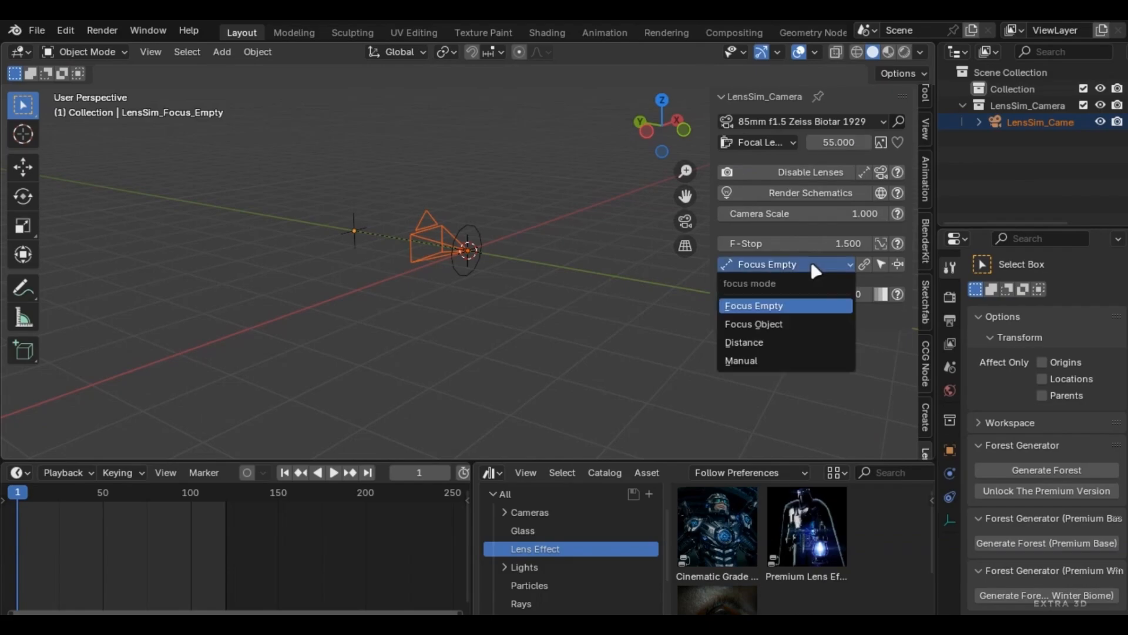
left_click(753, 325)
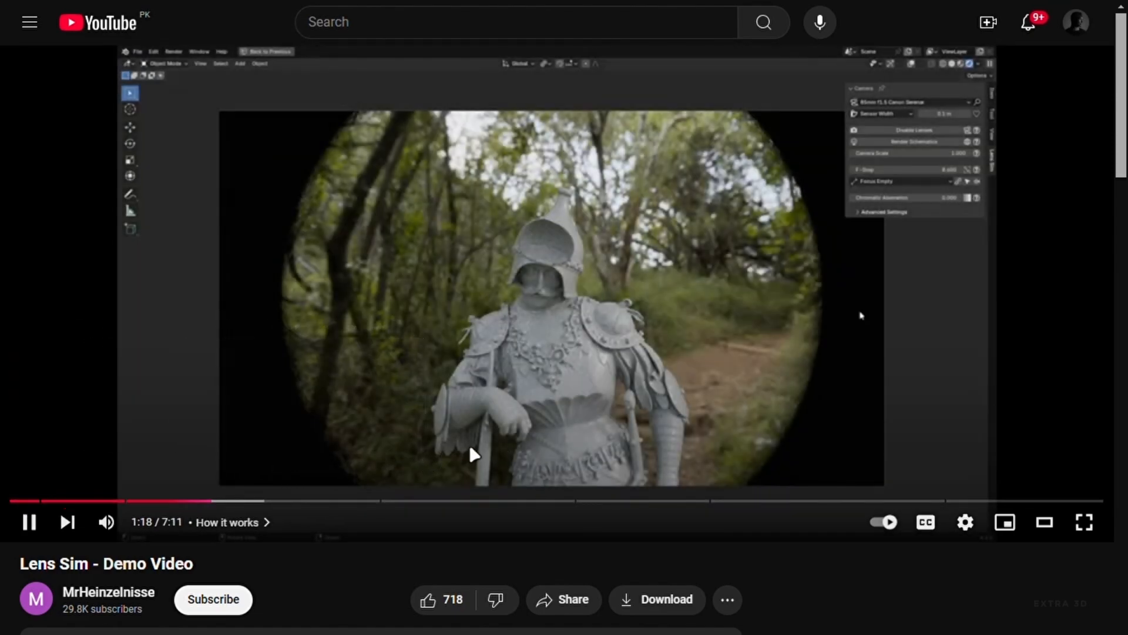
mouse_move(950, 478)
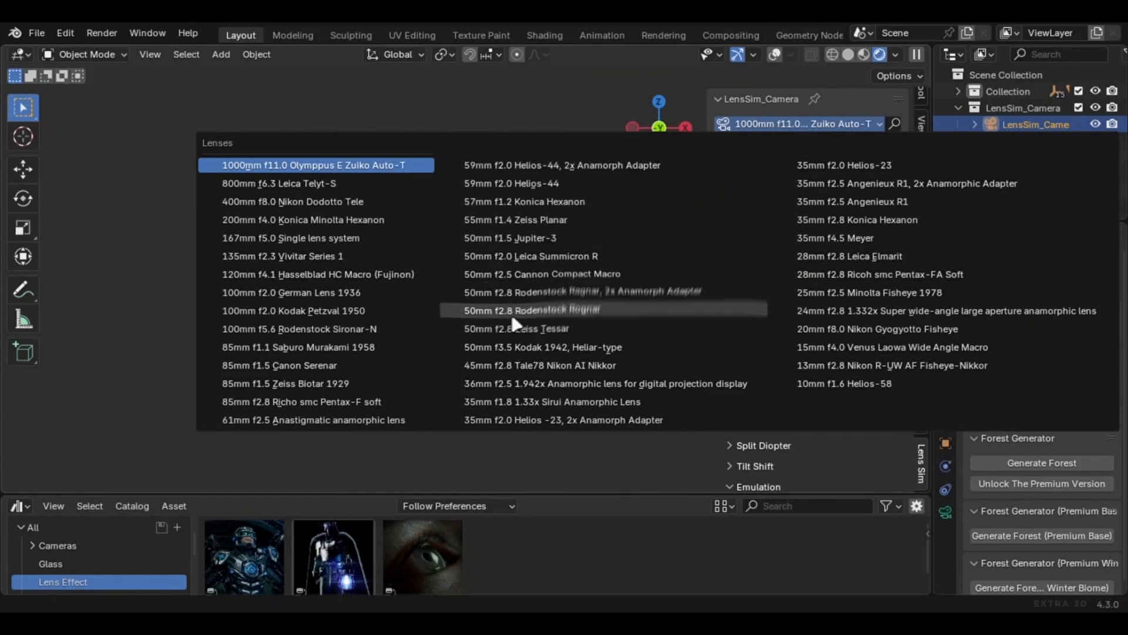
- Load Bokeh Circle.png as the aperture image with White Color Sum color correction
left_click(285, 383)
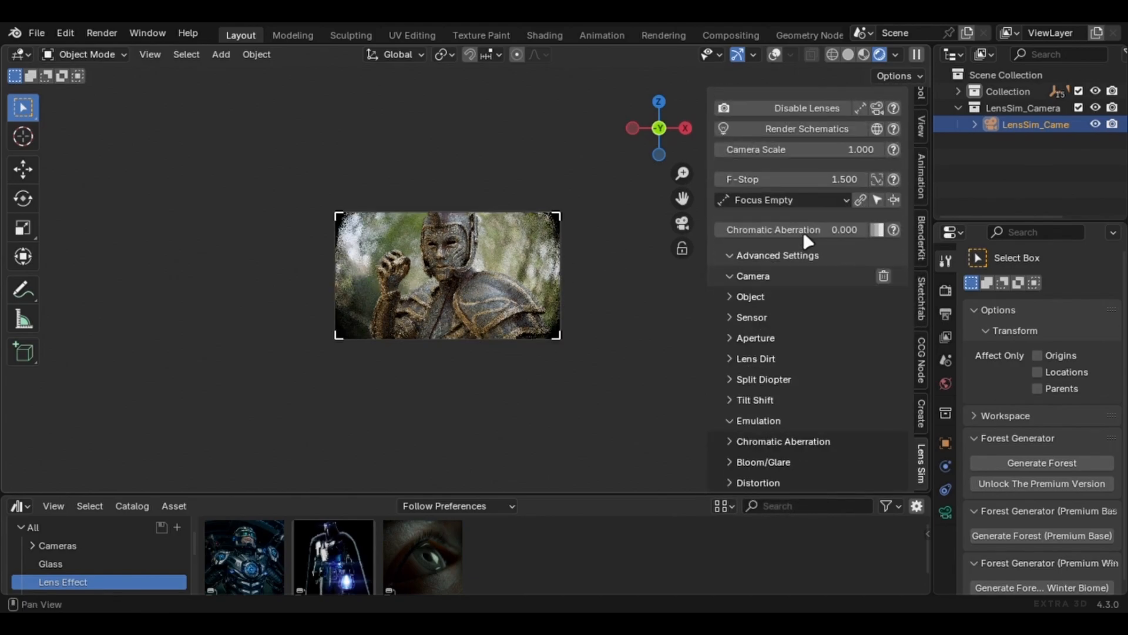
scroll("down", 3)
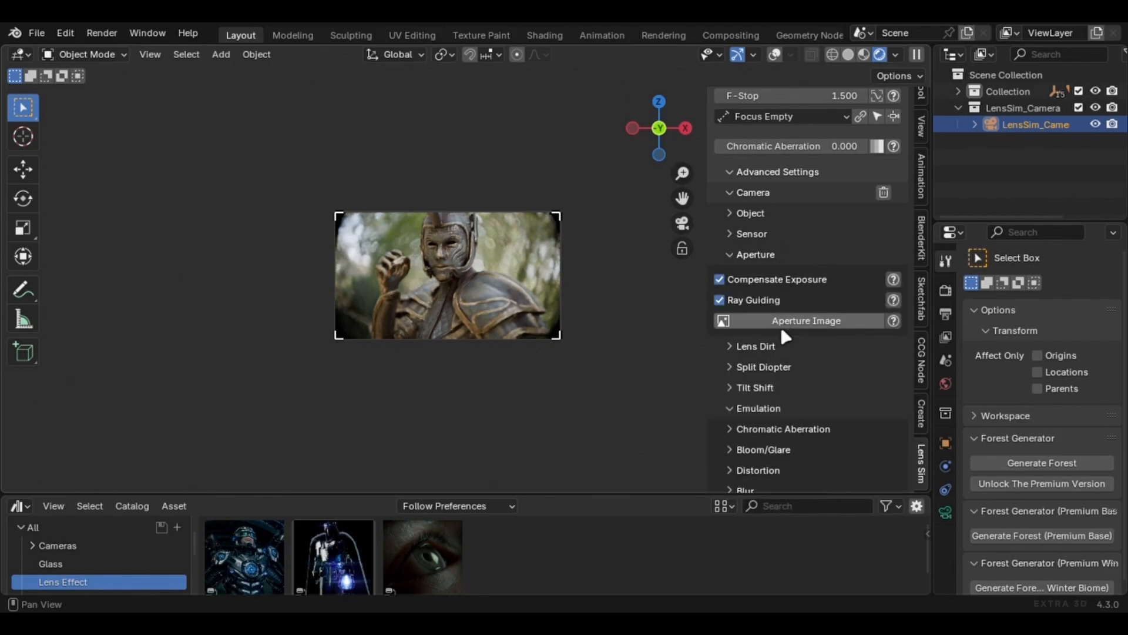
left_click(807, 320)
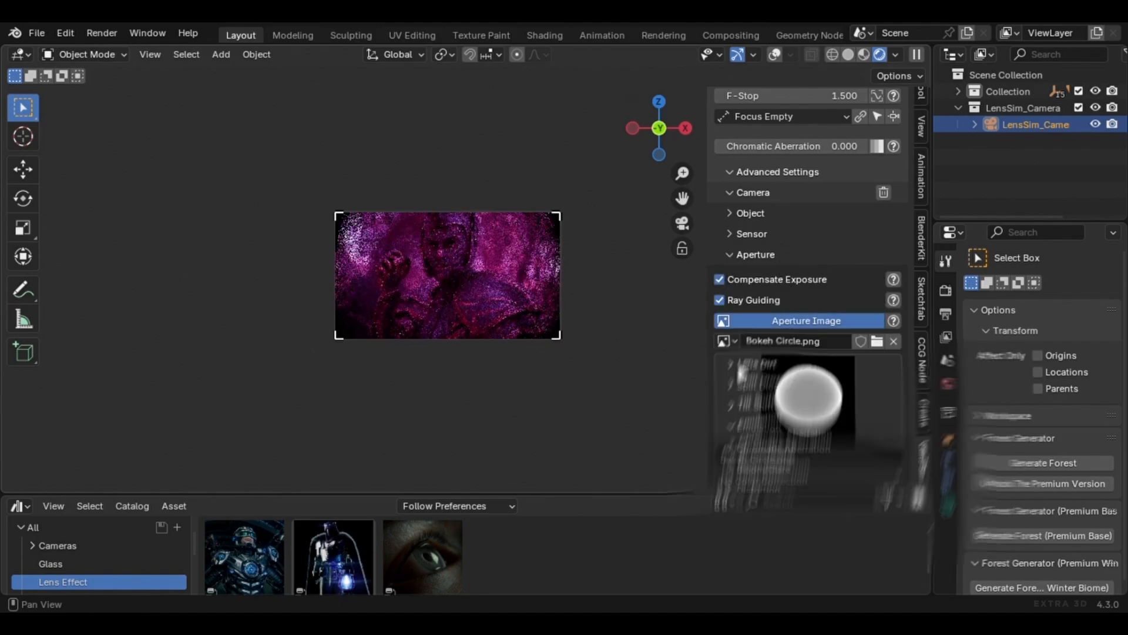
left_click(804, 415)
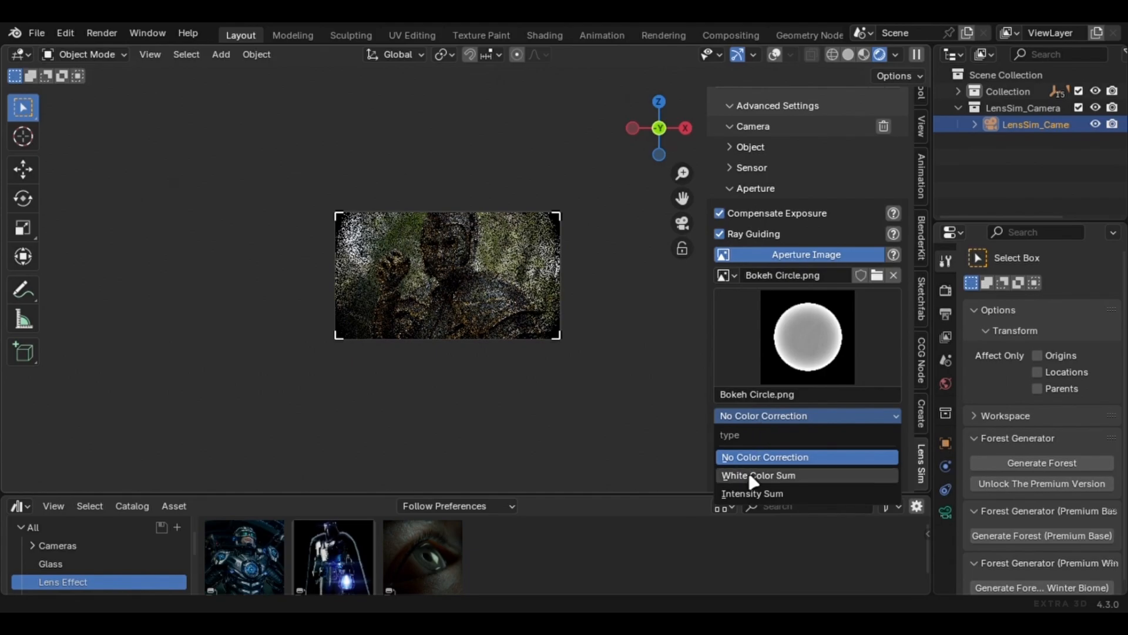
left_click(758, 475)
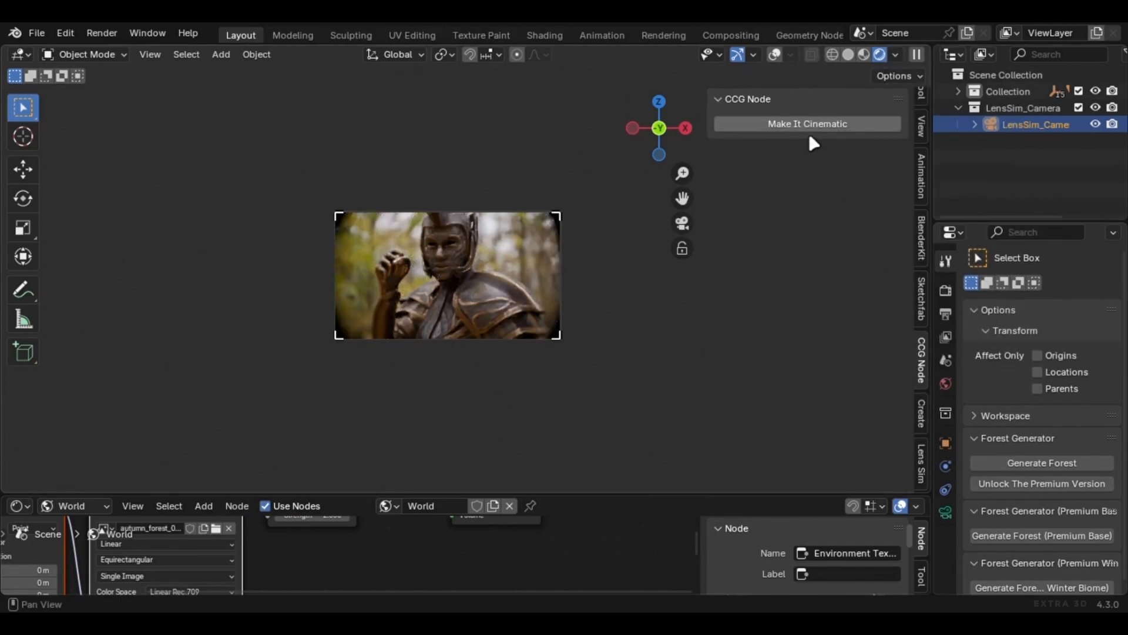
- Apply the cinematic color grade and bring up the Lens Sim camera settings in the sidebar
left_click(806, 124)
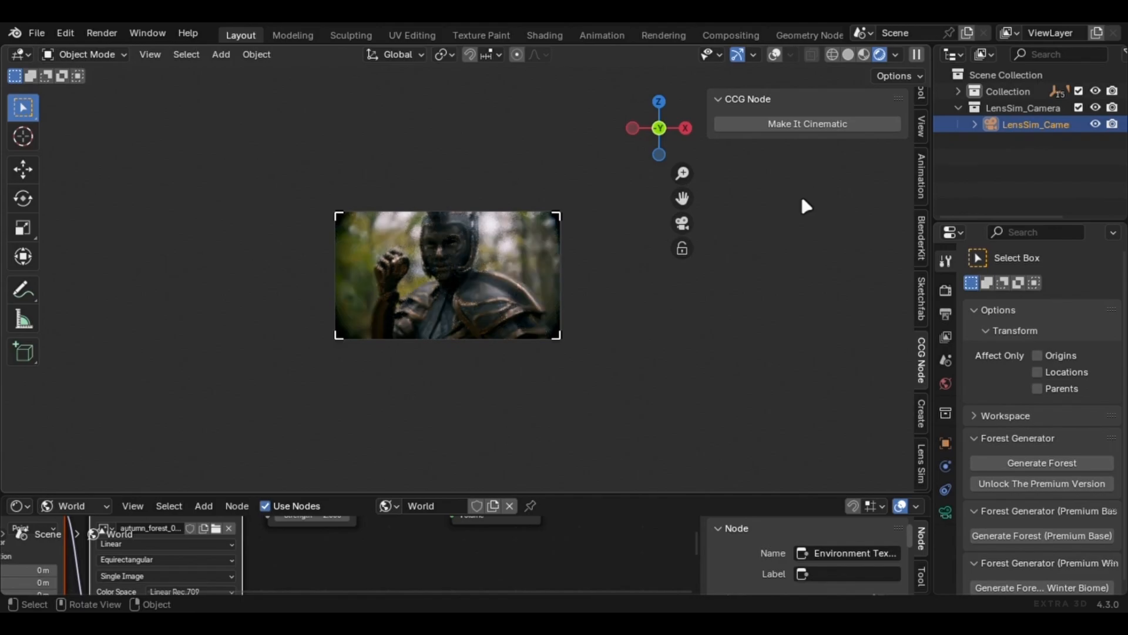
left_click(807, 124)
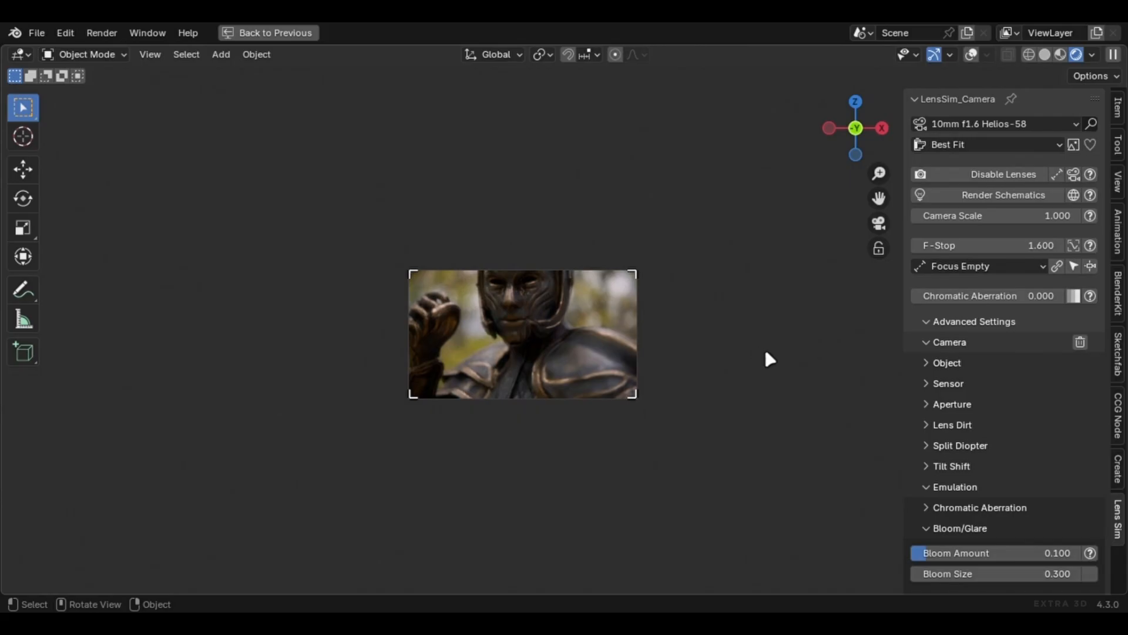
- Step through the wide presets: 13mm Nikon fisheye, 15mm Laowa macro, 20mm Nikon fisheye, 24mm anamorphic, 25mm Minolta fisheye
left_click(986, 123)
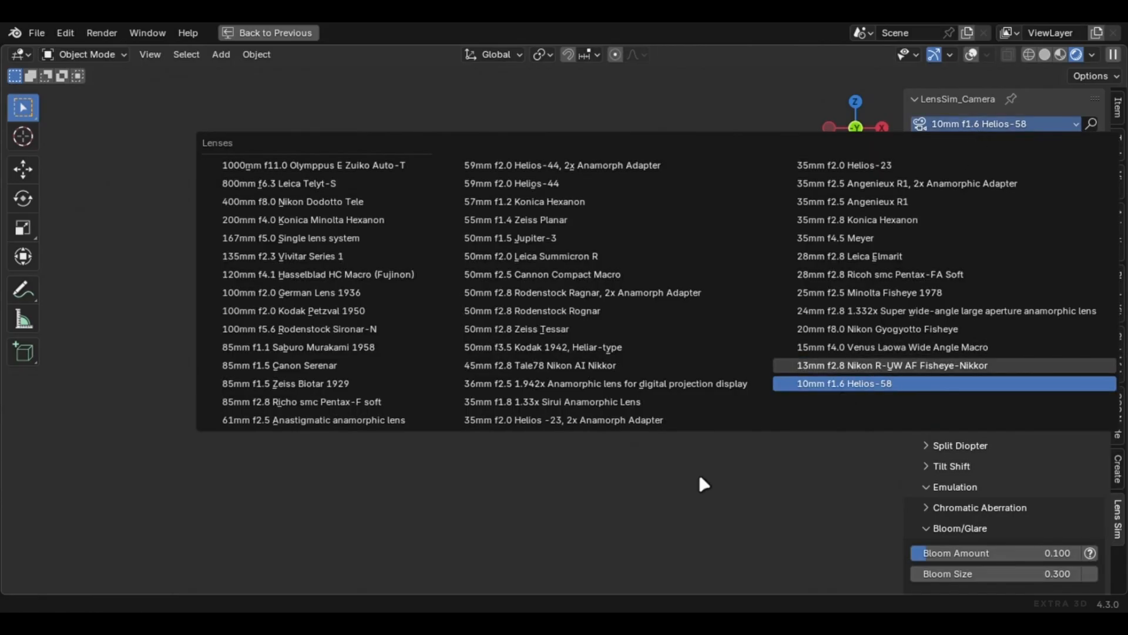
left_click(892, 364)
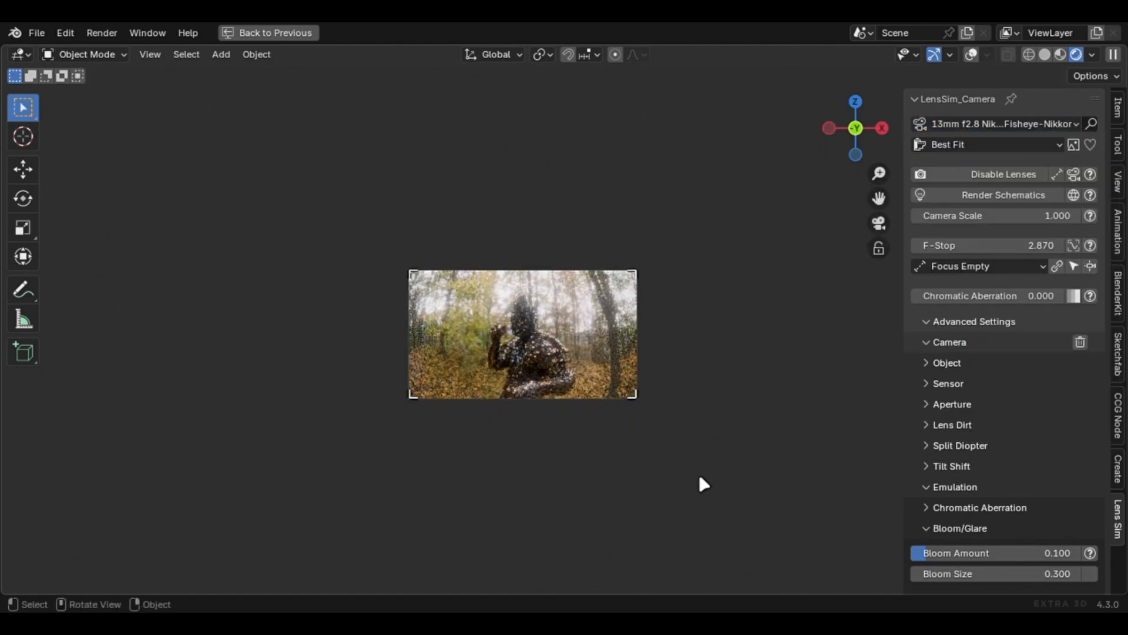
left_click(1000, 123)
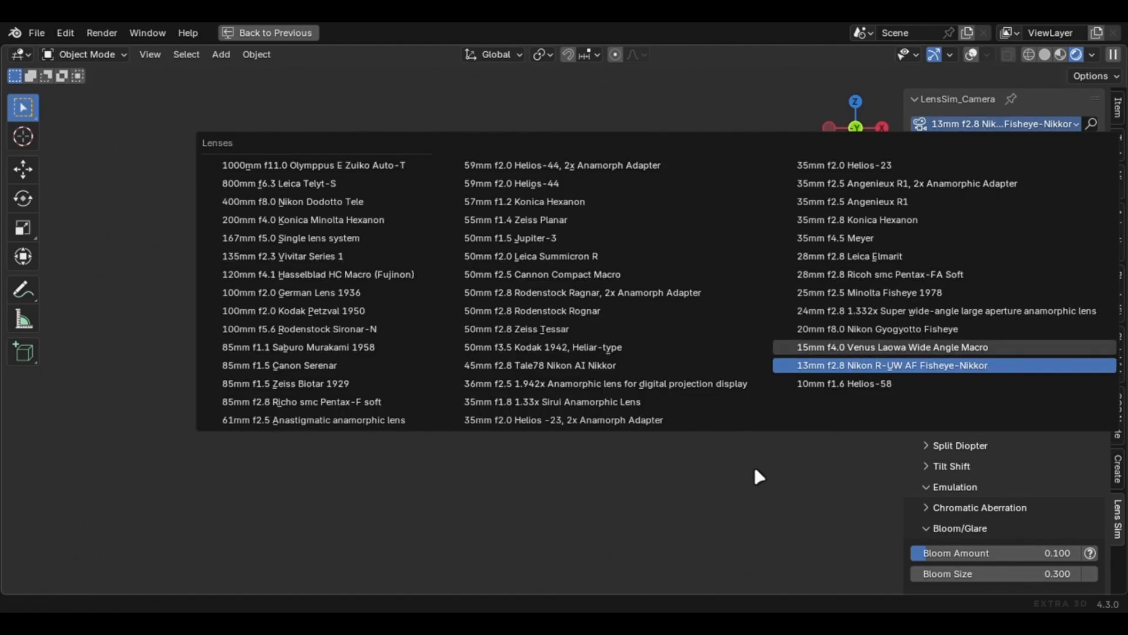
left_click(893, 345)
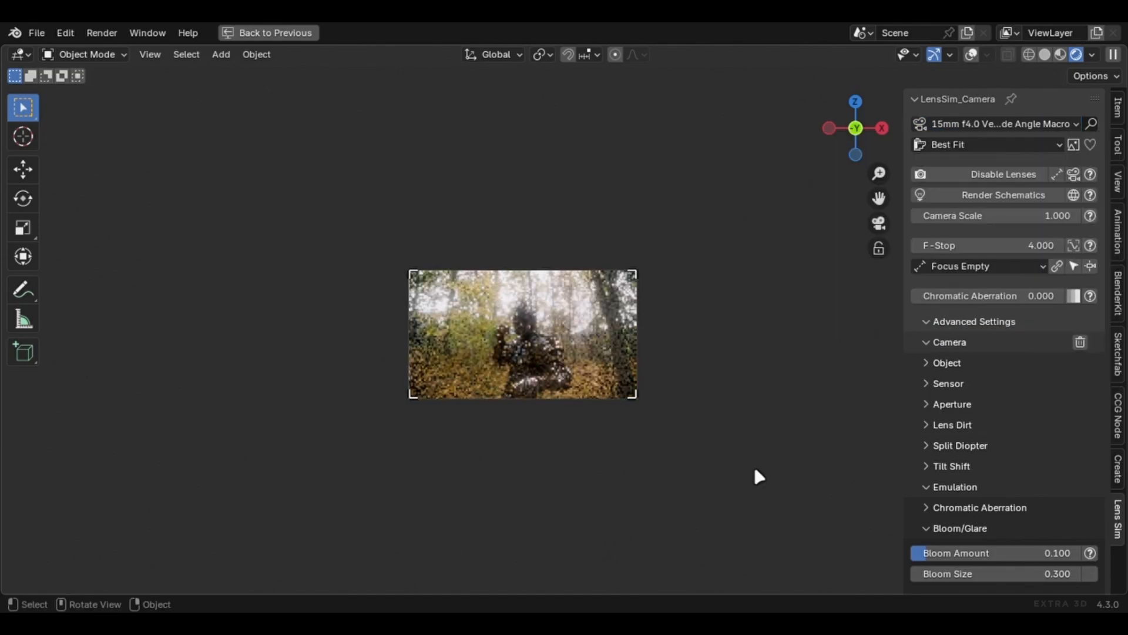
left_click(1000, 123)
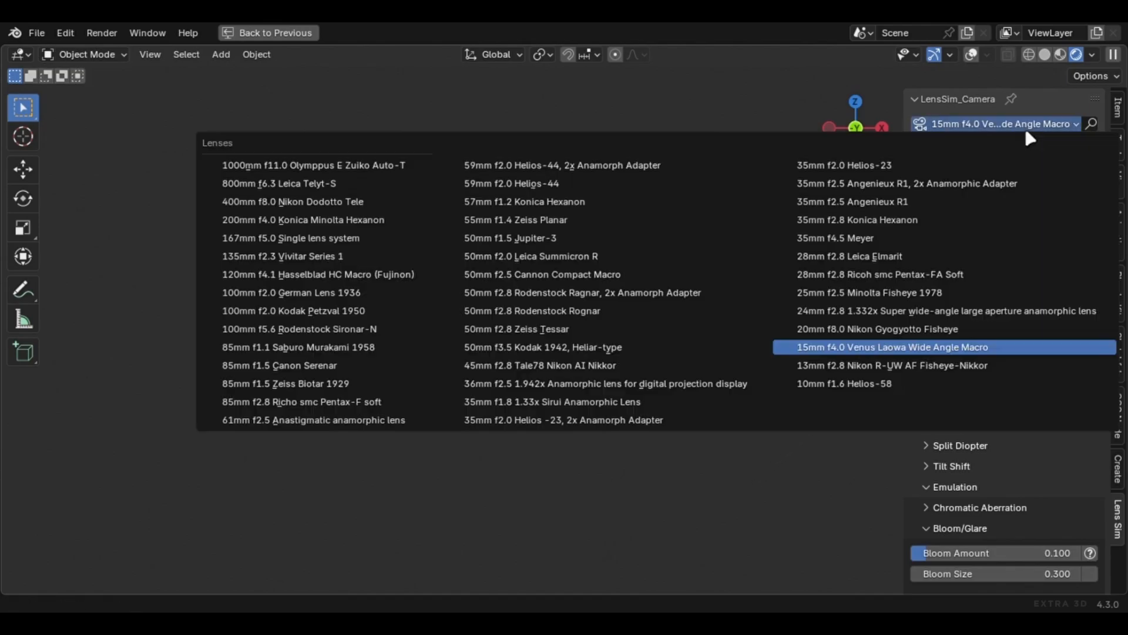
left_click(875, 329)
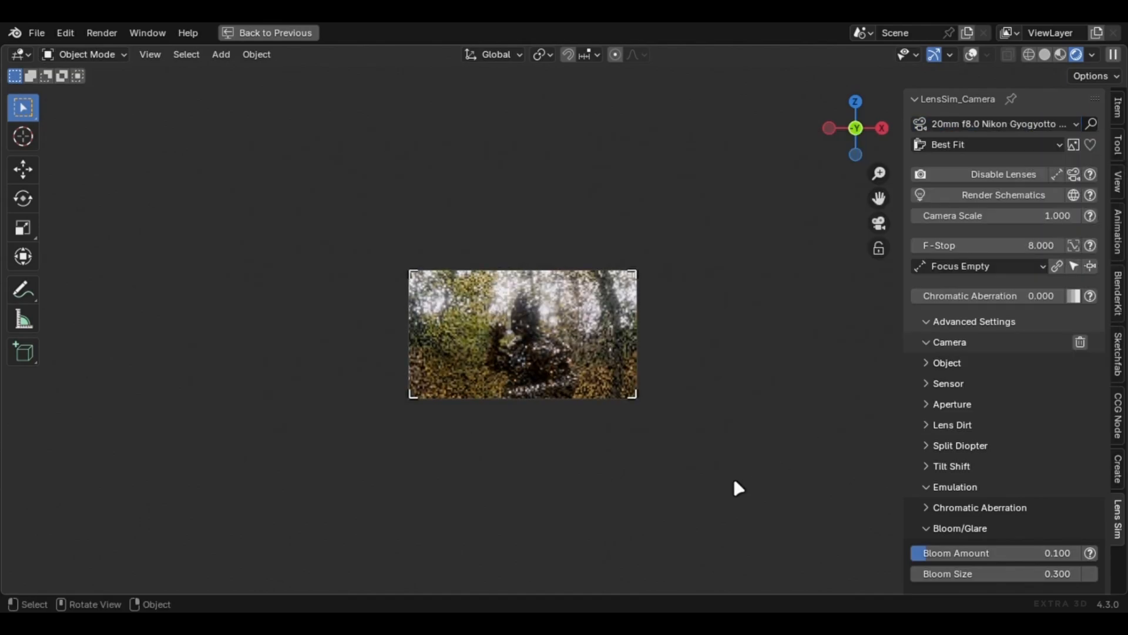
left_click(996, 123)
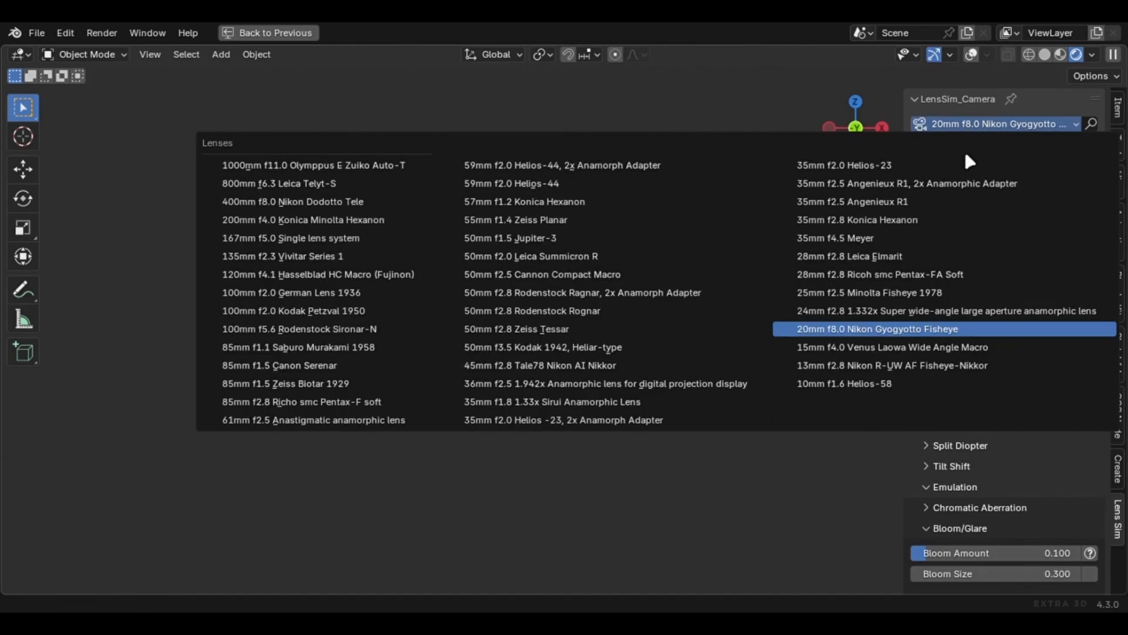
mouse_move(789, 486)
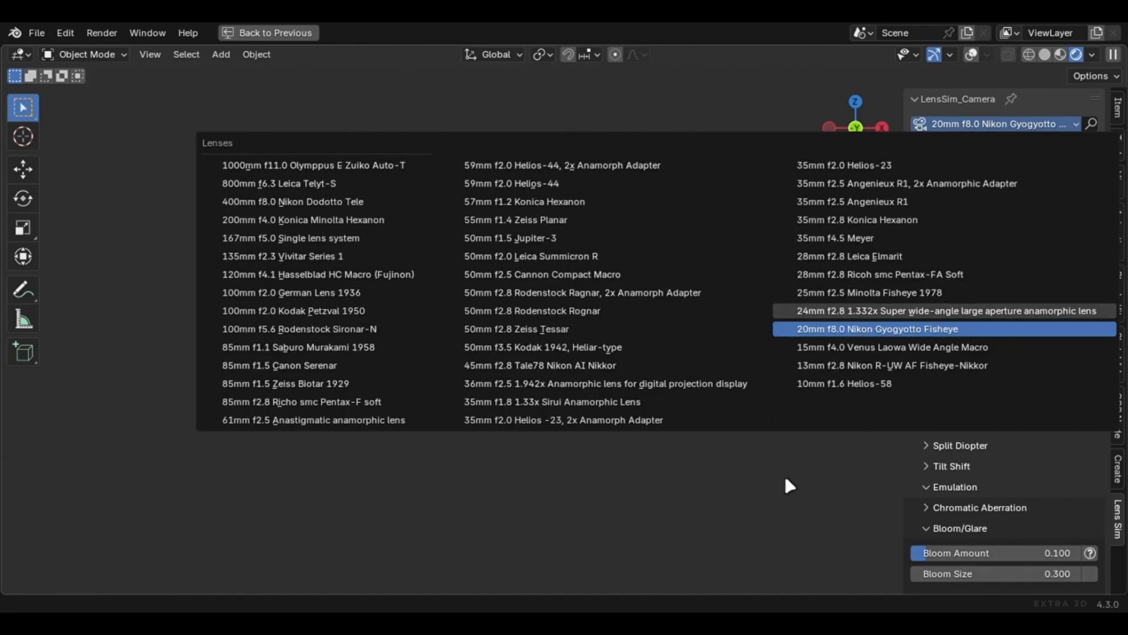
left_click(947, 310)
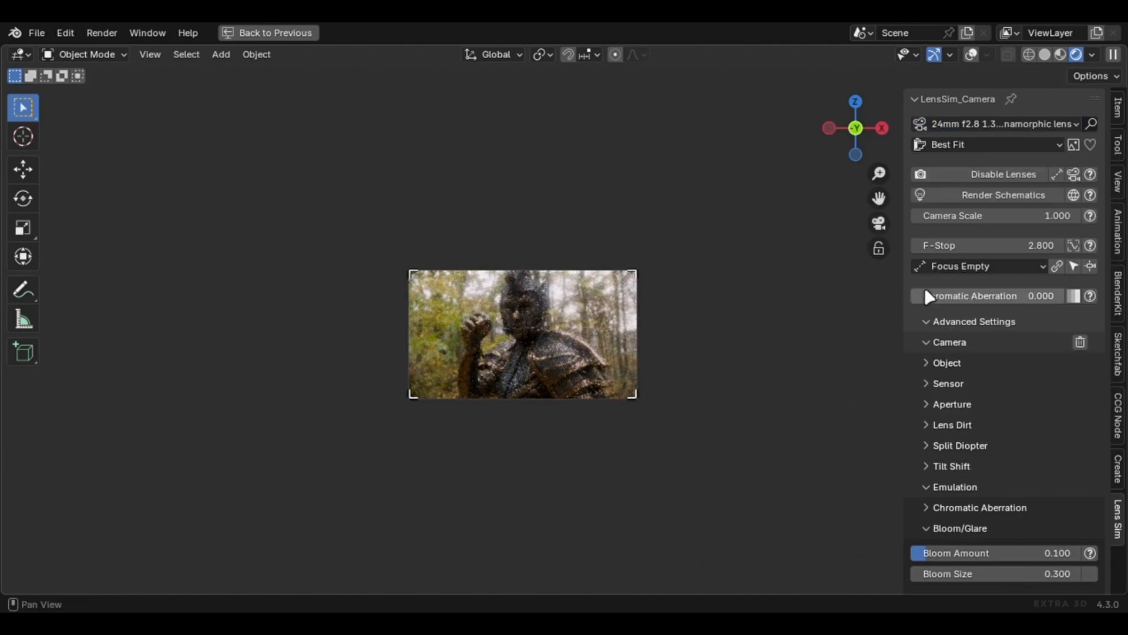
left_click(997, 124)
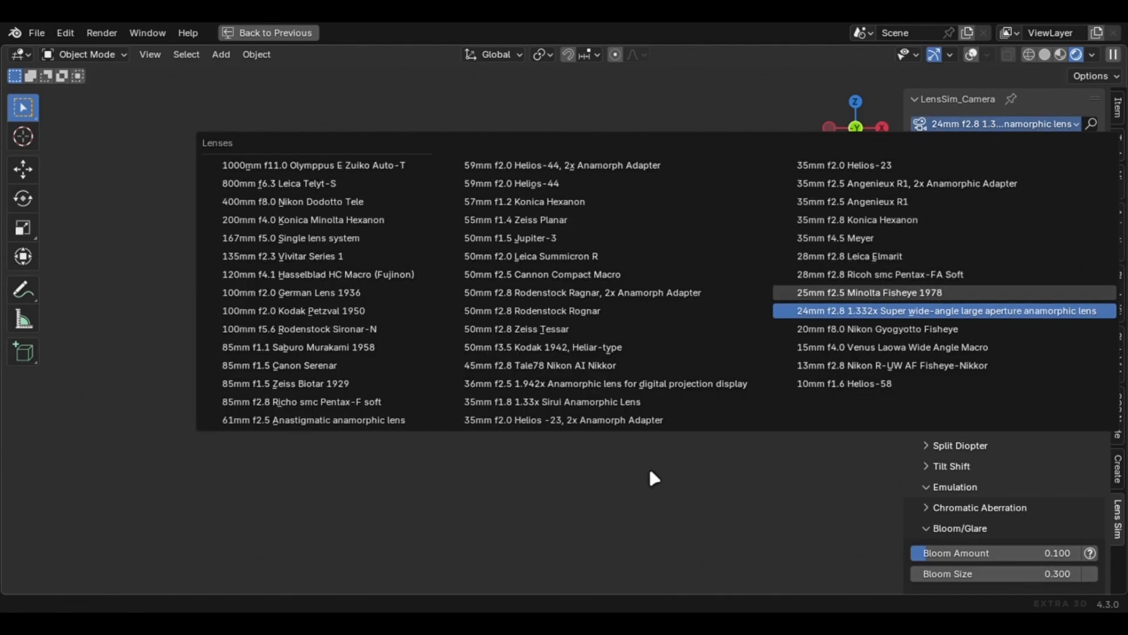
left_click(868, 292)
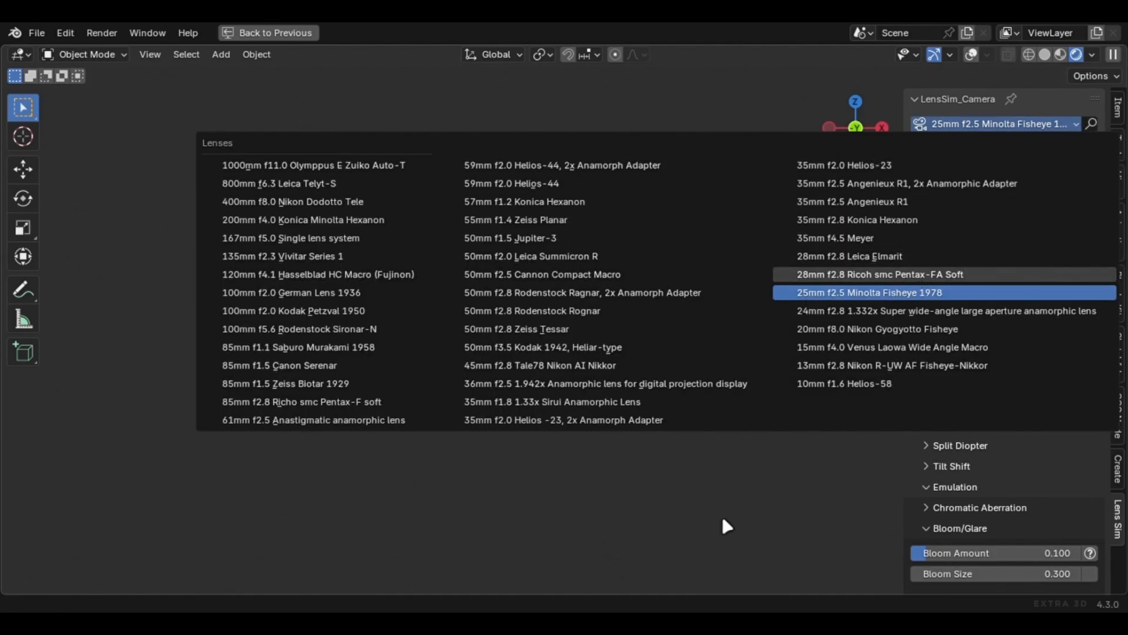
- Continue through 28mm Ricoh soft, 28mm f2.8 Leica Elmarit, 35mm f4.5 Meyer and 35mm f2.8 Konica Hexanon
left_click(879, 273)
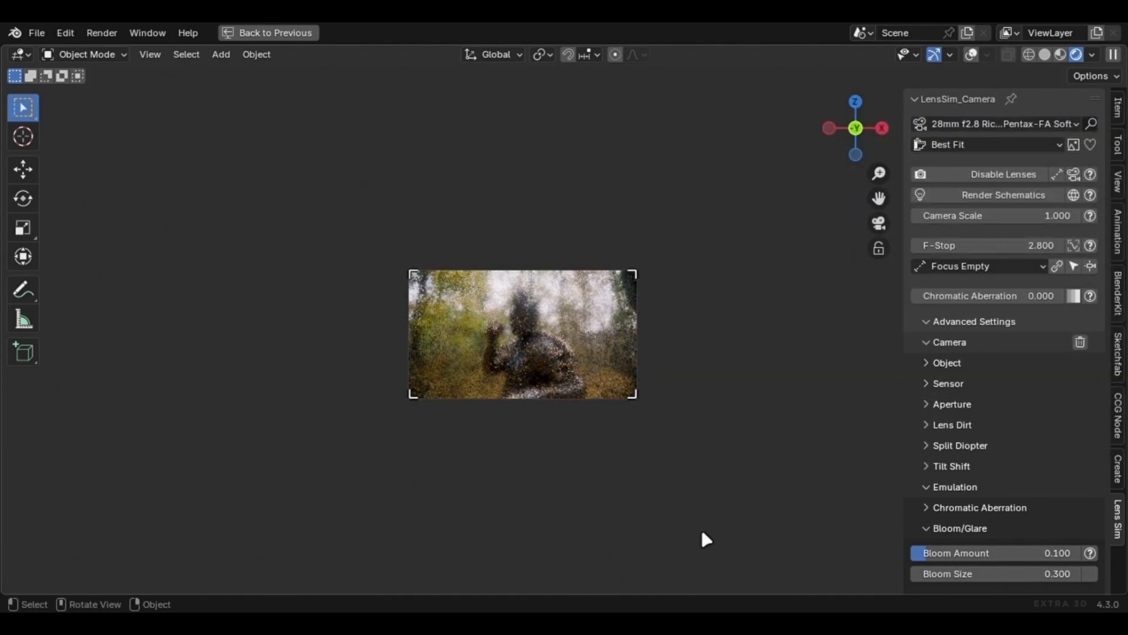
left_click(997, 123)
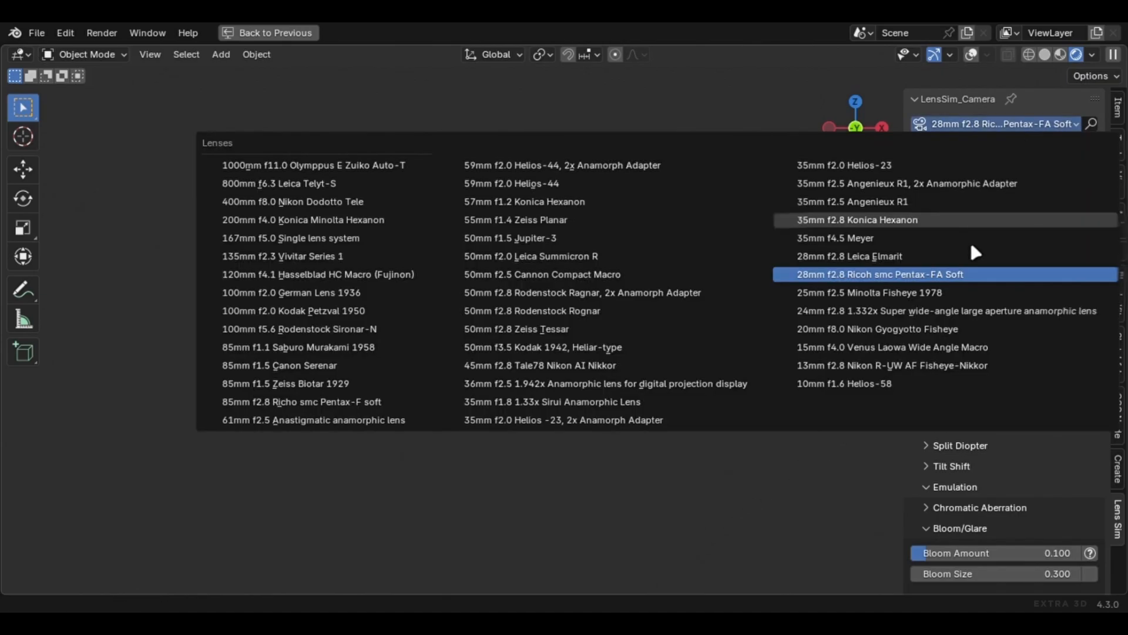
mouse_move(813, 460)
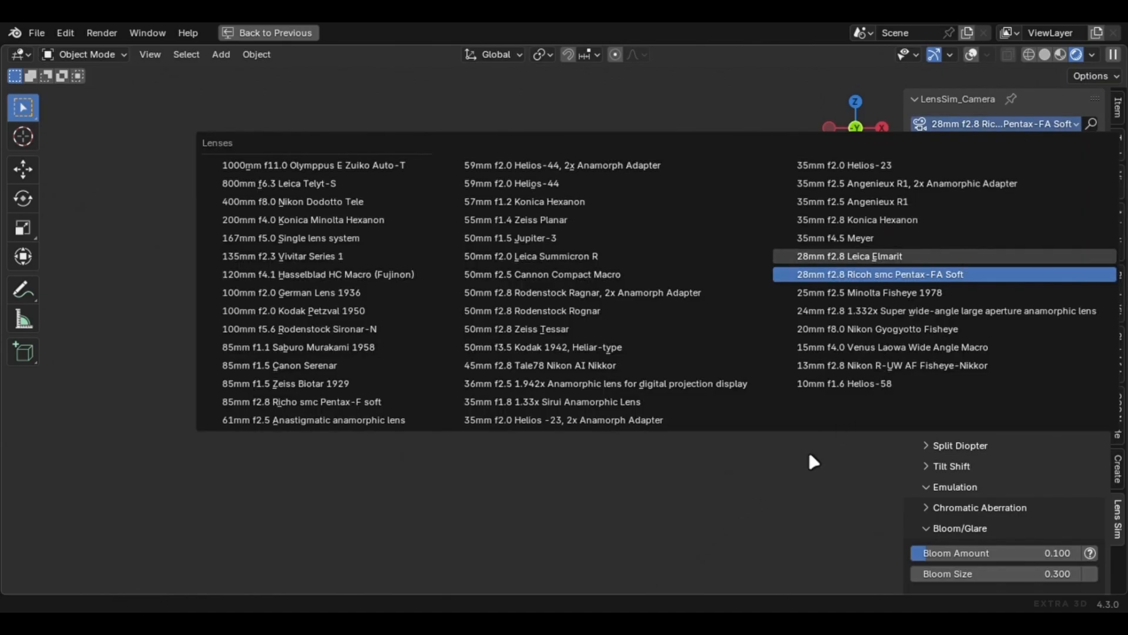
left_click(850, 255)
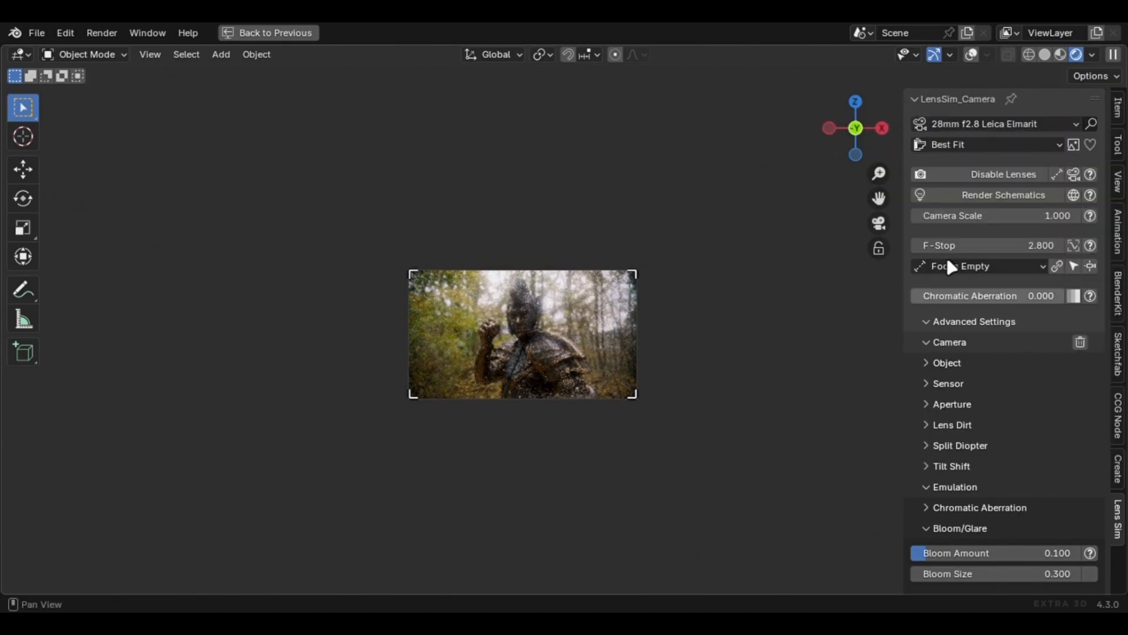
left_click(993, 123)
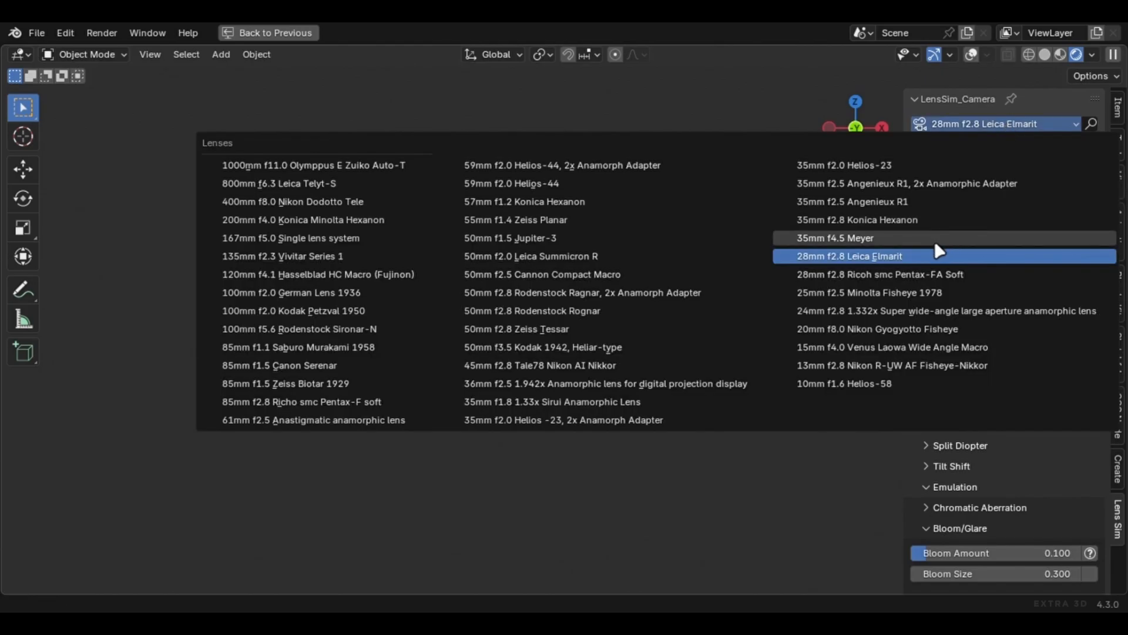
left_click(836, 238)
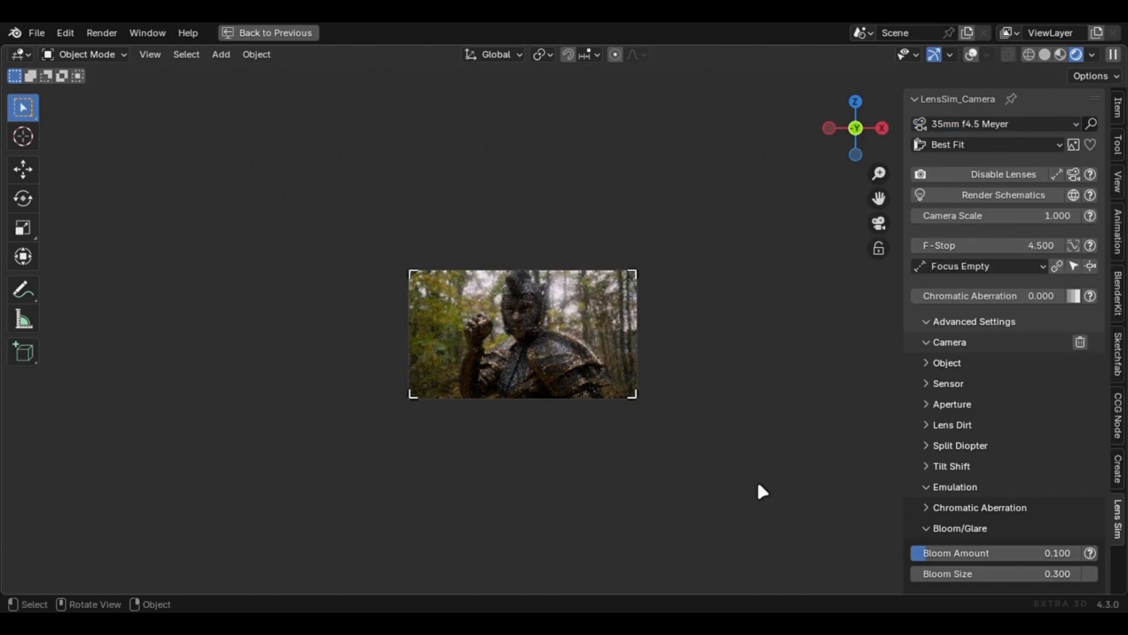
left_click(996, 123)
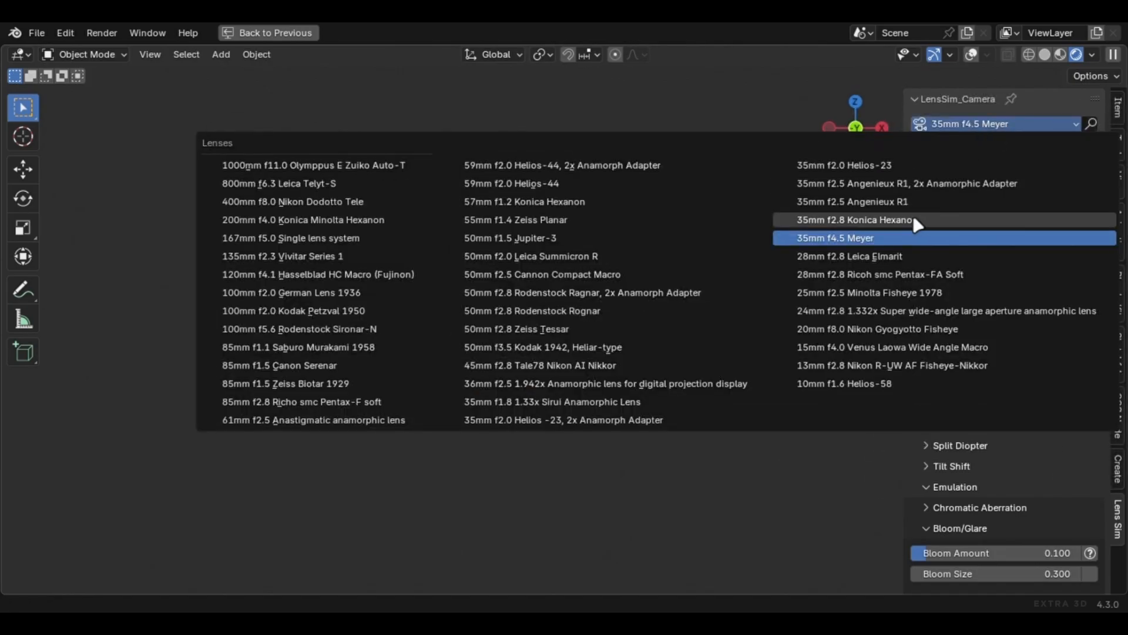
left_click(854, 220)
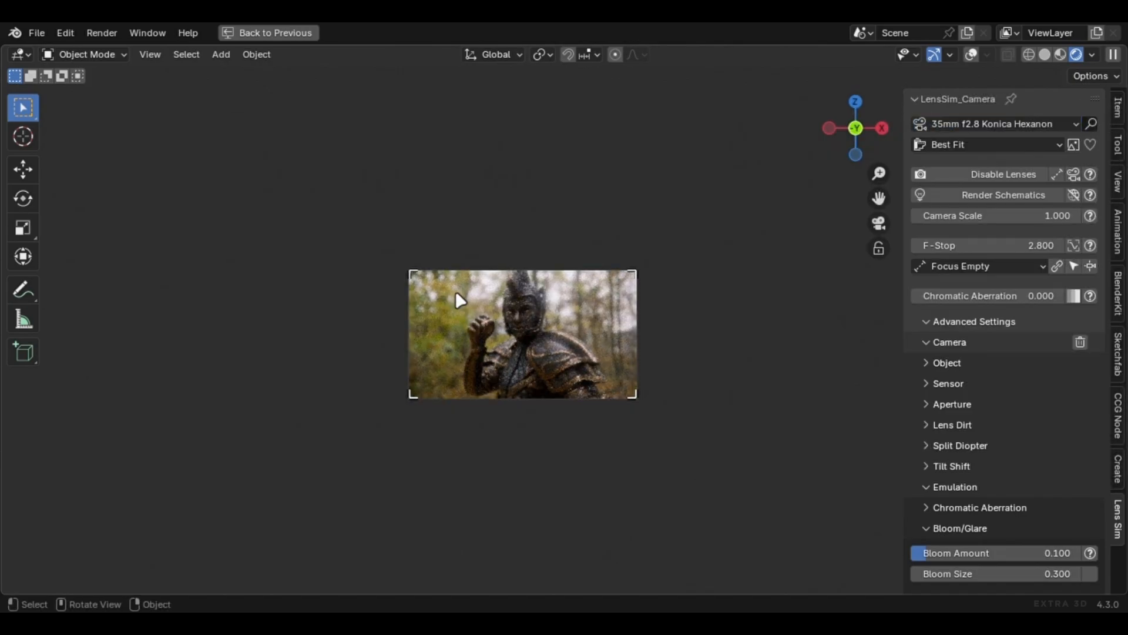
- Try the 35mm f2.5 Angenieux R1, its anamorphic-adapter variant, and settle on 35mm f2.0 Helios-23
left_click(993, 124)
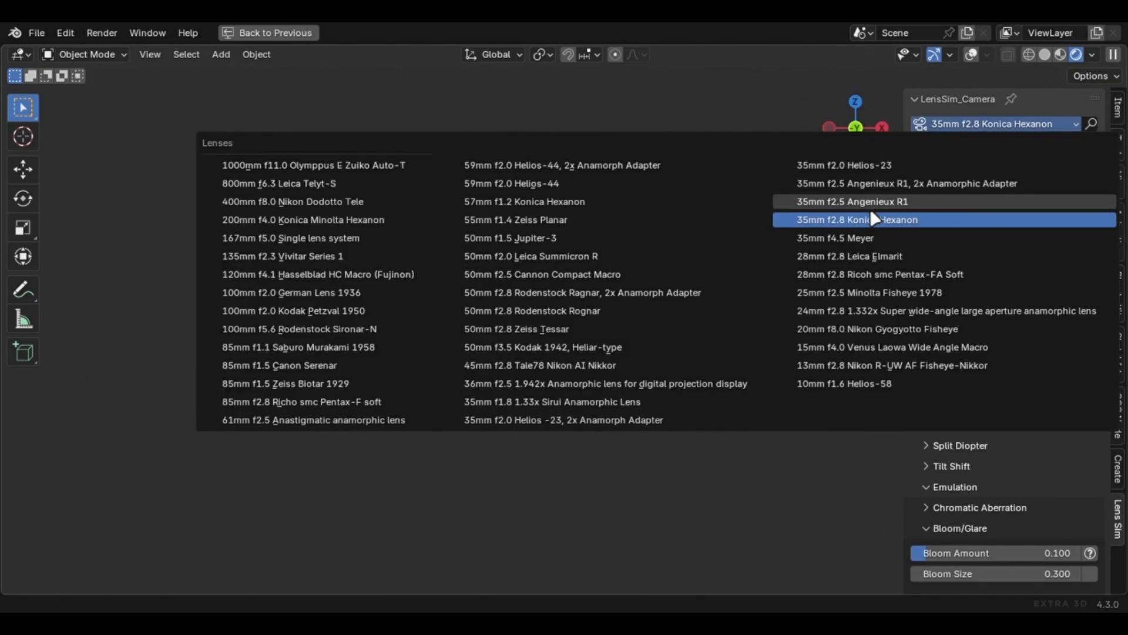
left_click(851, 201)
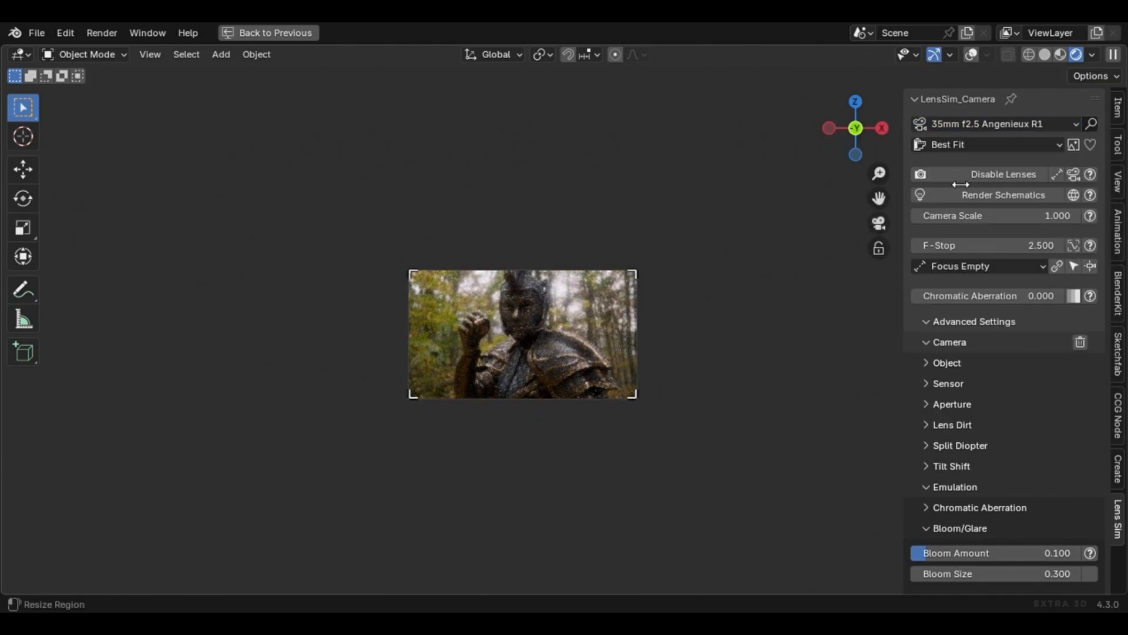
left_click(993, 123)
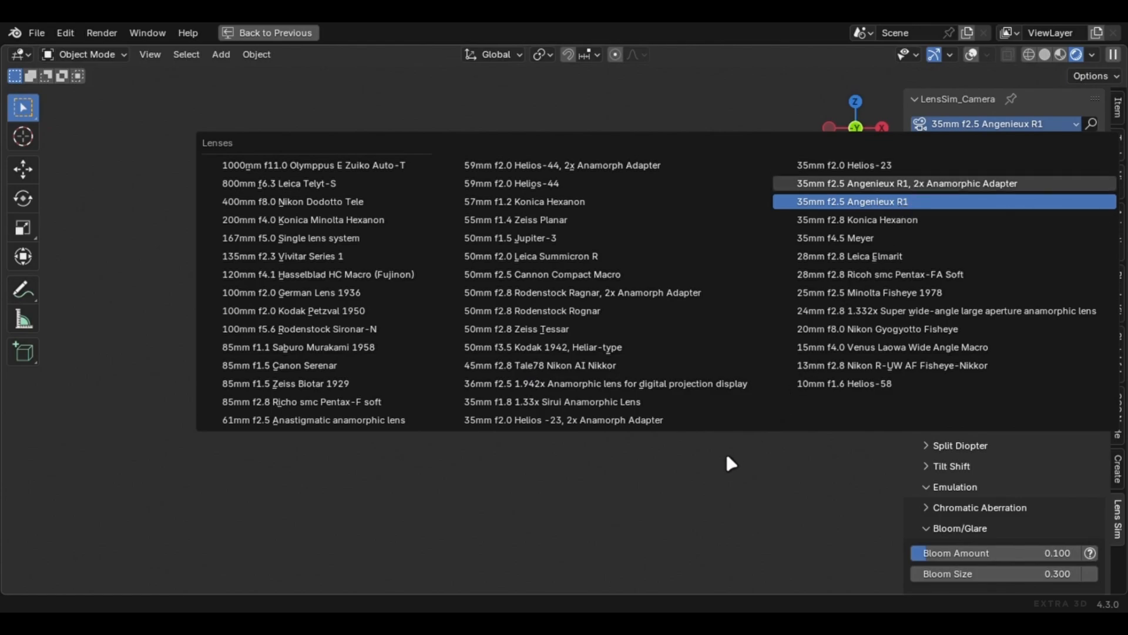
left_click(906, 184)
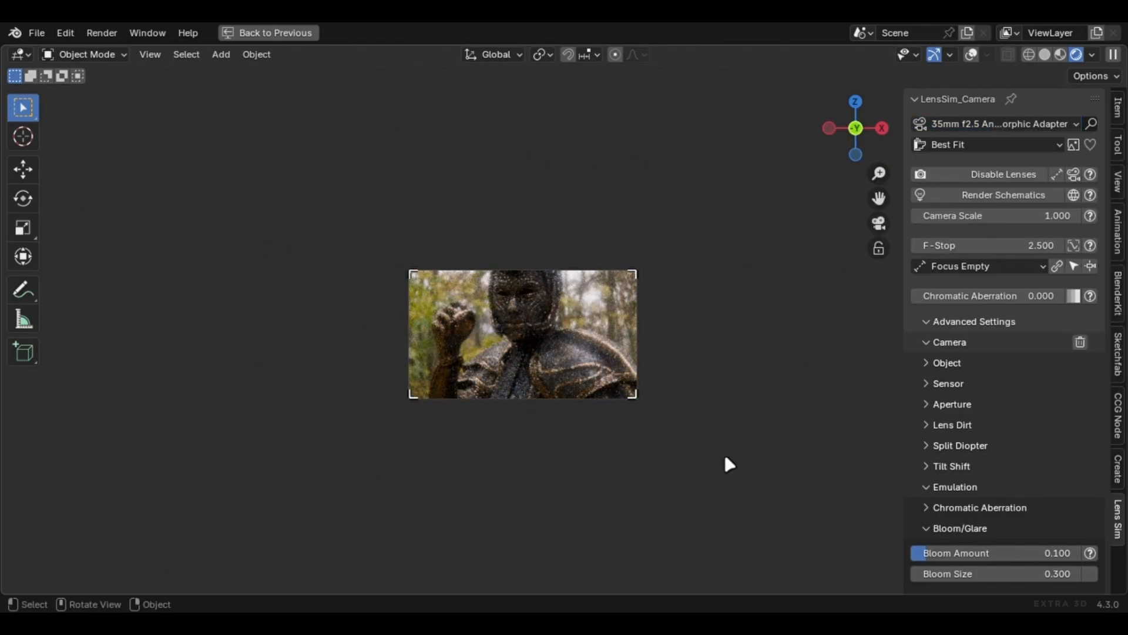
left_click(999, 124)
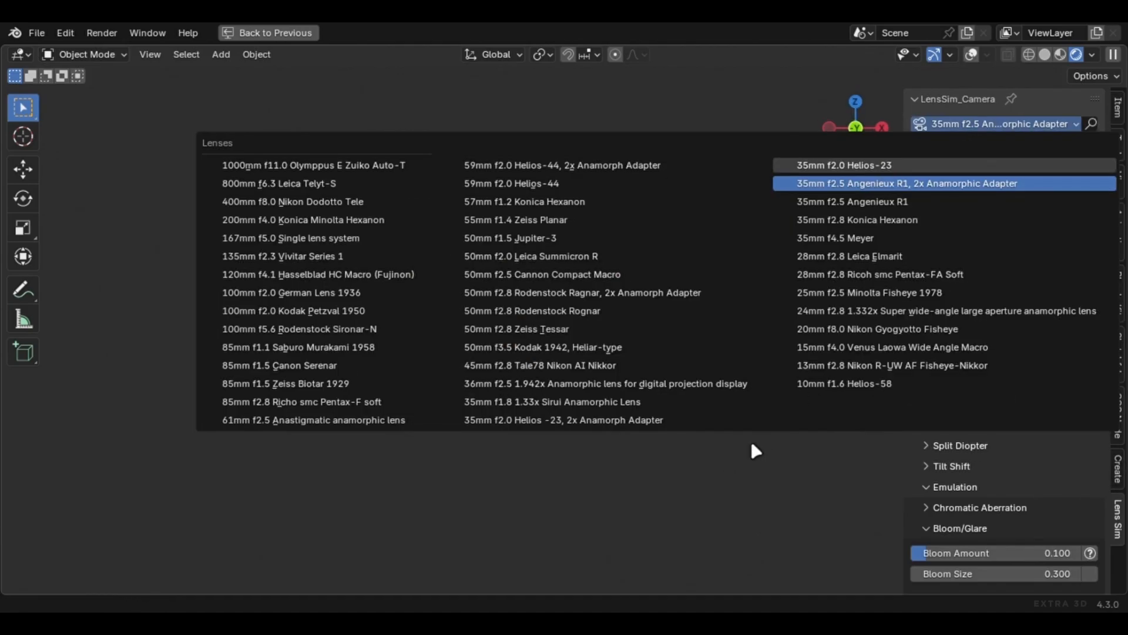
left_click(853, 165)
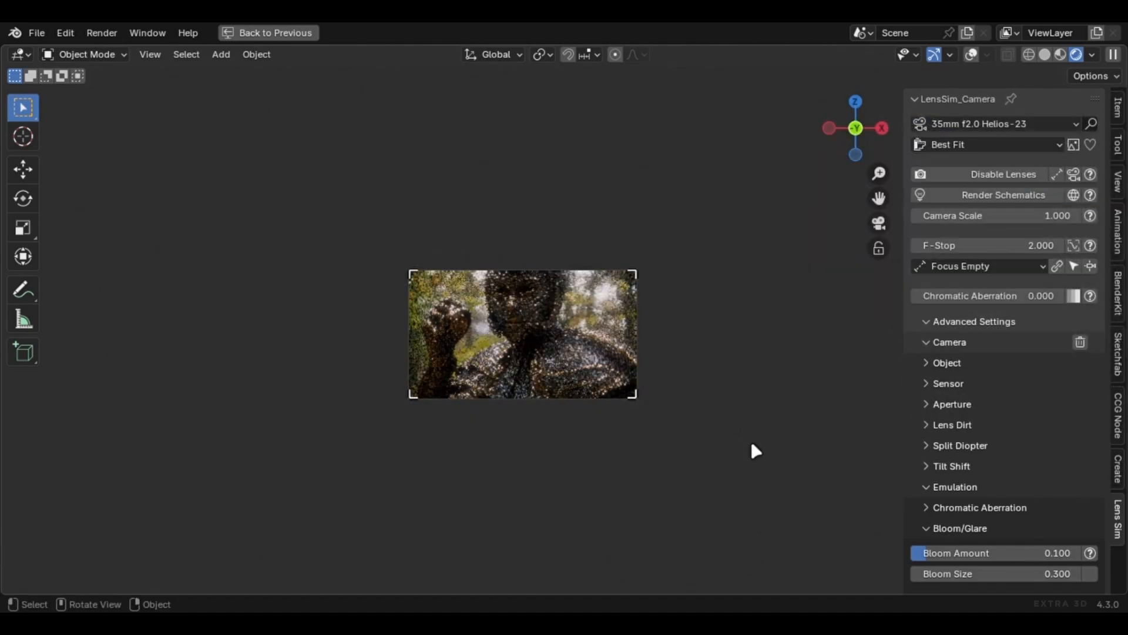
mouse_move(975, 123)
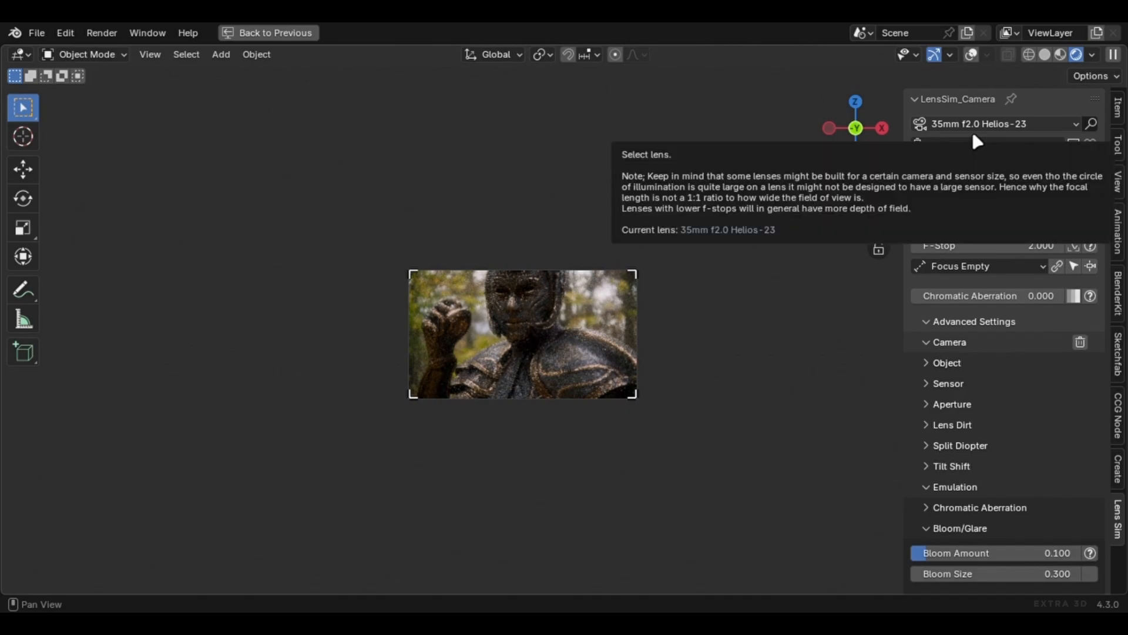
- Cycle through 35mm Sirui anamorphic, 45mm Nikkor, 50mm f3.5 Kodak Heliar-type and 50mm f2.8 Zeiss Tessar
left_click(993, 123)
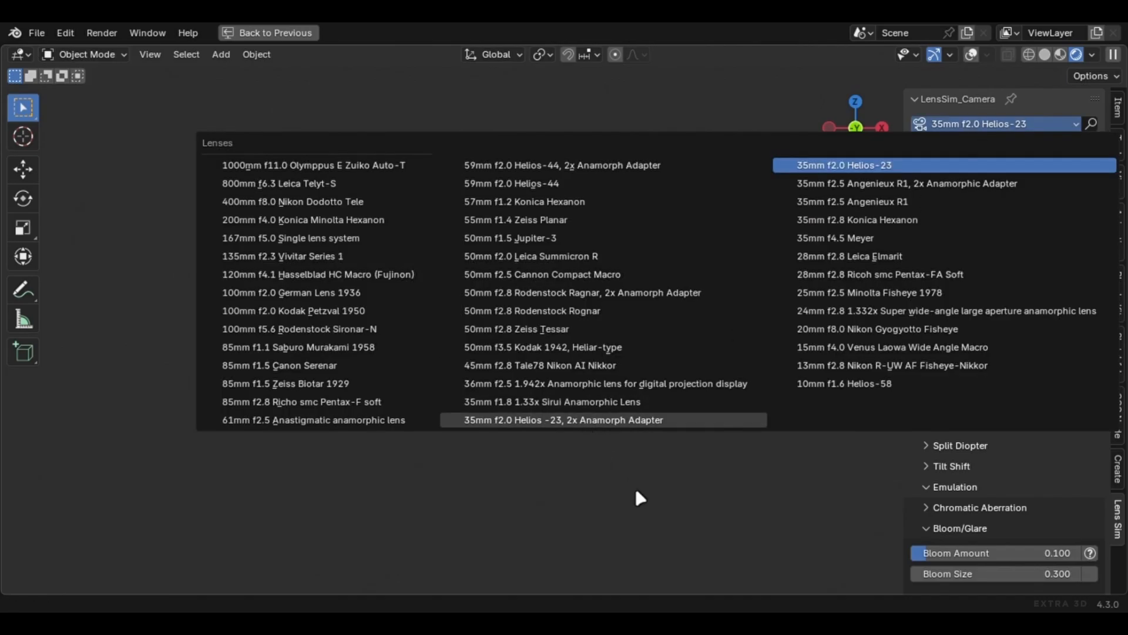
left_click(844, 165)
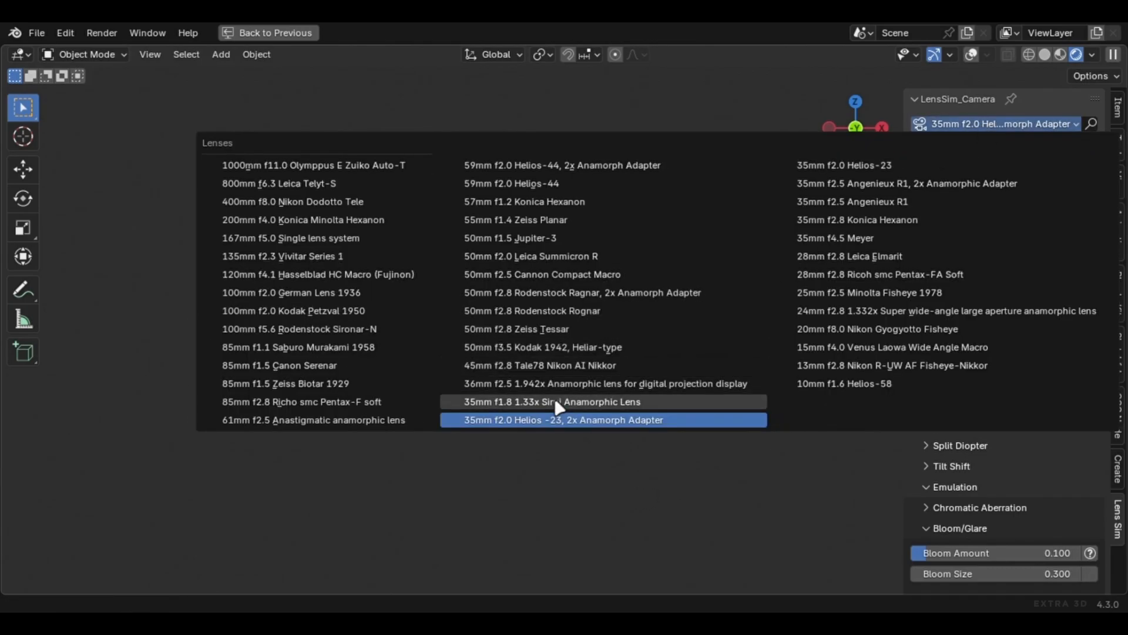
left_click(552, 402)
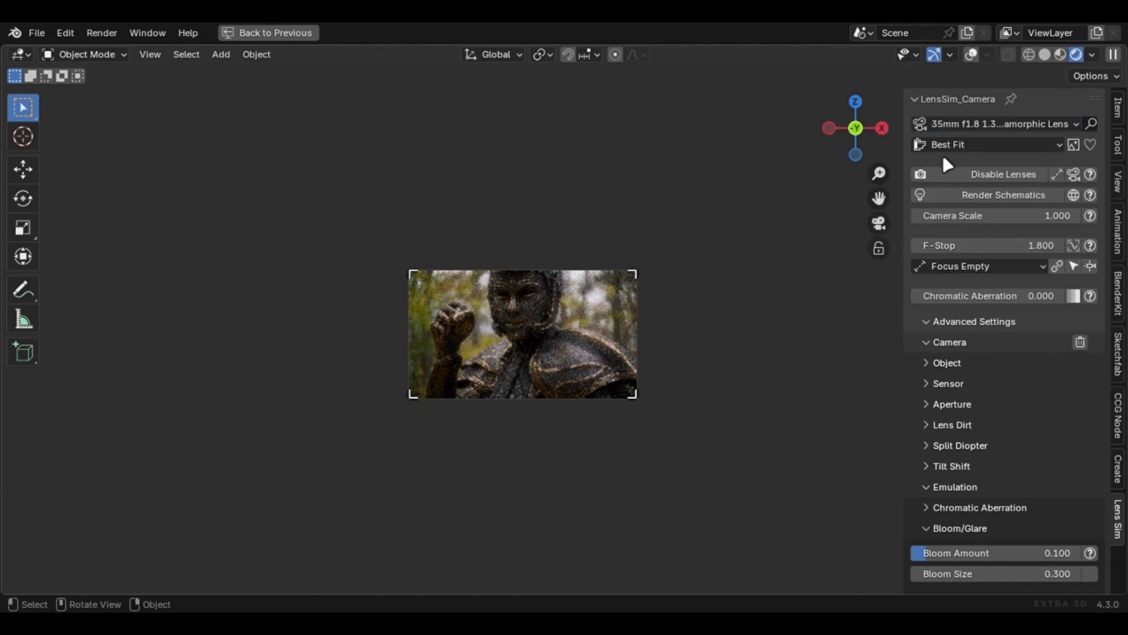
left_click(996, 123)
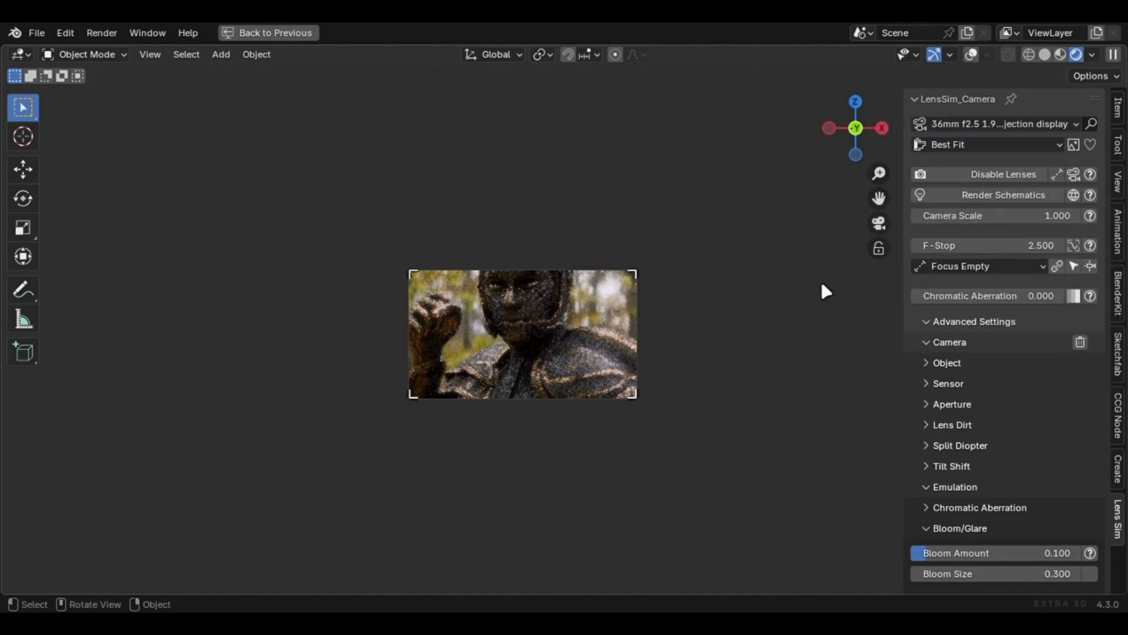
left_click(996, 123)
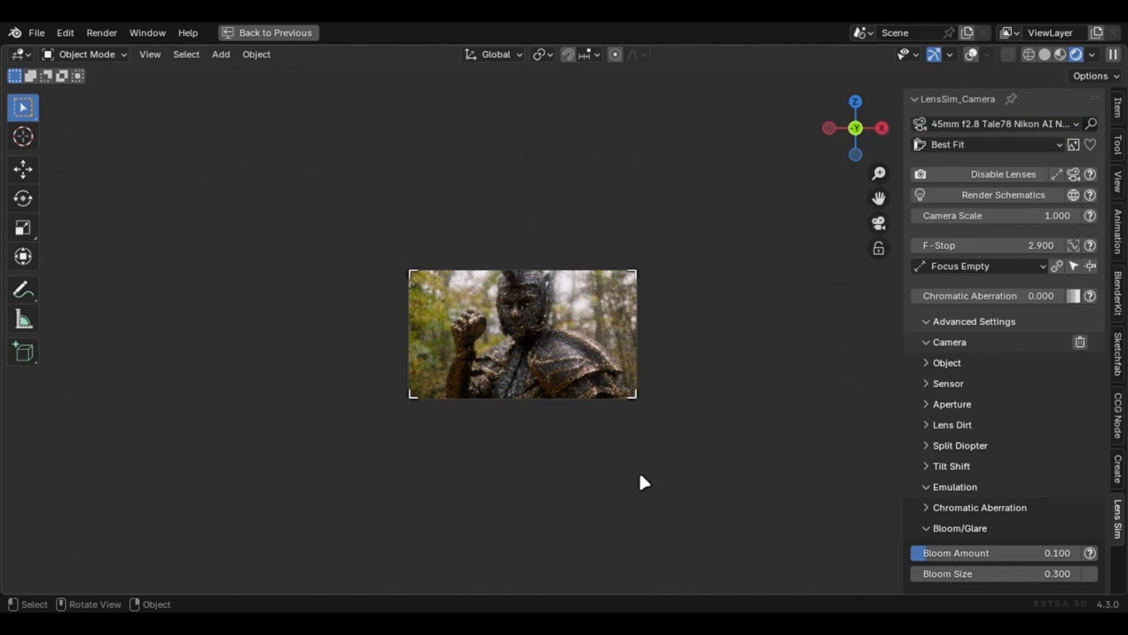
left_click(996, 123)
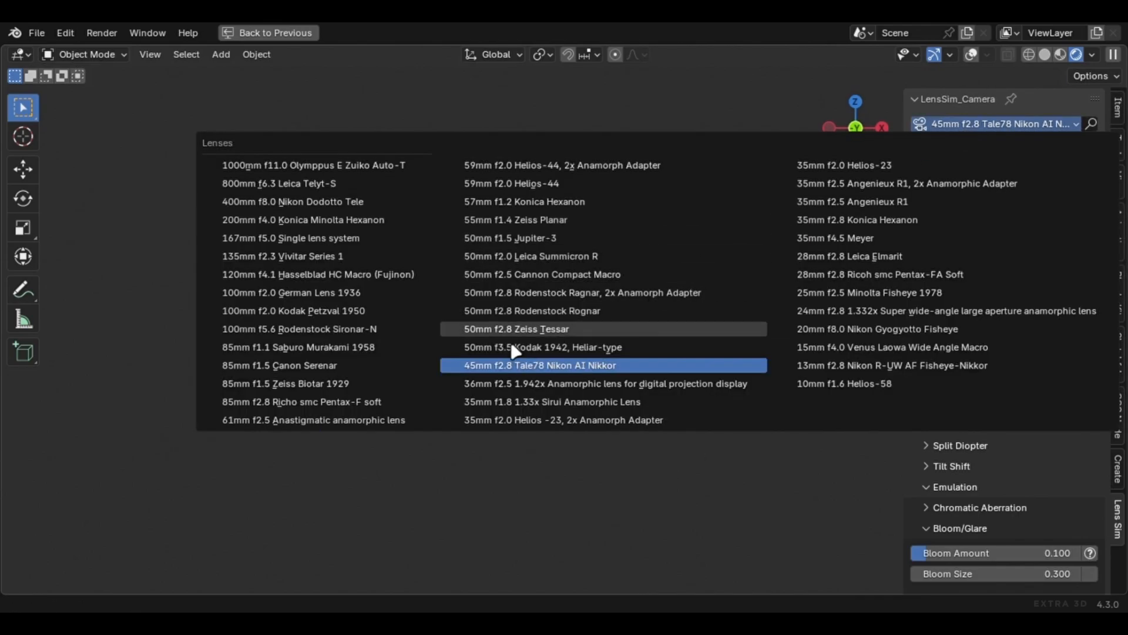
left_click(543, 347)
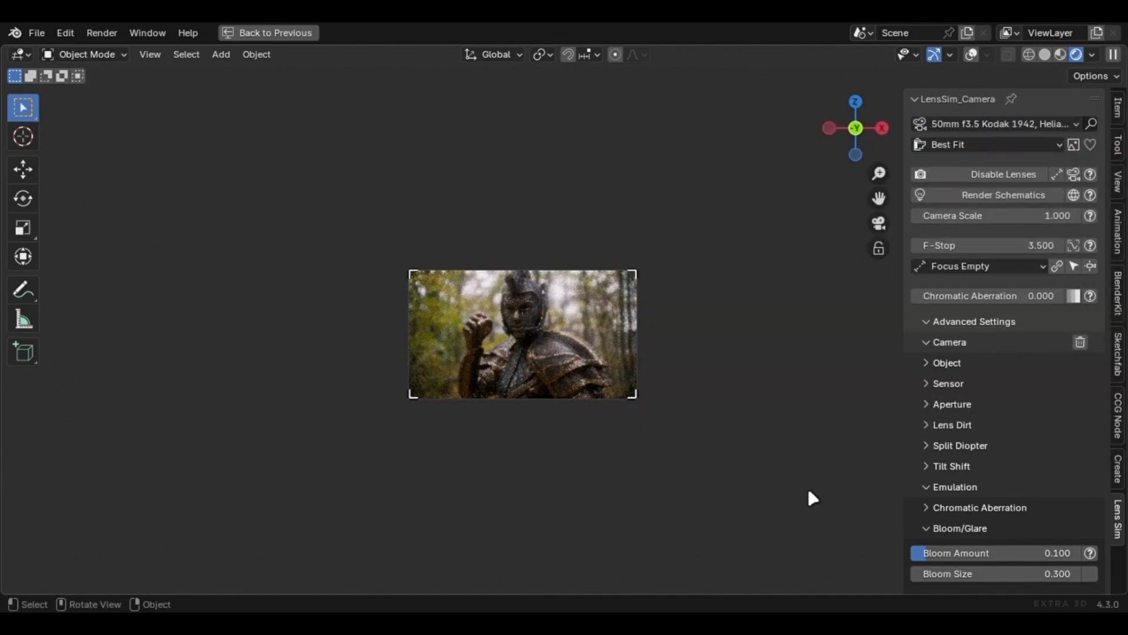
left_click(993, 123)
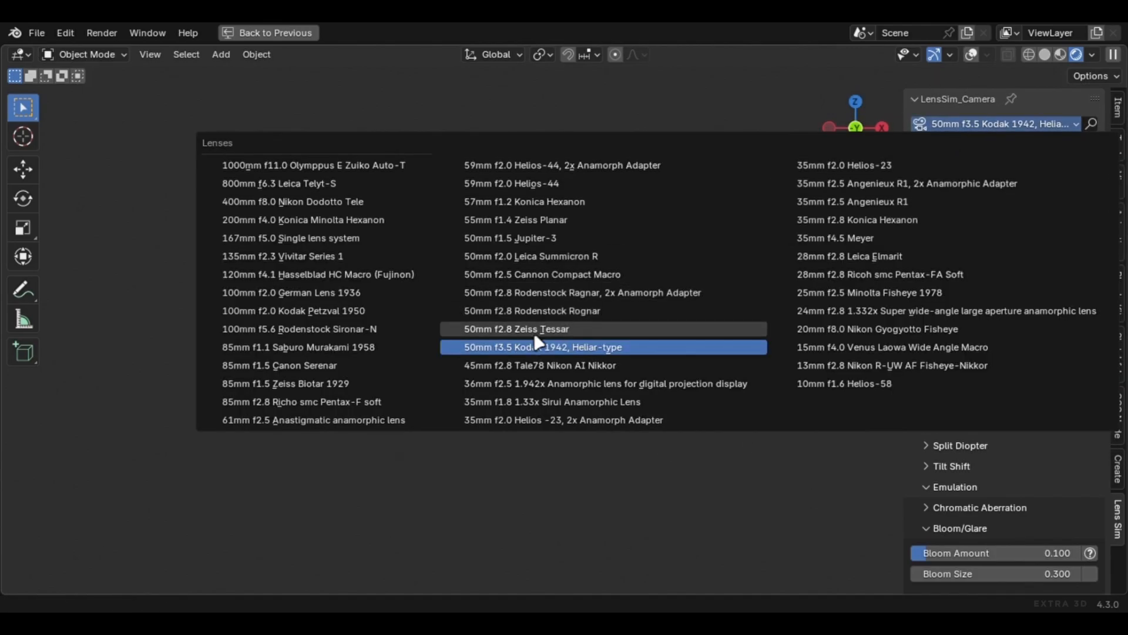
left_click(516, 329)
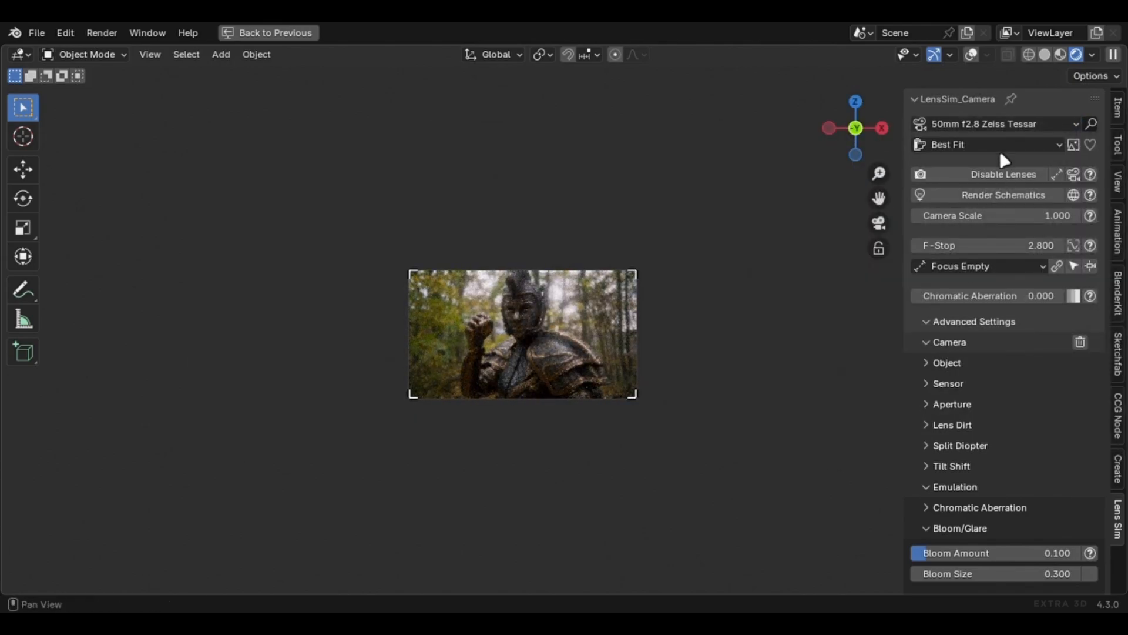
- Try the 50mm Rodenstock Rognar, its 2x anamorph variant, 50mm Canon Compact Macro and 50mm Leica Summicron R
left_click(993, 123)
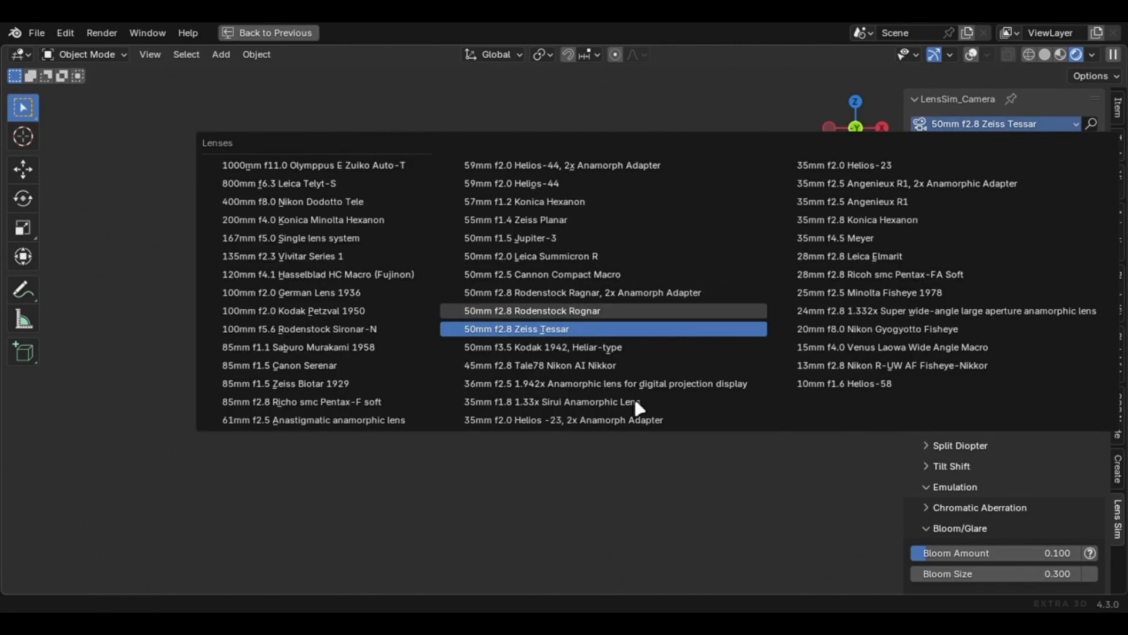
left_click(533, 310)
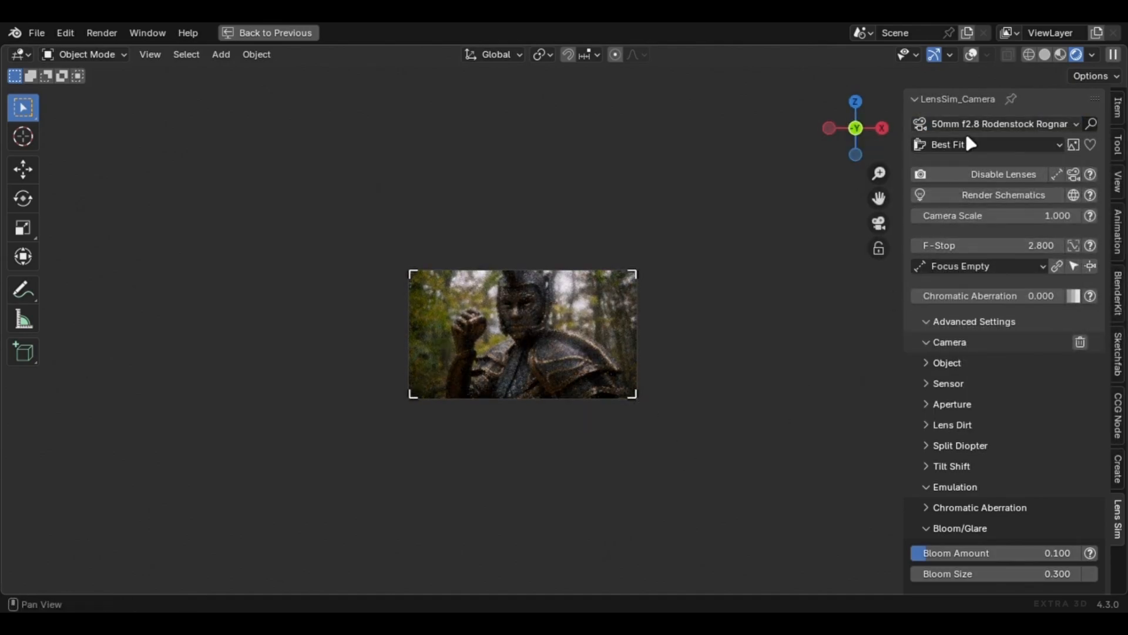
left_click(1000, 123)
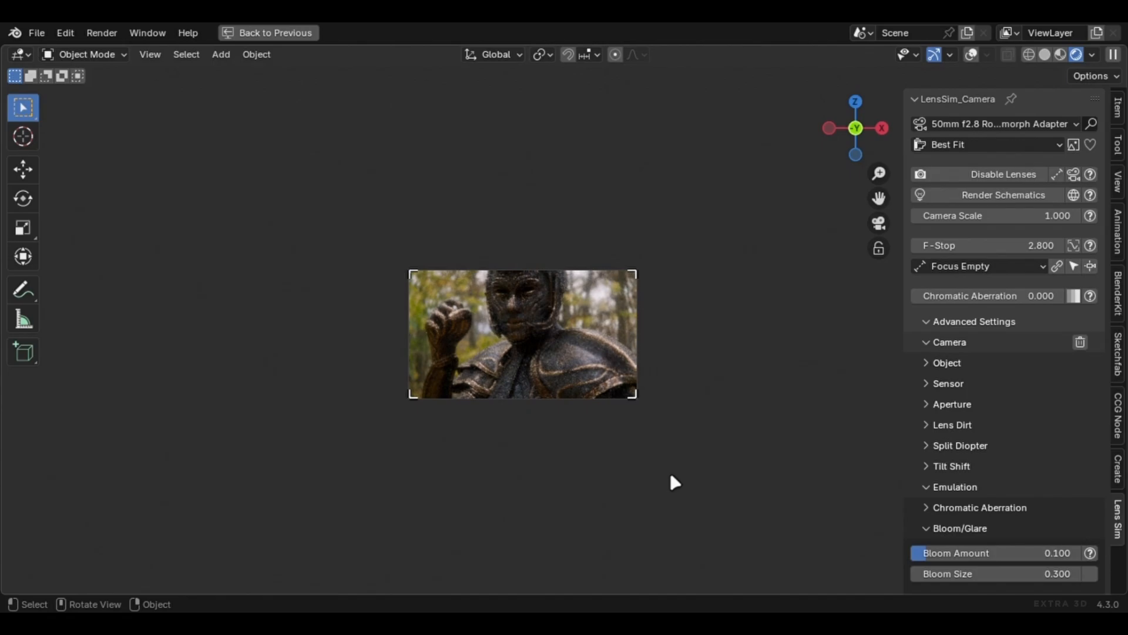
left_click(998, 123)
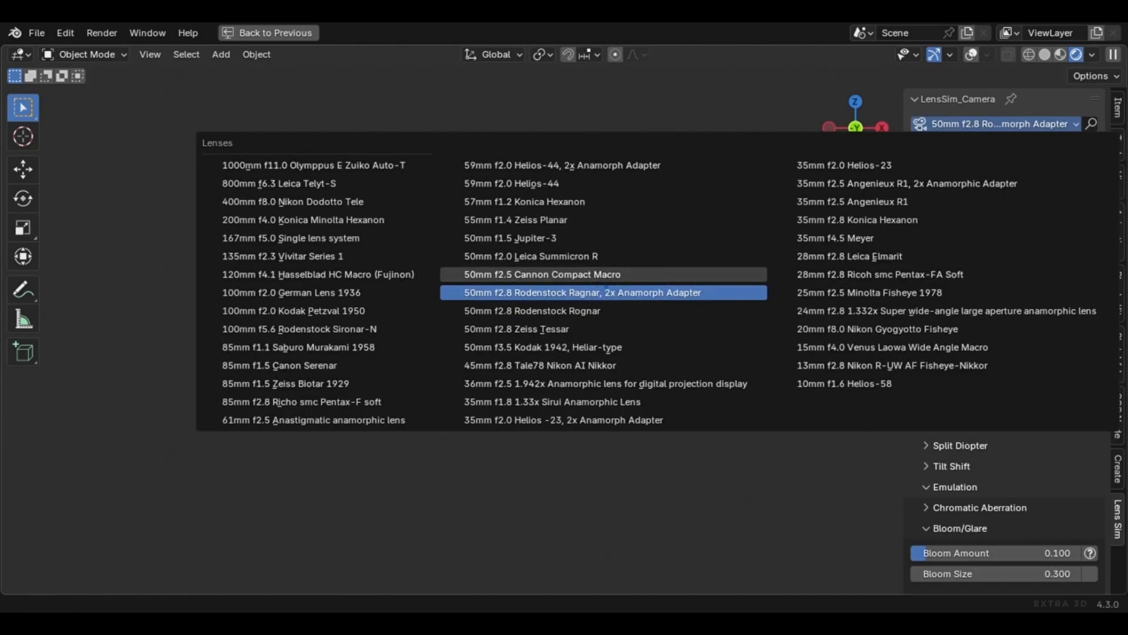
left_click(542, 274)
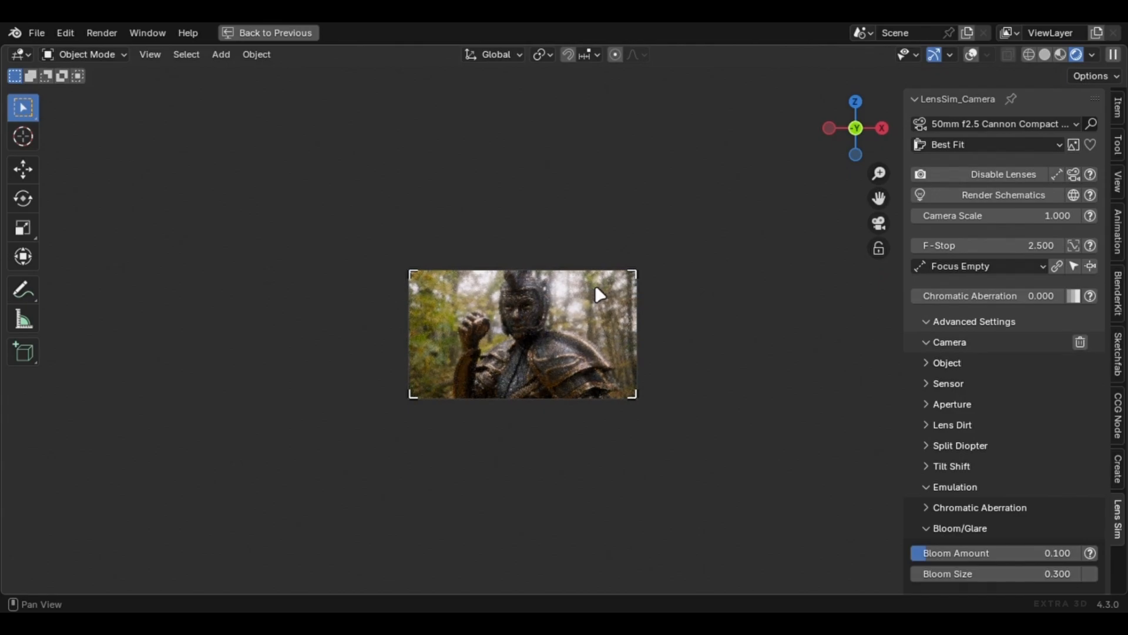
left_click(1000, 123)
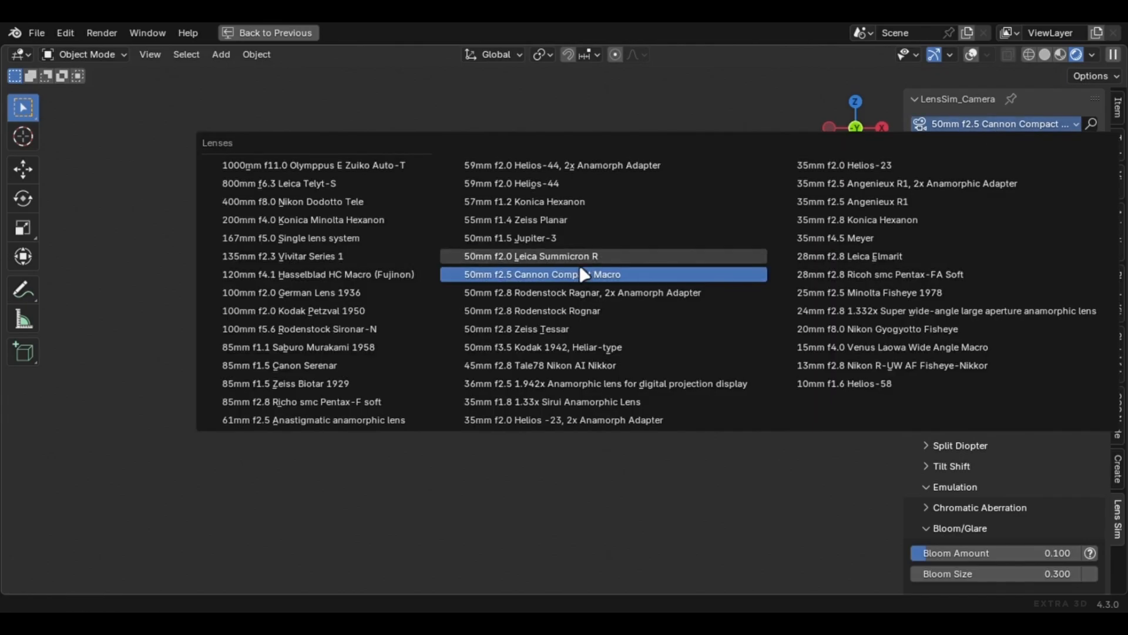
left_click(530, 256)
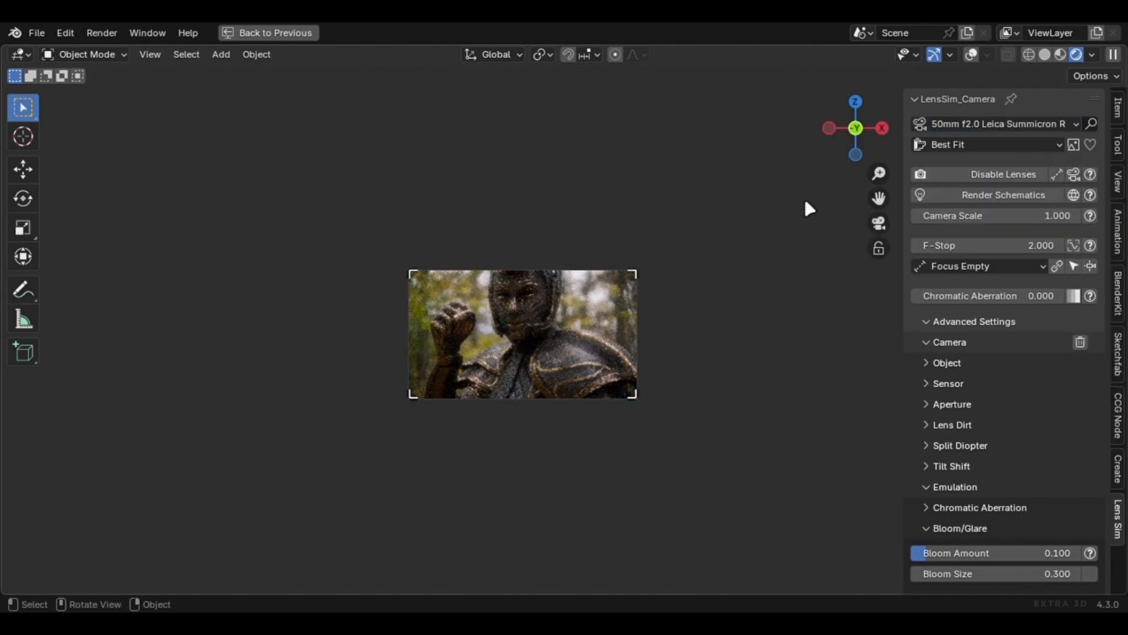
- Continue with the 50mm f1.5 Jupiter-3, 55mm f1.4 Zeiss Planar and 57mm f1.2 Konica Hexanon
left_click(997, 124)
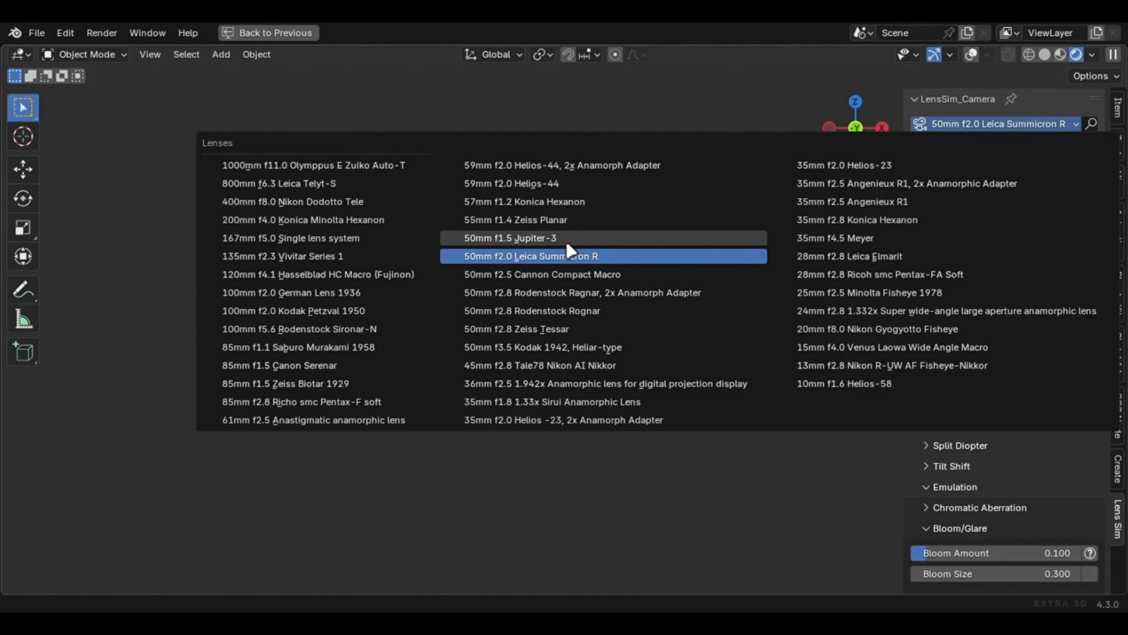
left_click(511, 237)
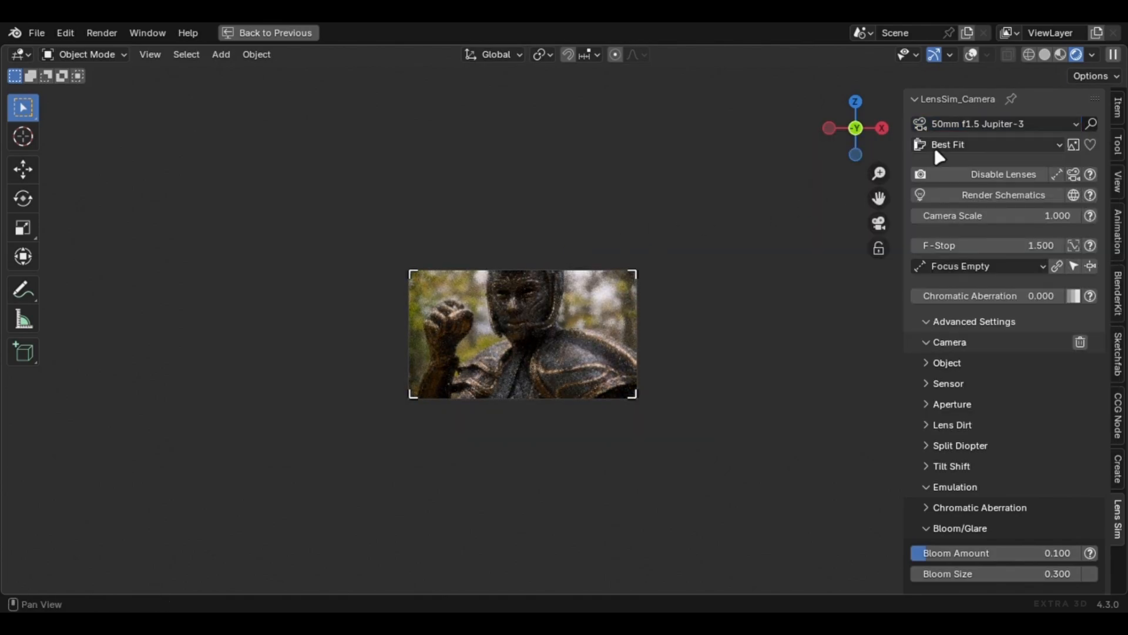
left_click(993, 123)
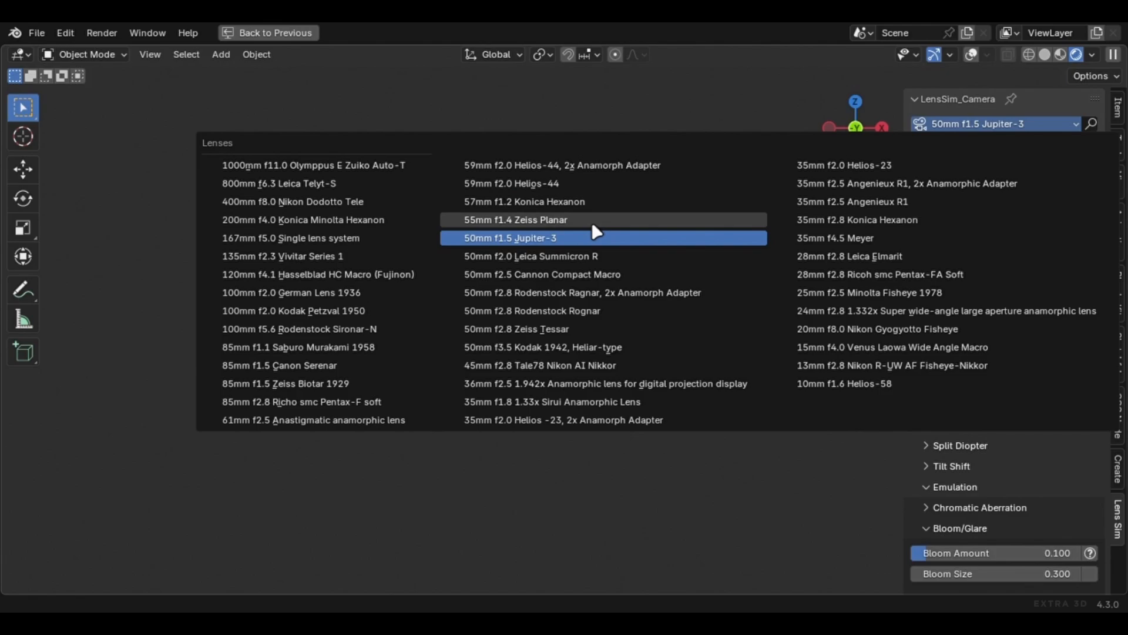
left_click(516, 220)
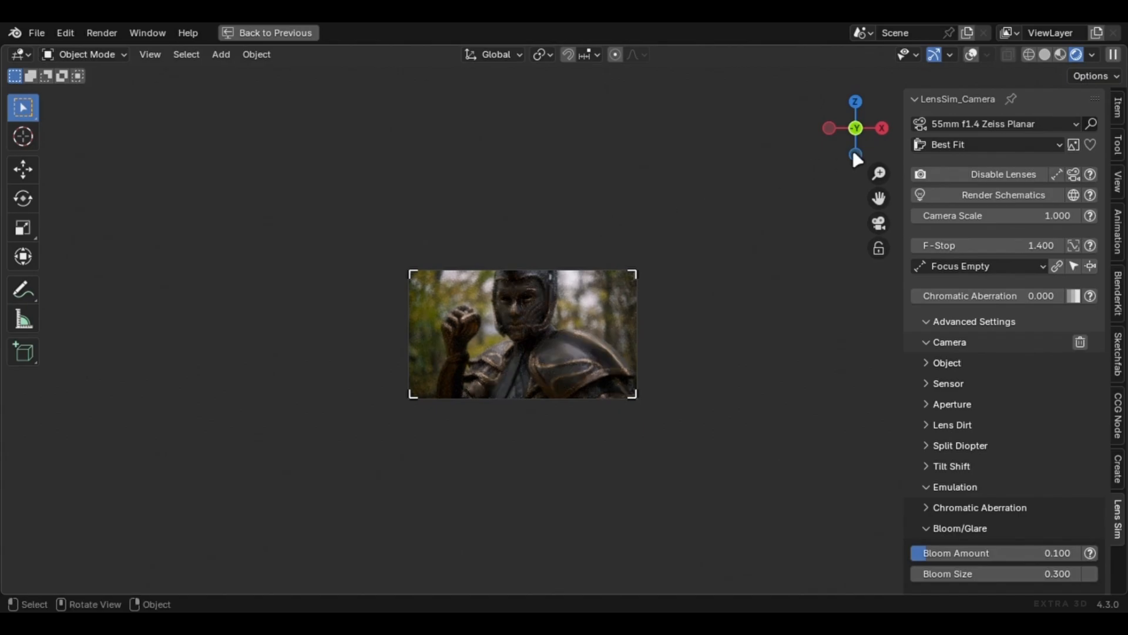
left_click(993, 123)
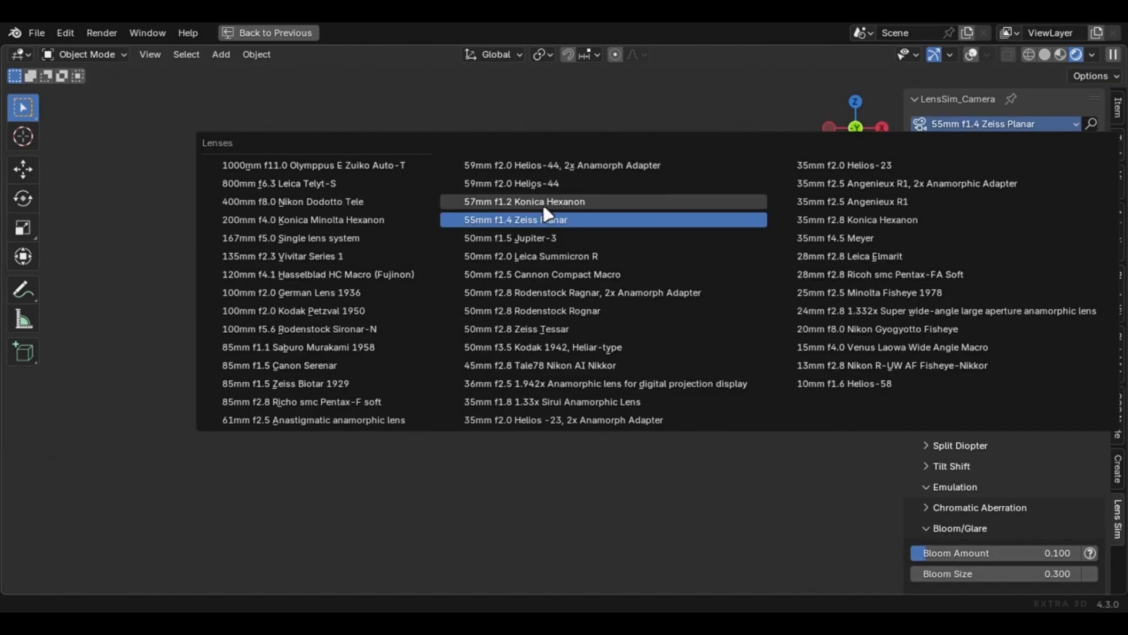
left_click(524, 201)
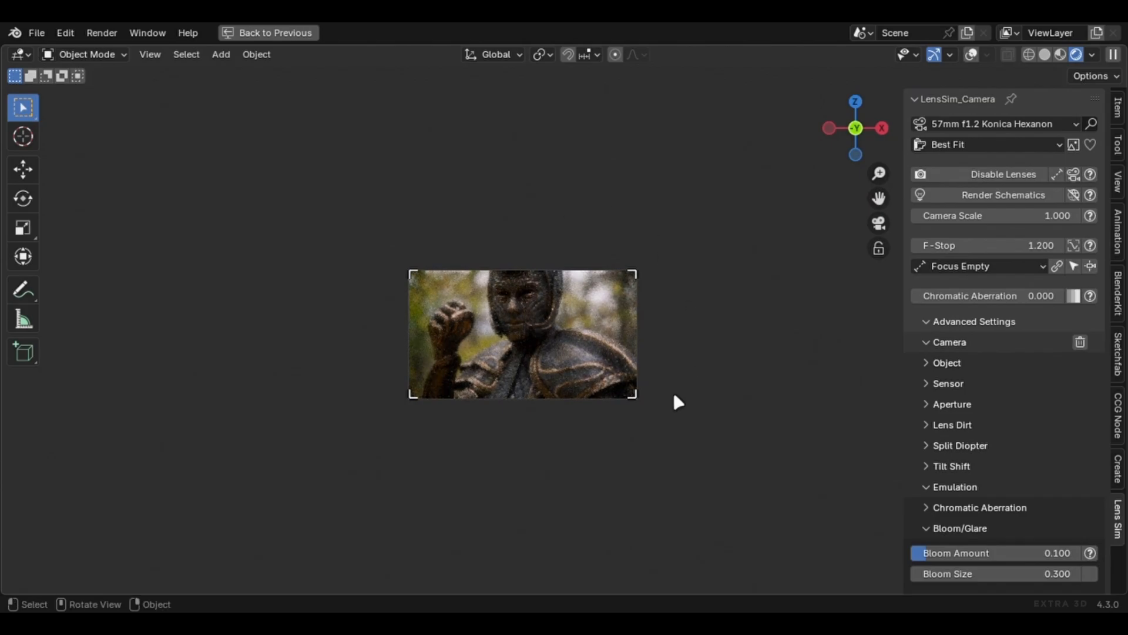
- Switch to the 59mm f2.0 Helios-44, then its 2x Anamorph Adapter variant, leaving the preset list open
left_click(993, 124)
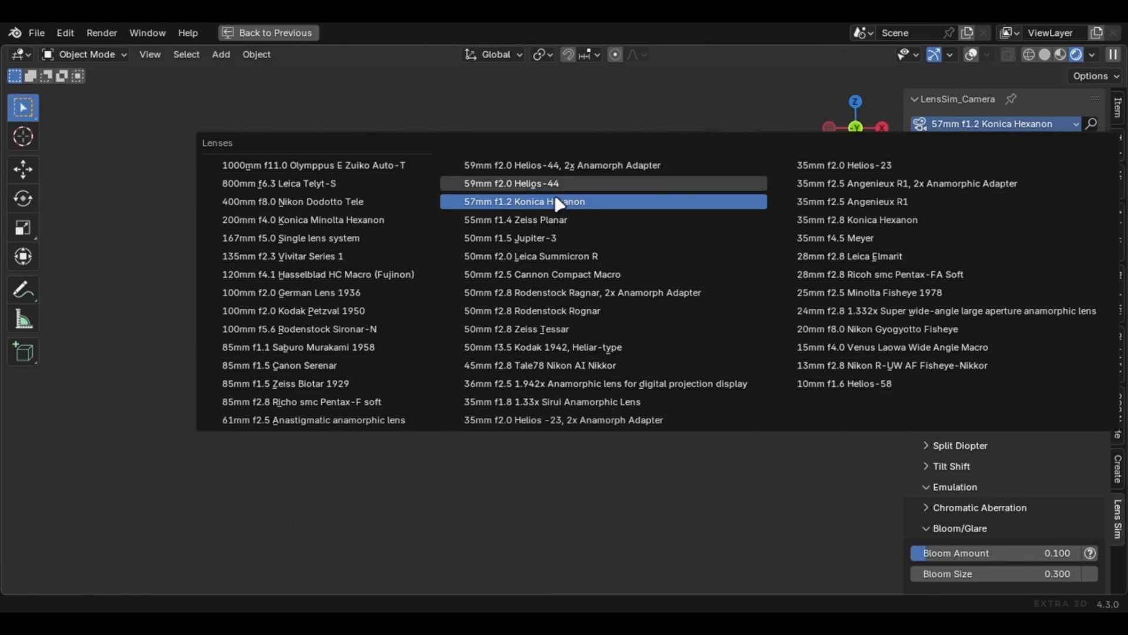
left_click(515, 183)
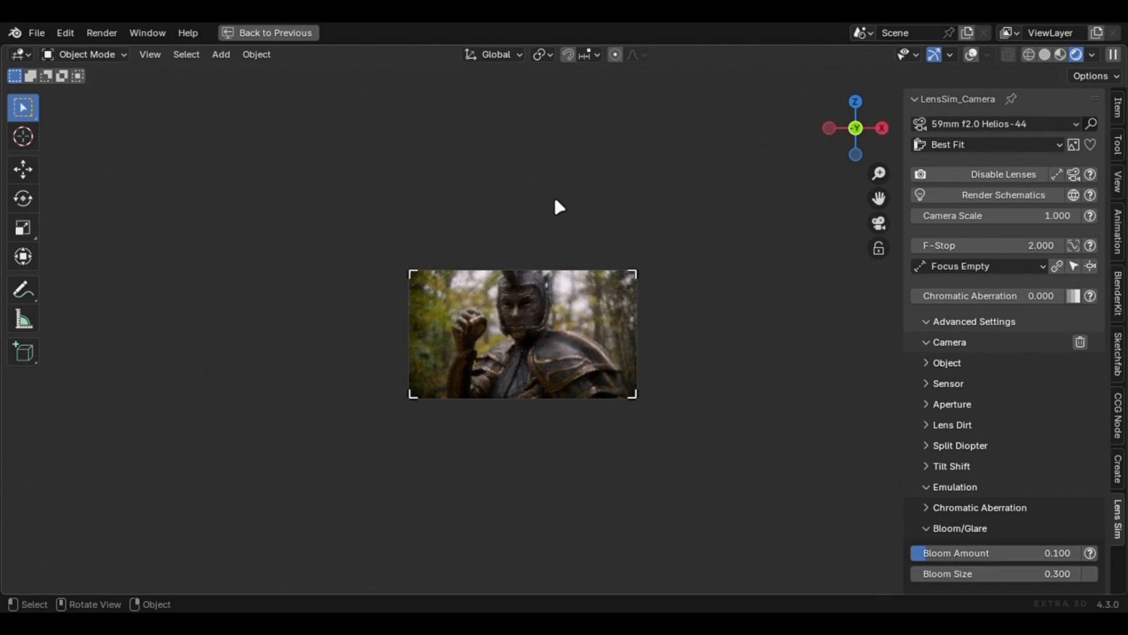
left_click(989, 123)
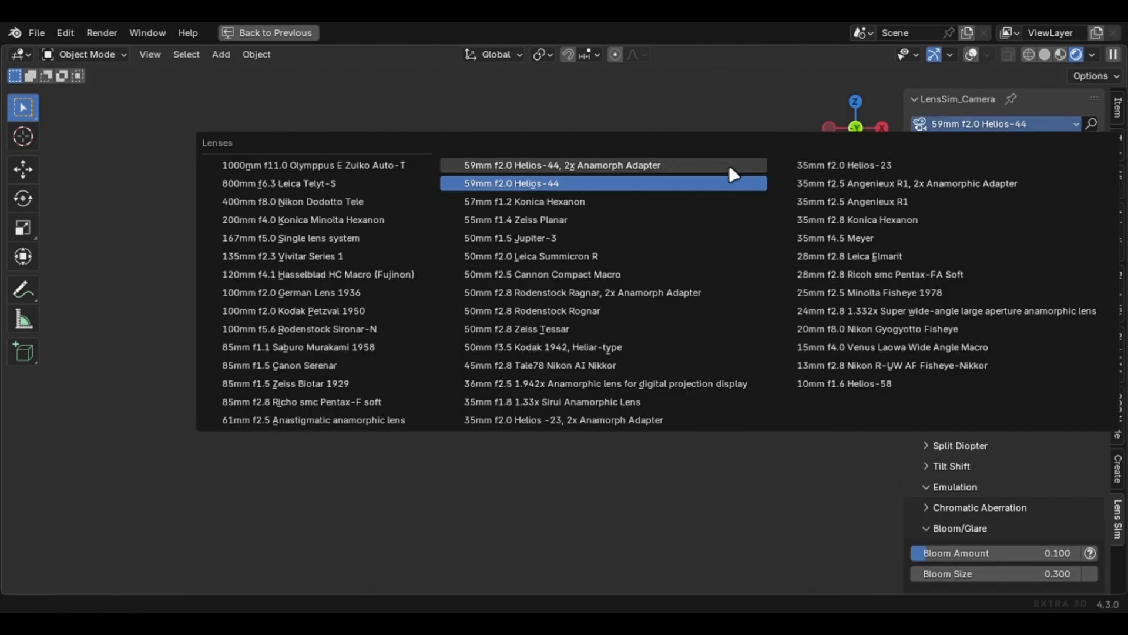
mouse_move(751, 422)
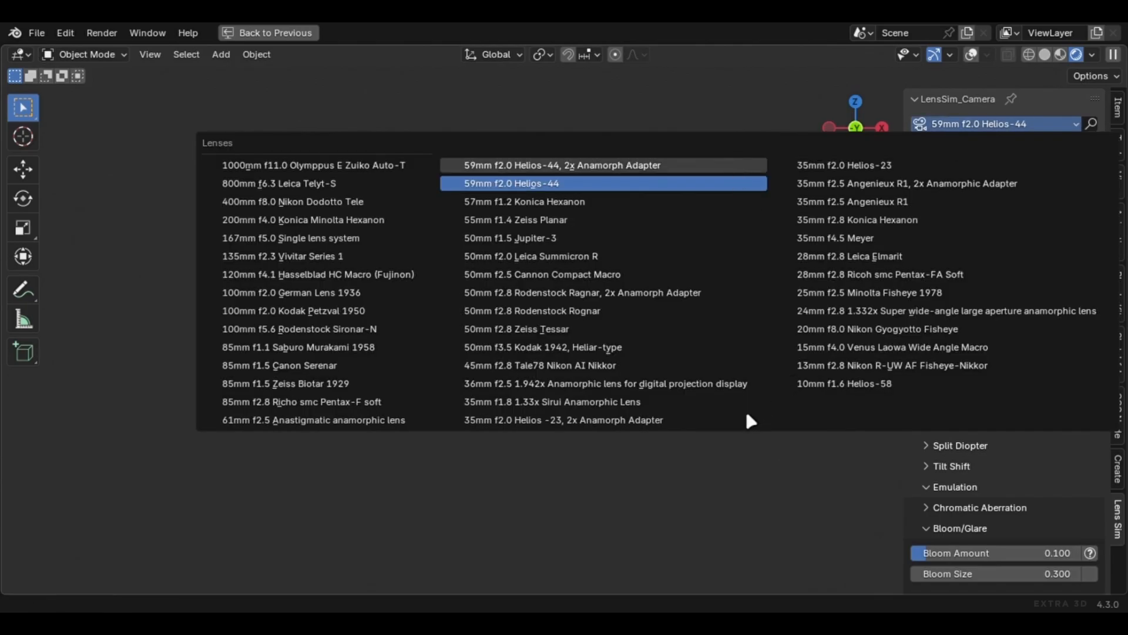
left_click(561, 164)
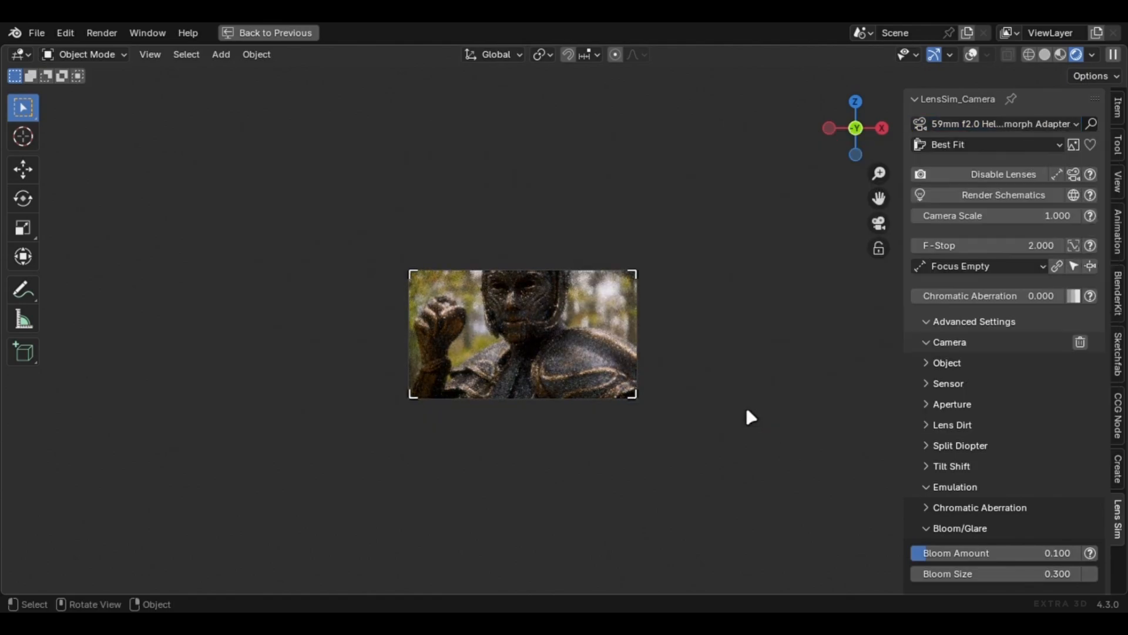
mouse_move(874, 322)
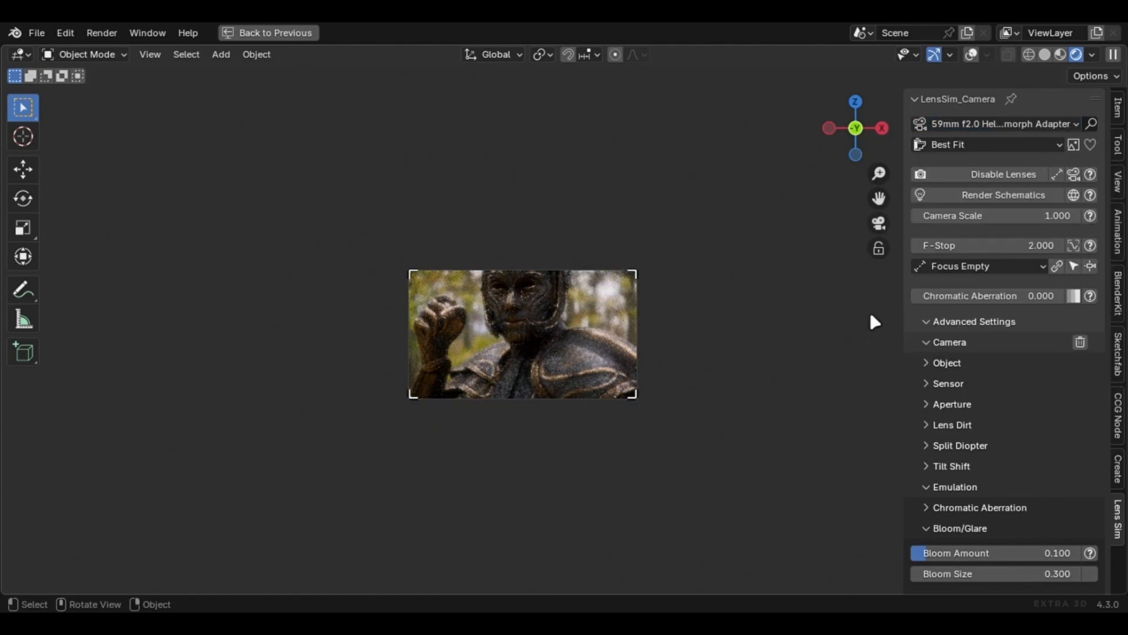
left_click(996, 123)
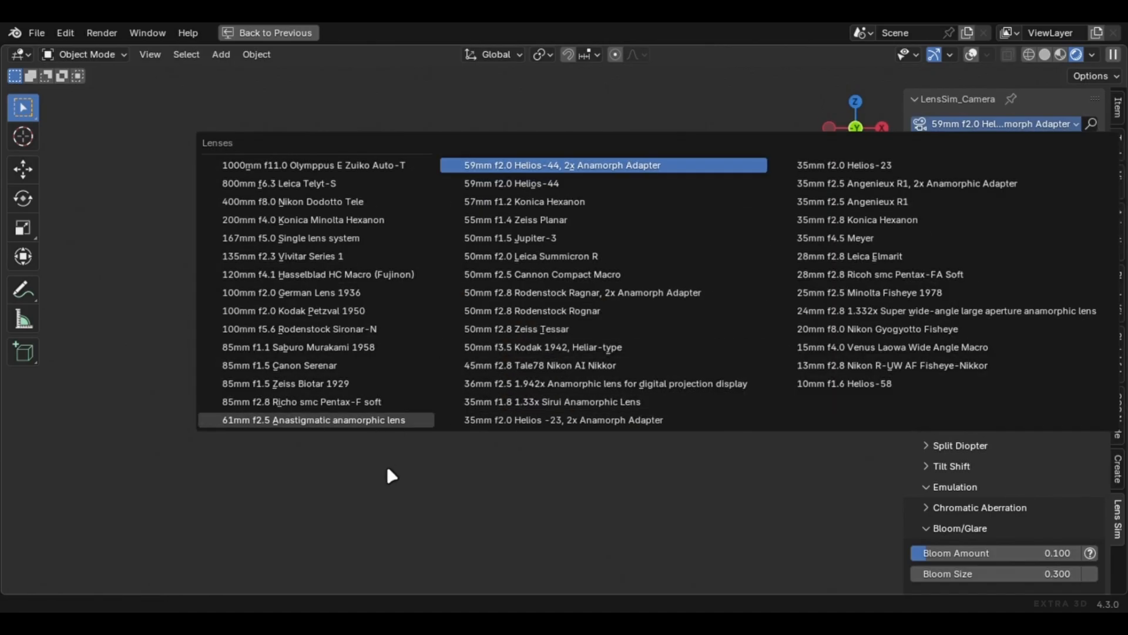
- Step through 61mm Anastigmatic anamorphic, 85mm Pentax-F soft and 85mm Zeiss Biotar to reach 85mm f1.1 Saburo Murakami
left_click(316, 419)
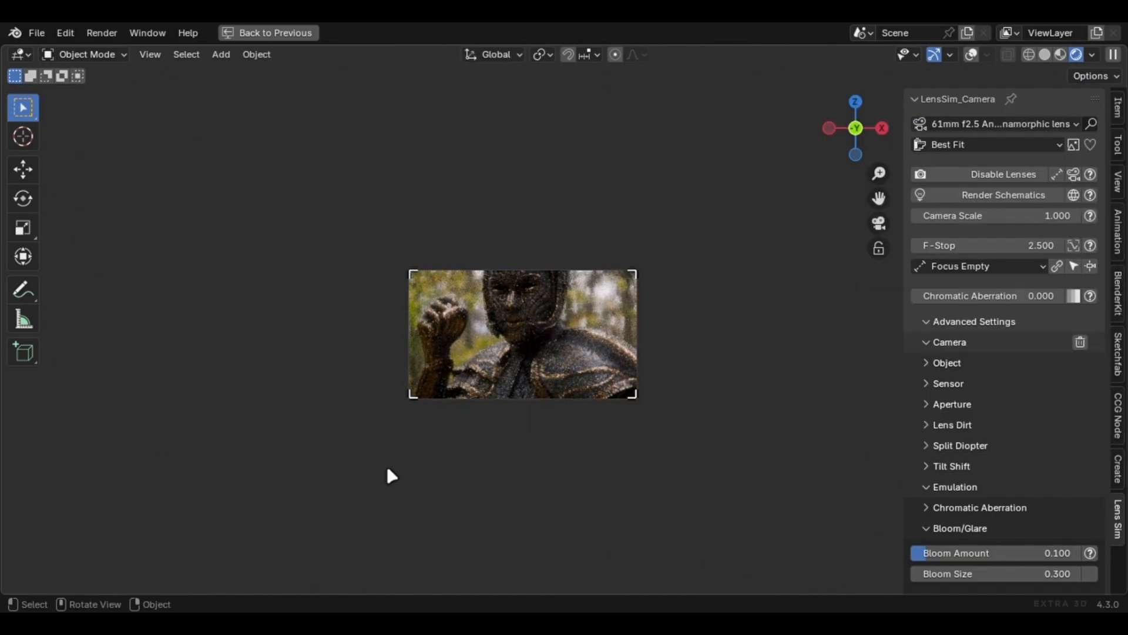
left_click(1000, 123)
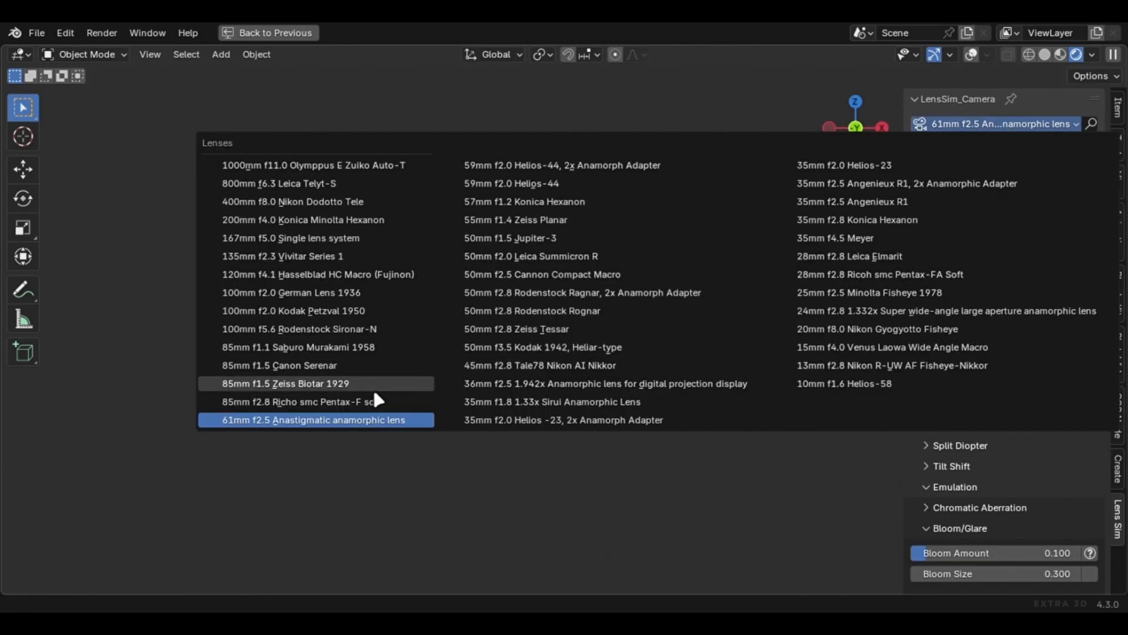
left_click(301, 402)
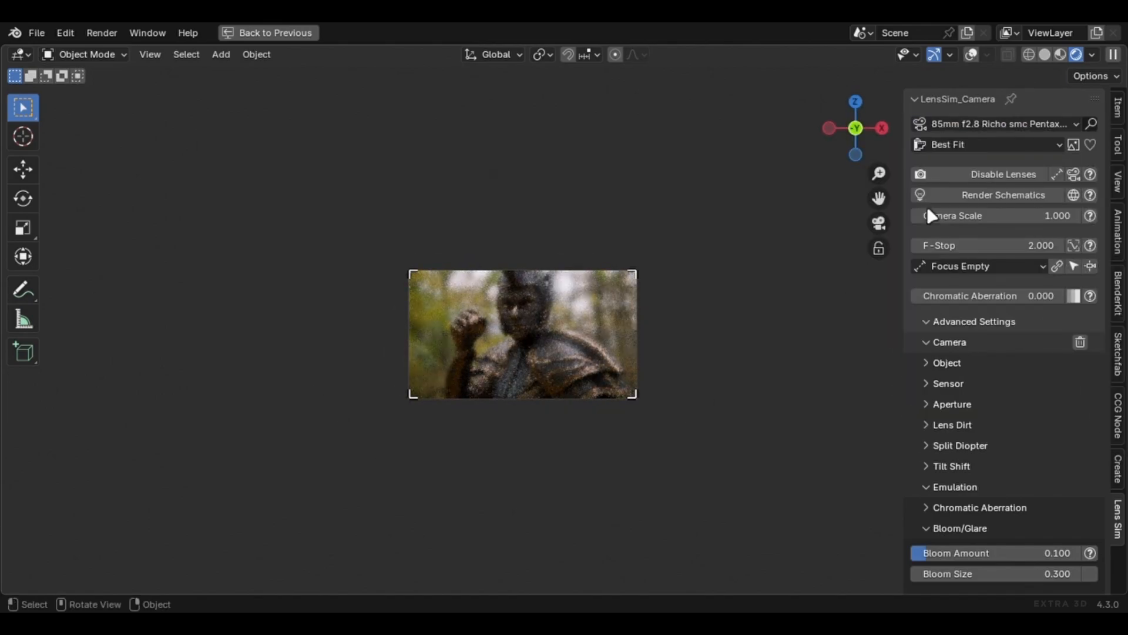
left_click(993, 124)
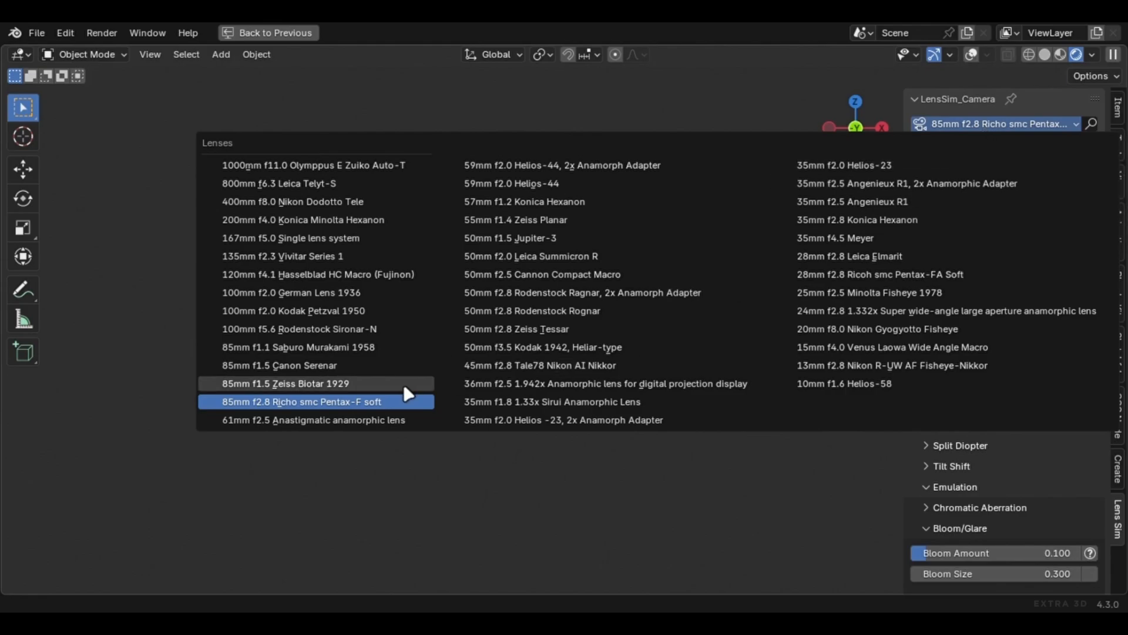
left_click(284, 383)
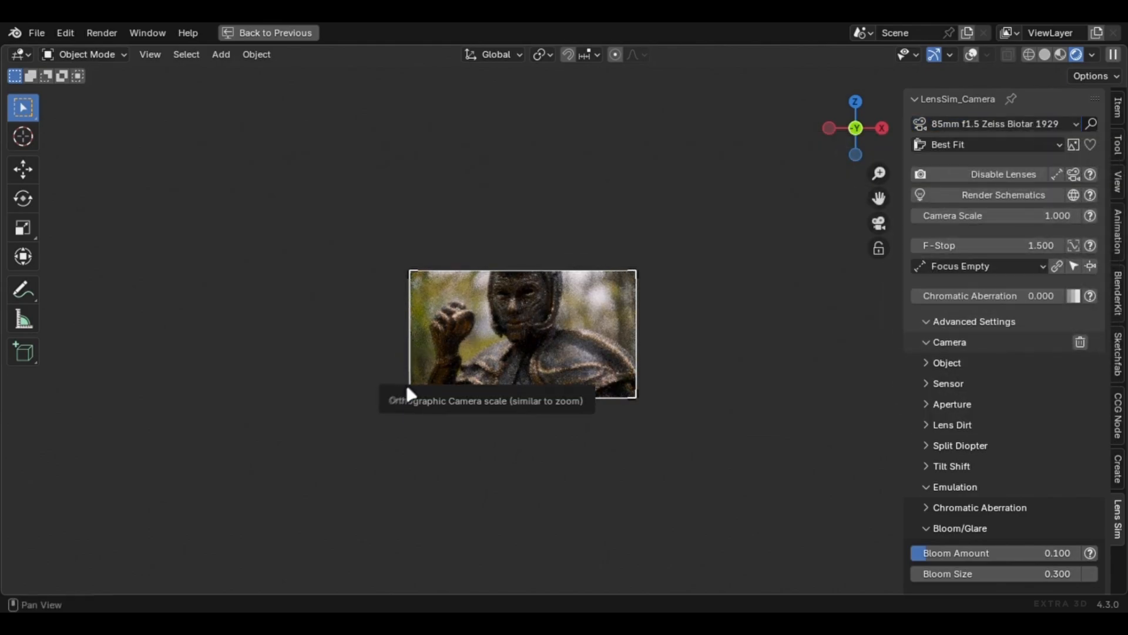
left_click(993, 124)
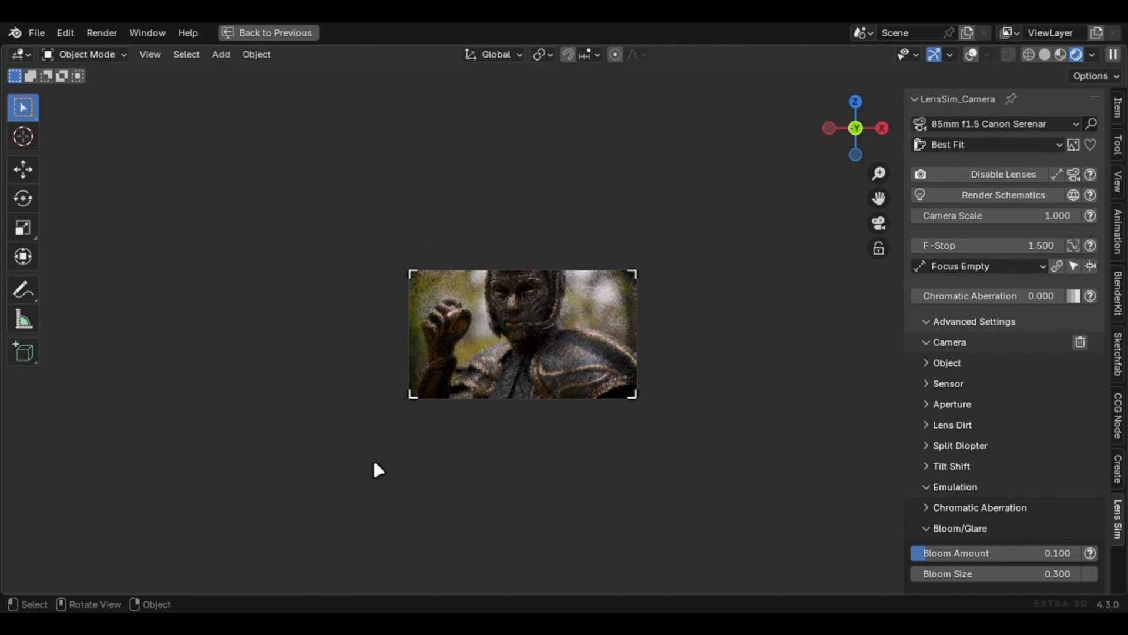
left_click(993, 123)
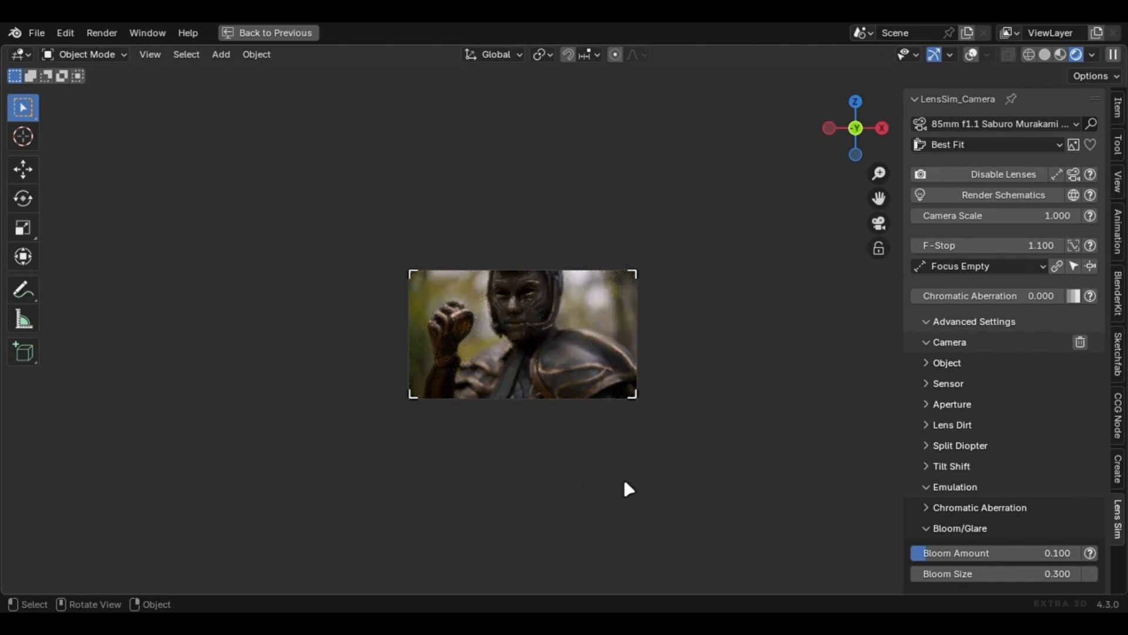
- Step the Lens Sim camera through the 100mm Rodenstock Sironar-N and 100mm German Lens 1936 presets
left_click(1000, 124)
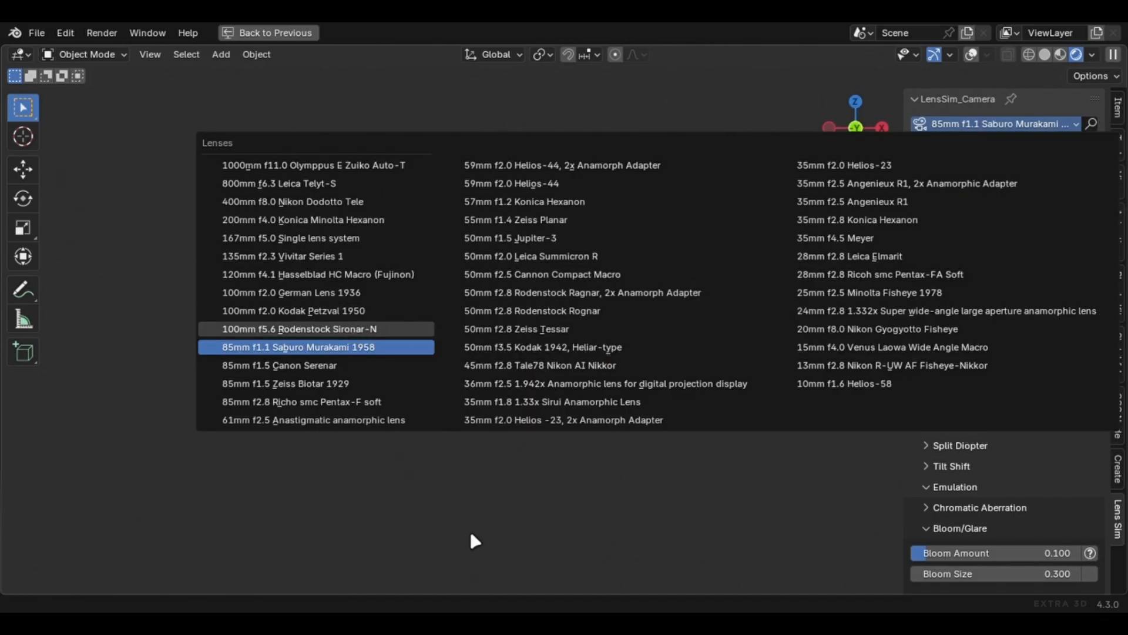
left_click(300, 329)
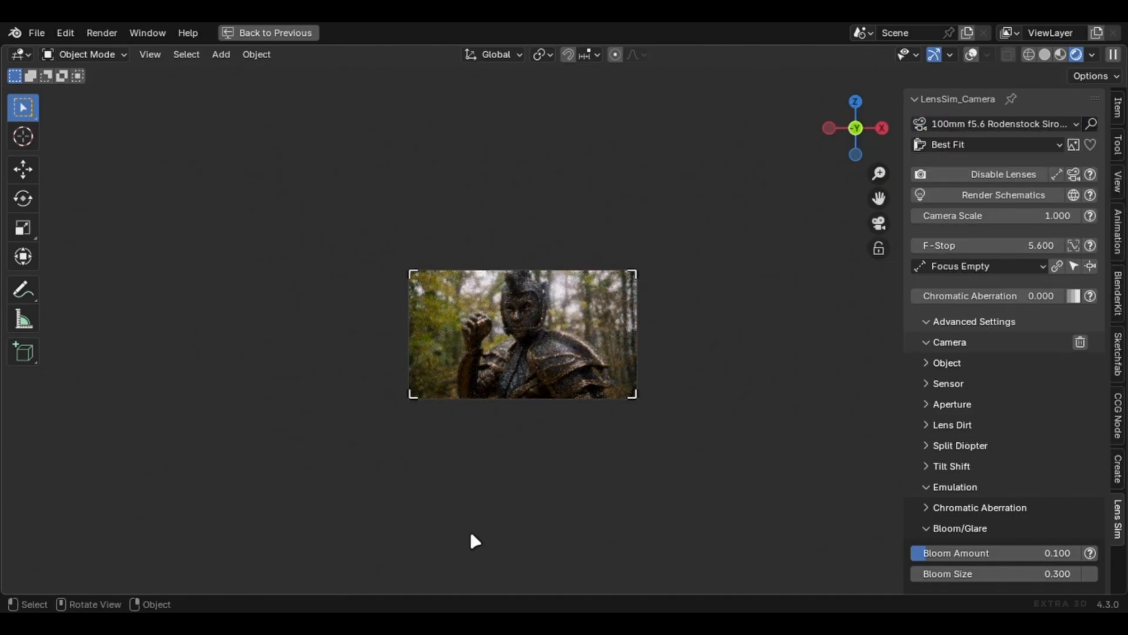
left_click(997, 123)
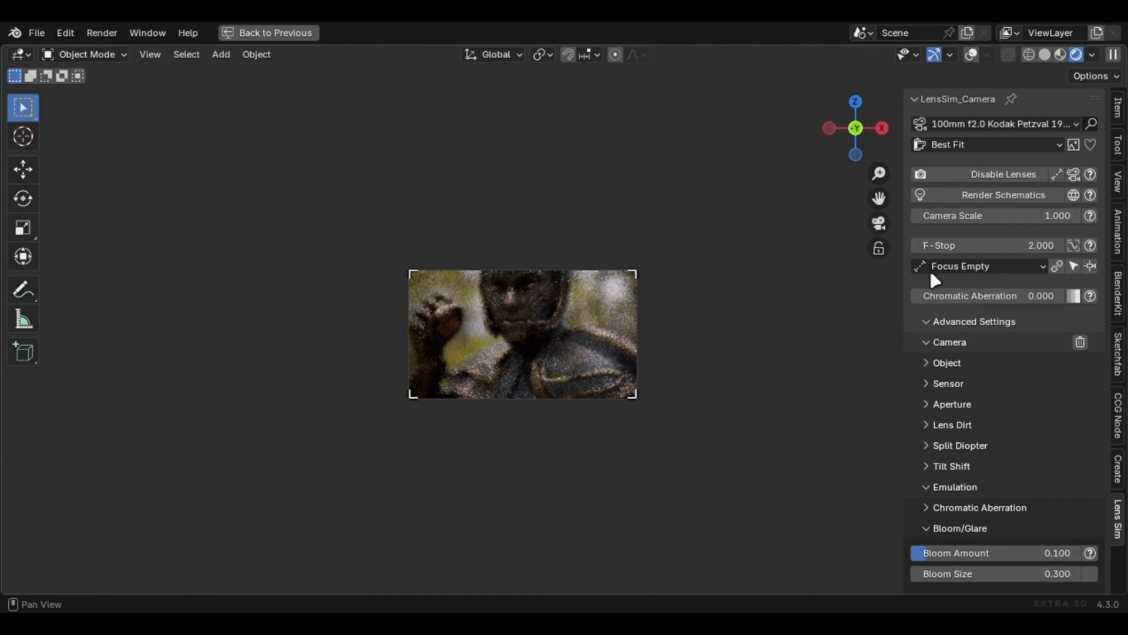
left_click(1001, 124)
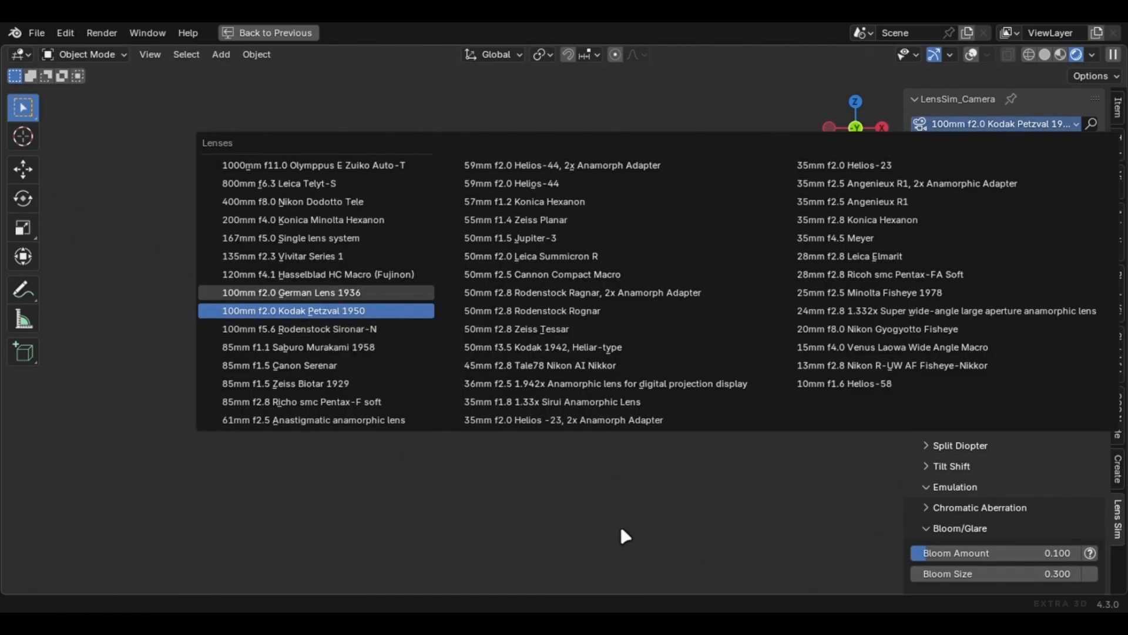
left_click(291, 293)
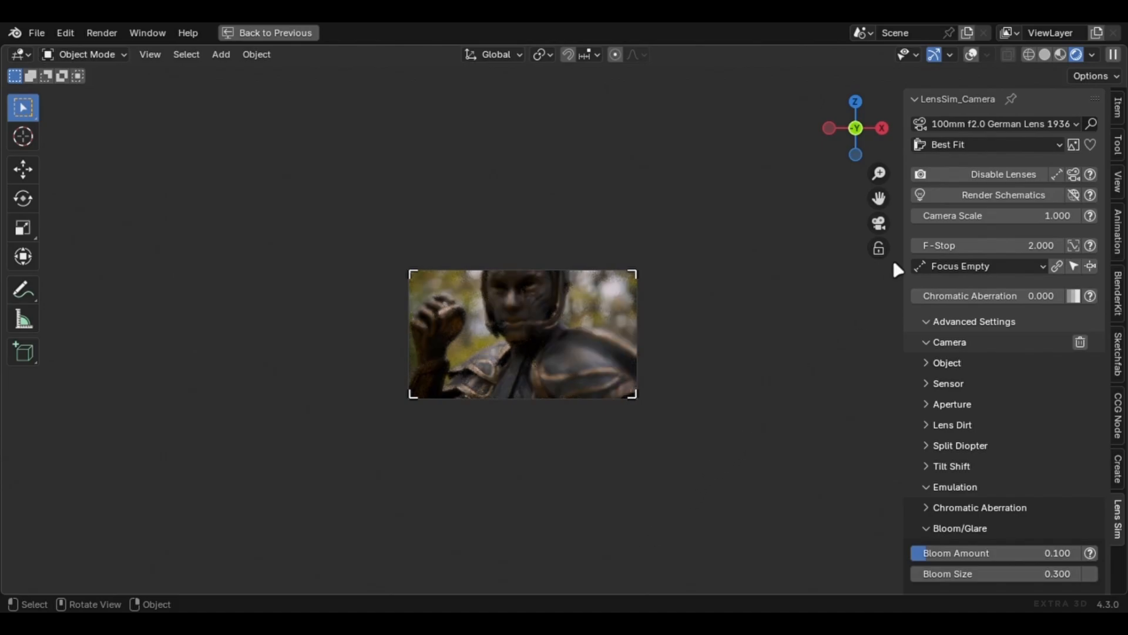
- Continue through the 120mm Hasselblad HC Macro, 135mm Vivitar Series 1 and 167mm Single lens presets
left_click(997, 123)
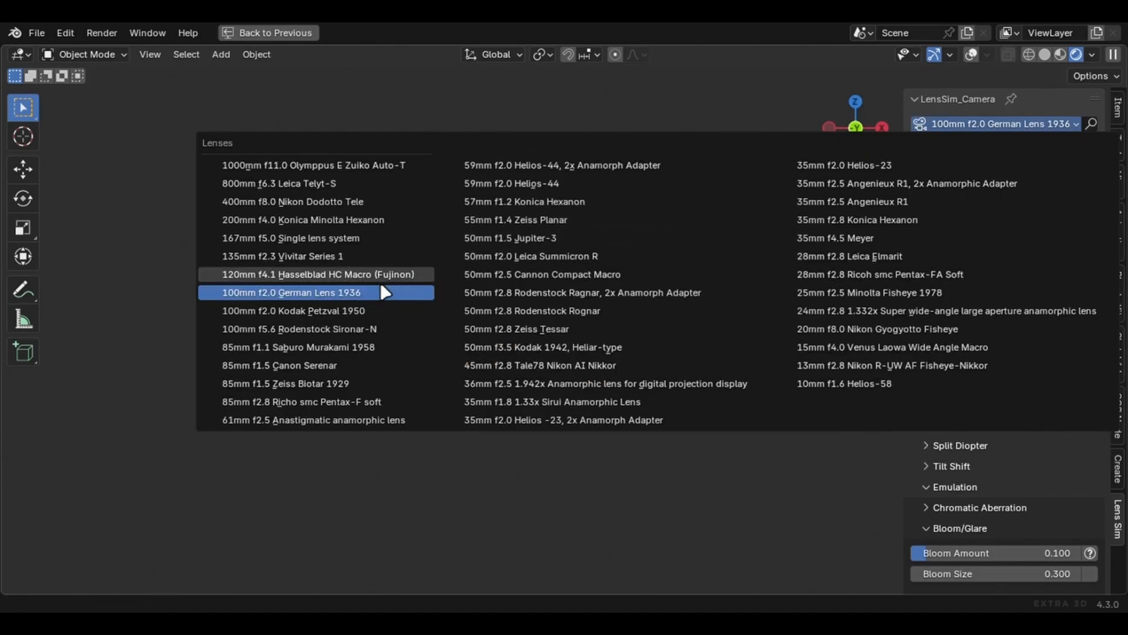
left_click(319, 274)
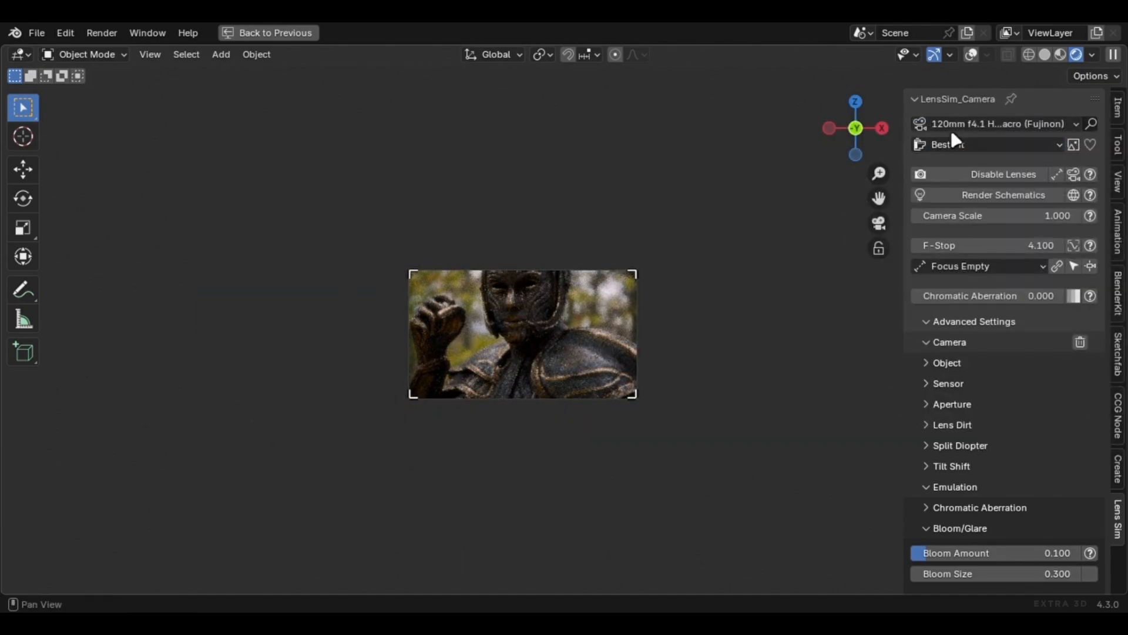
left_click(996, 123)
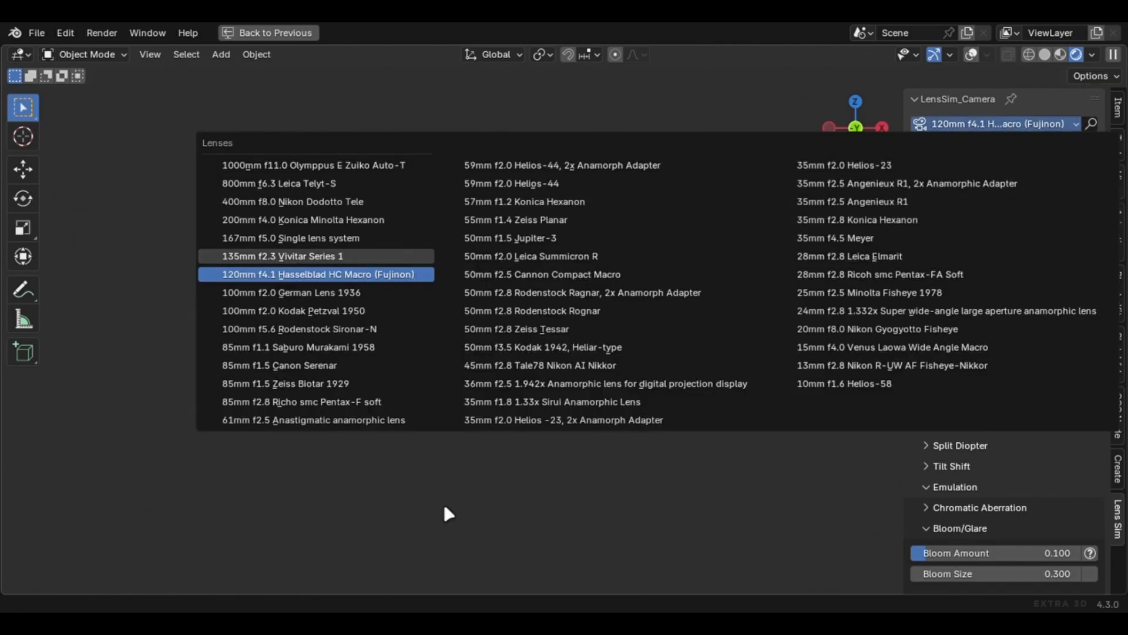
left_click(282, 255)
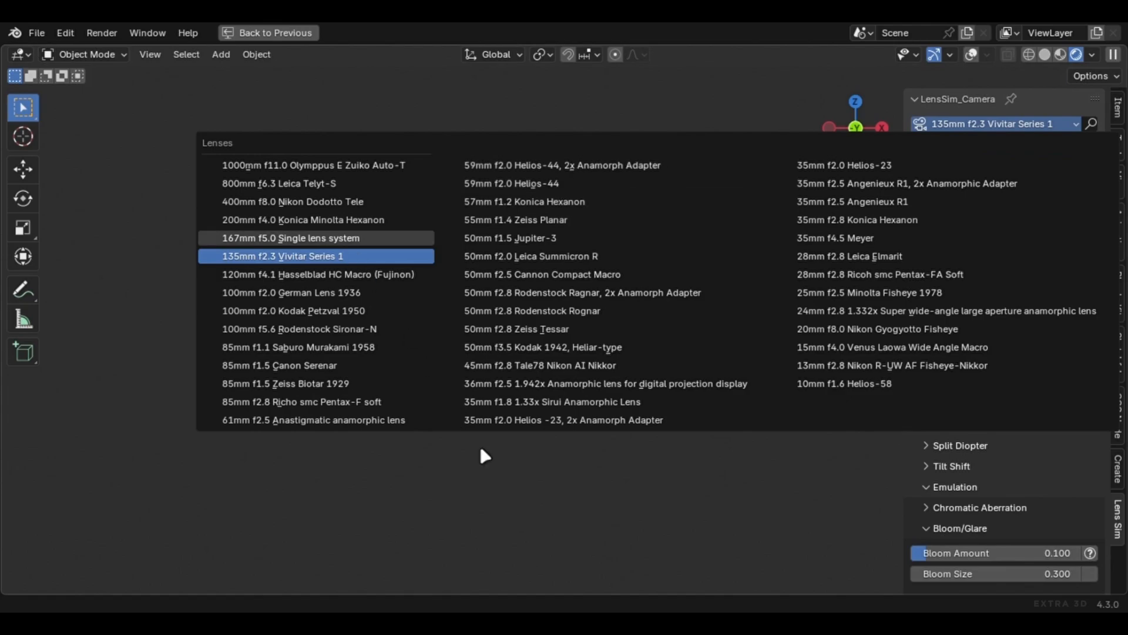
left_click(291, 237)
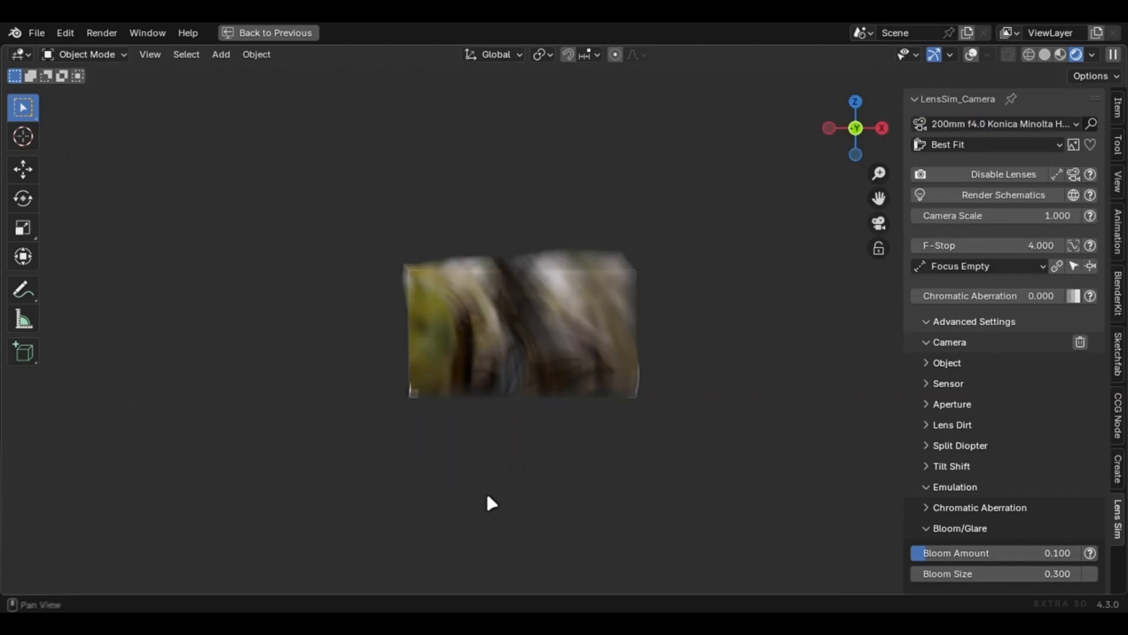
- Switch through the 400mm Nikon, 800mm Leica Telyt-S and 1000mm Olympuss E Zuiko presets, then set fit mode to Focal Length
left_click(986, 143)
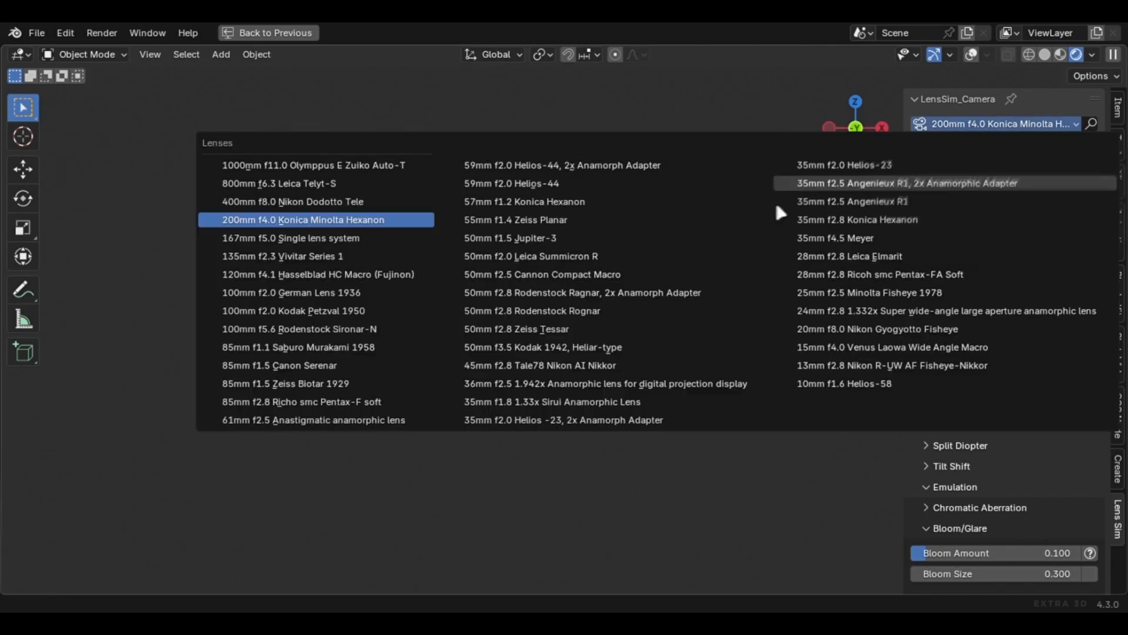
left_click(293, 201)
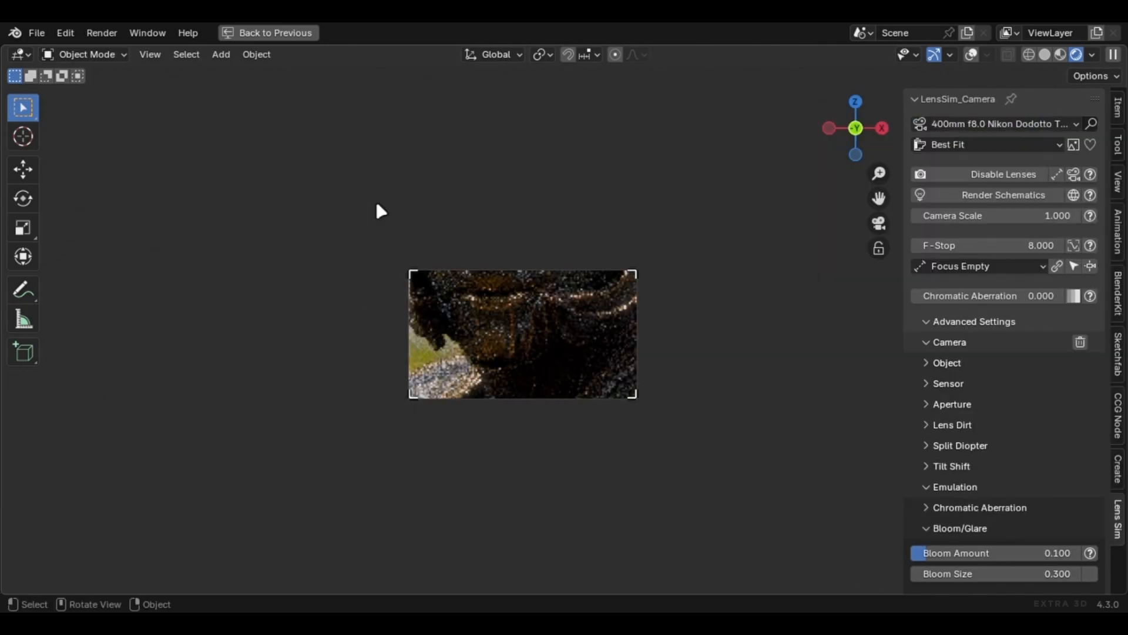
left_click(983, 143)
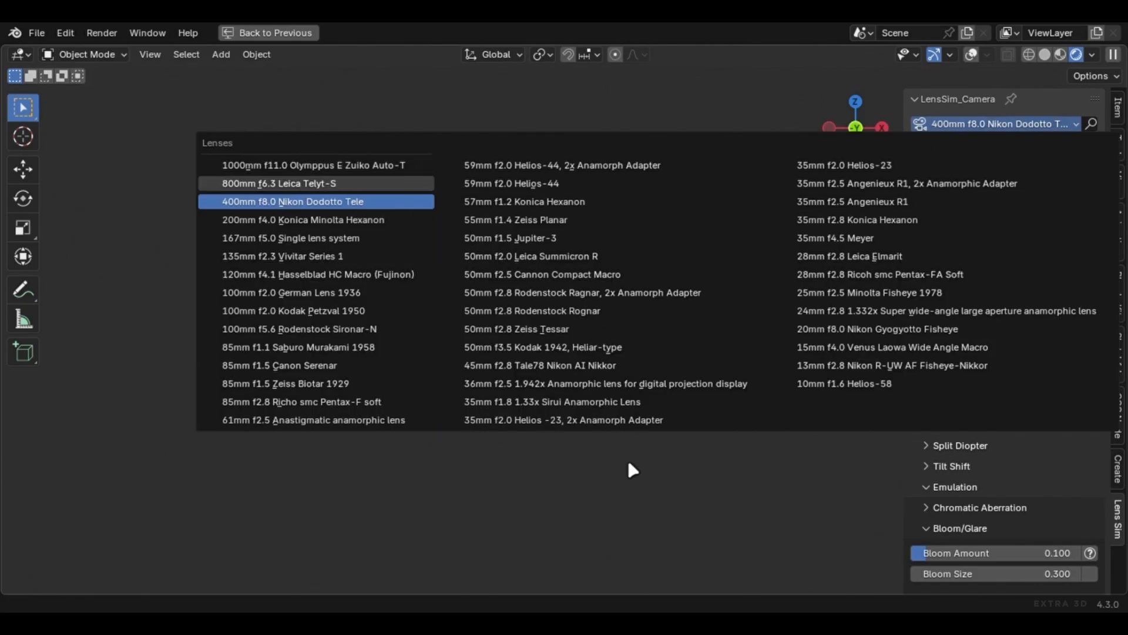
left_click(280, 184)
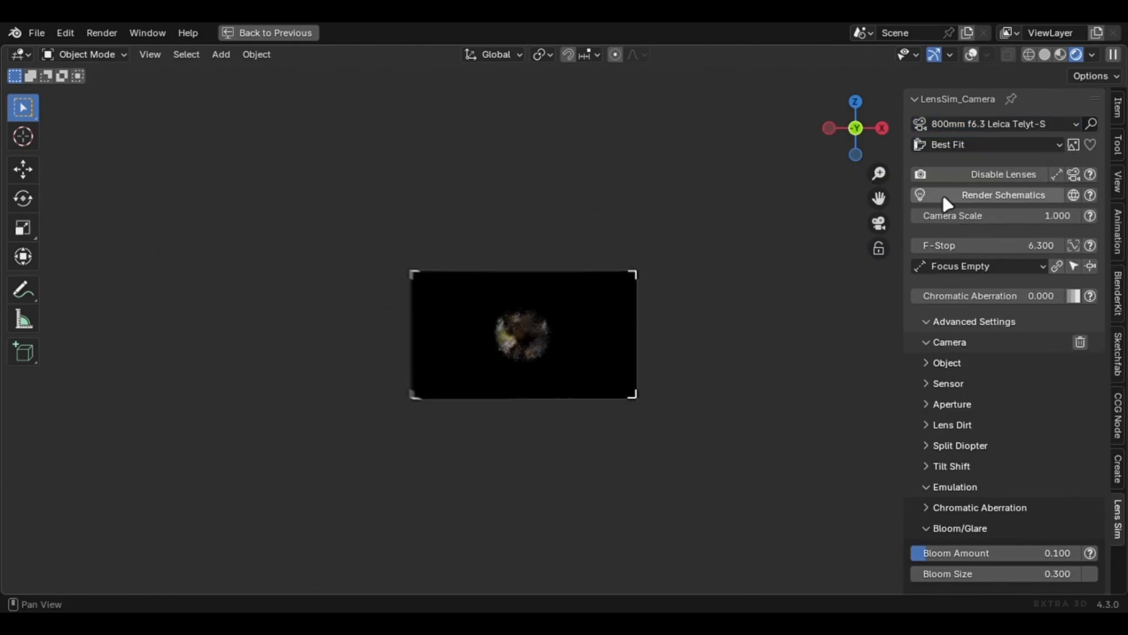
left_click(997, 123)
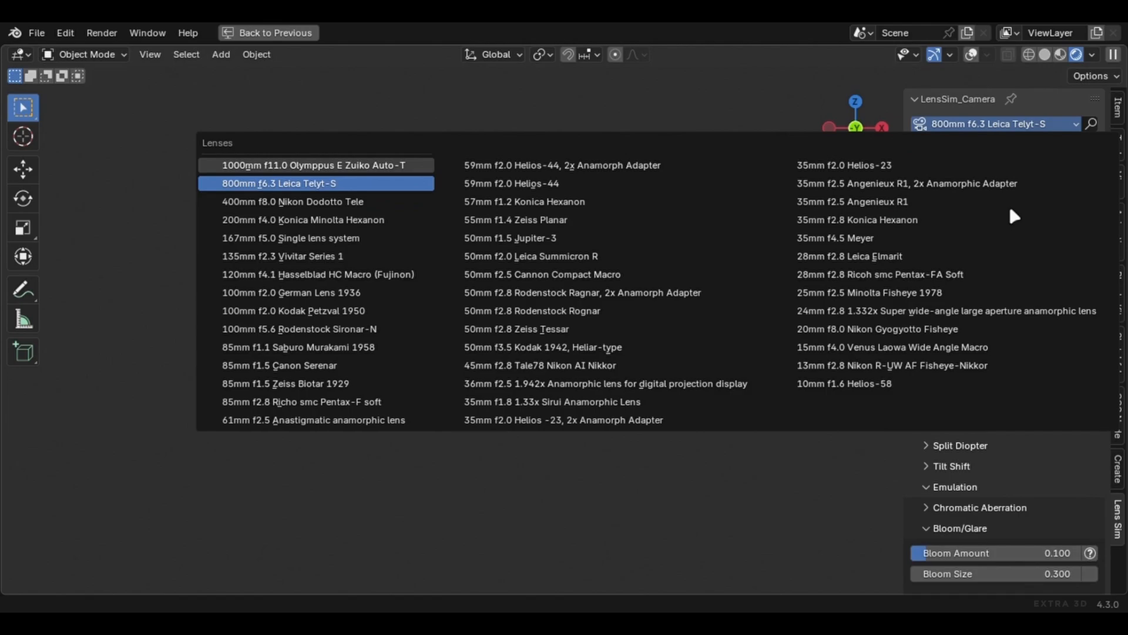
left_click(315, 165)
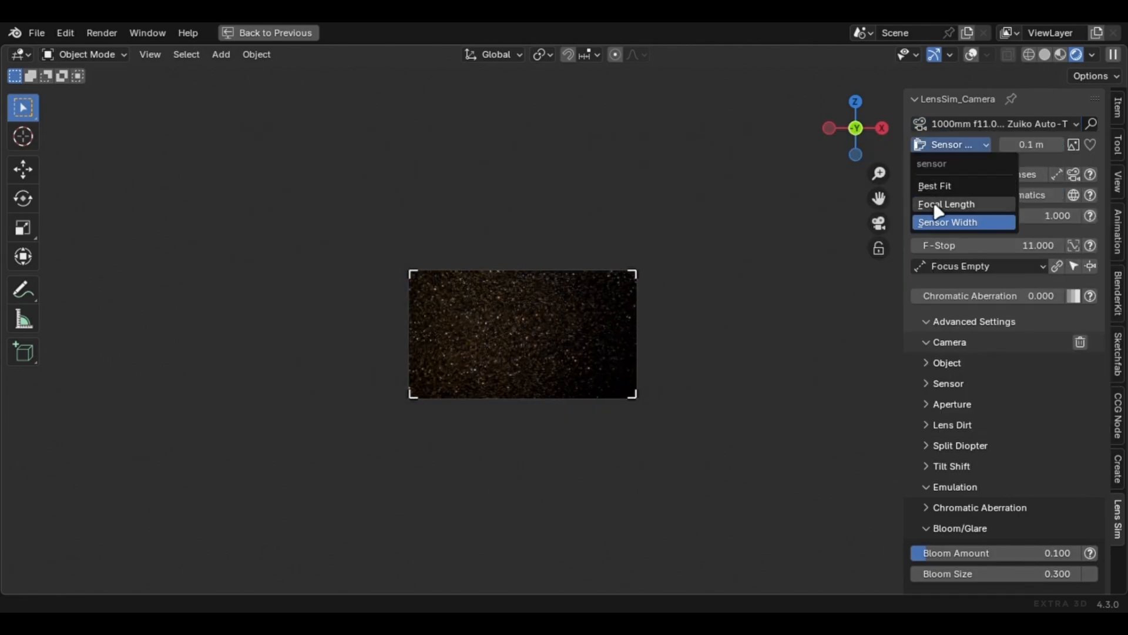
left_click(946, 203)
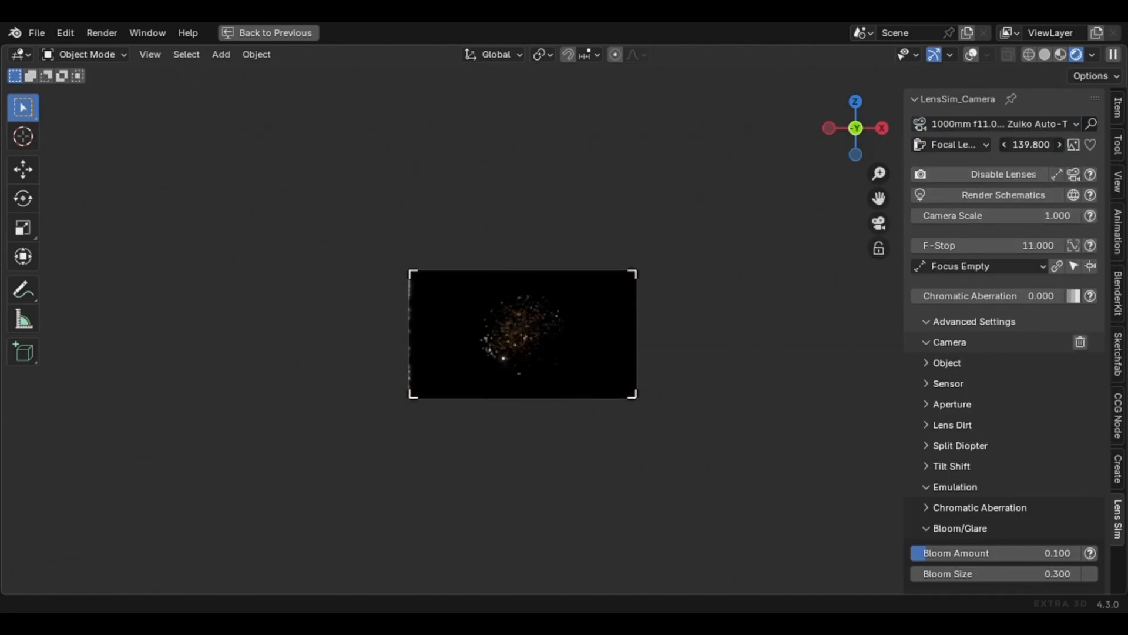